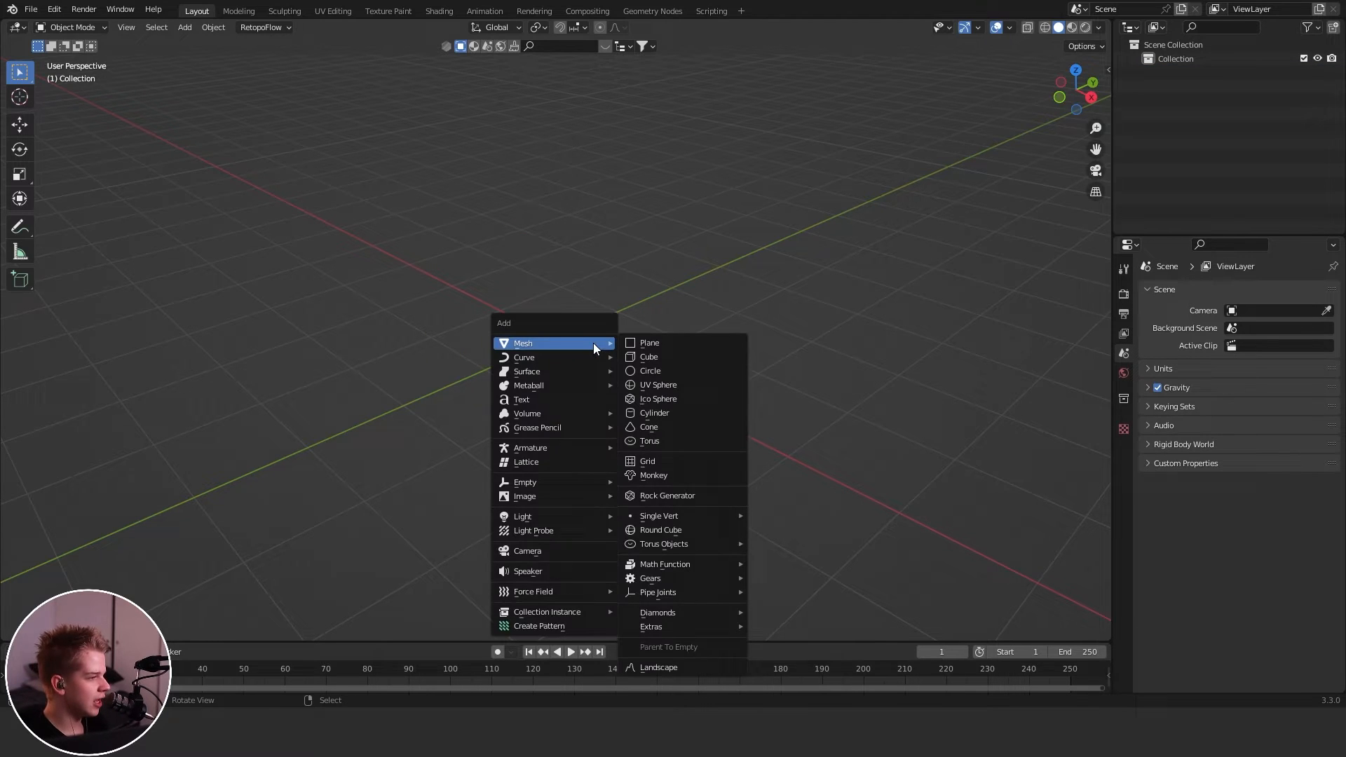
Add a UV sphere and smooth it with a Subdivision Surface modifier.
click(658, 383)
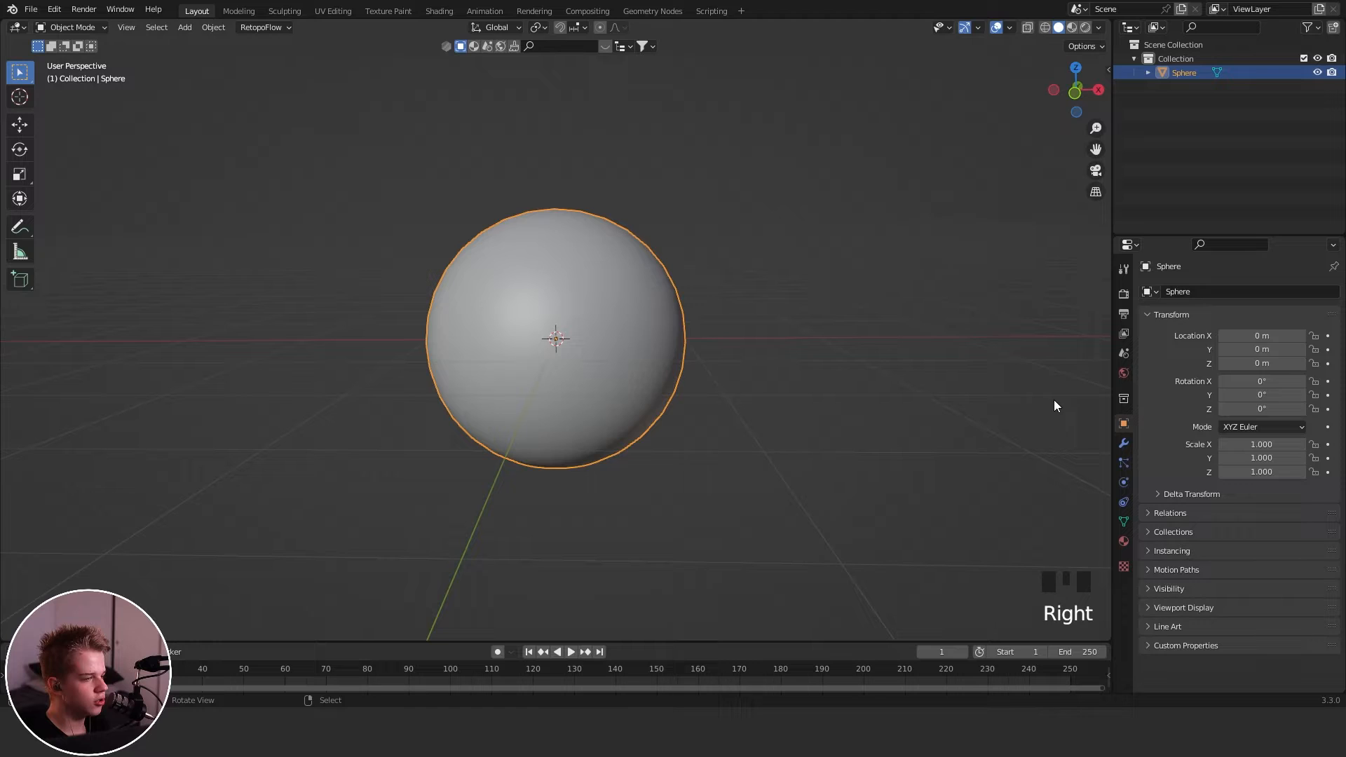
click(1190, 291)
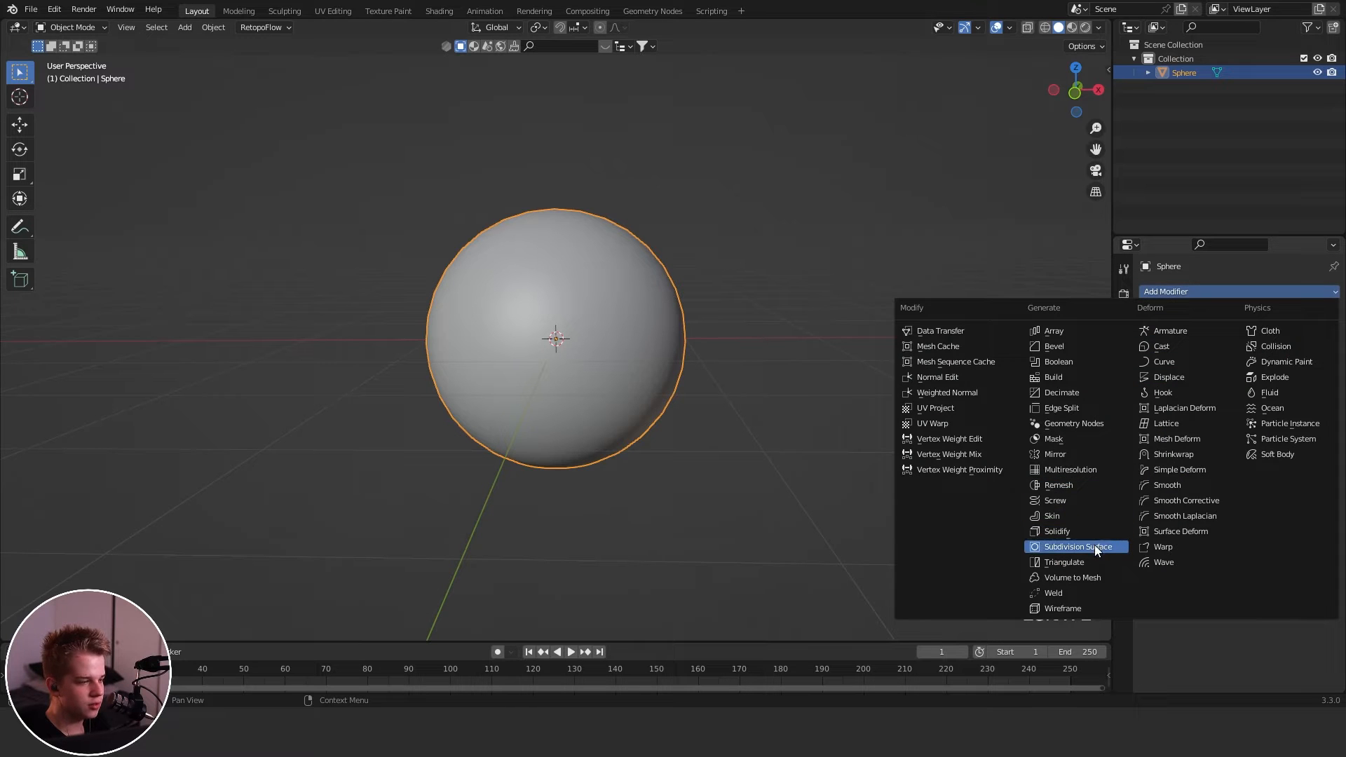
click(1079, 547)
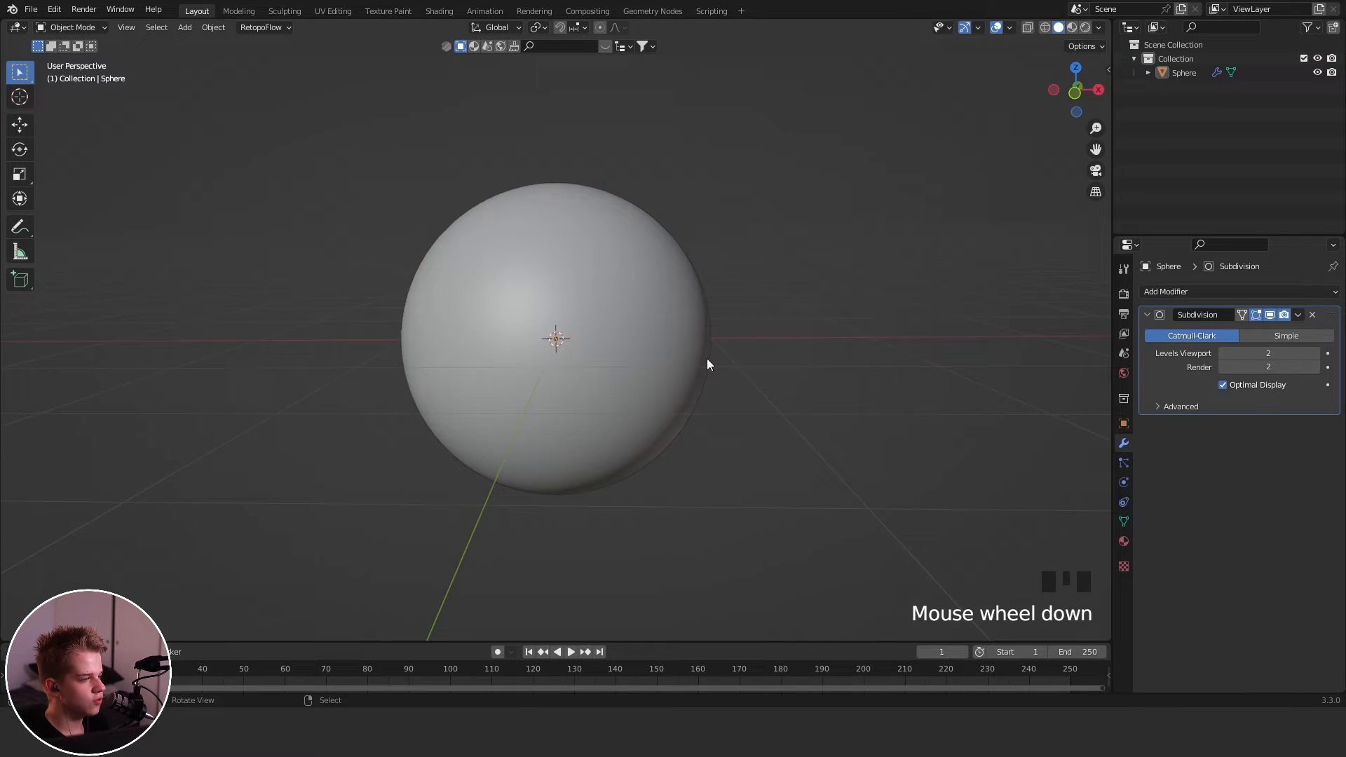
scroll(down, 3)
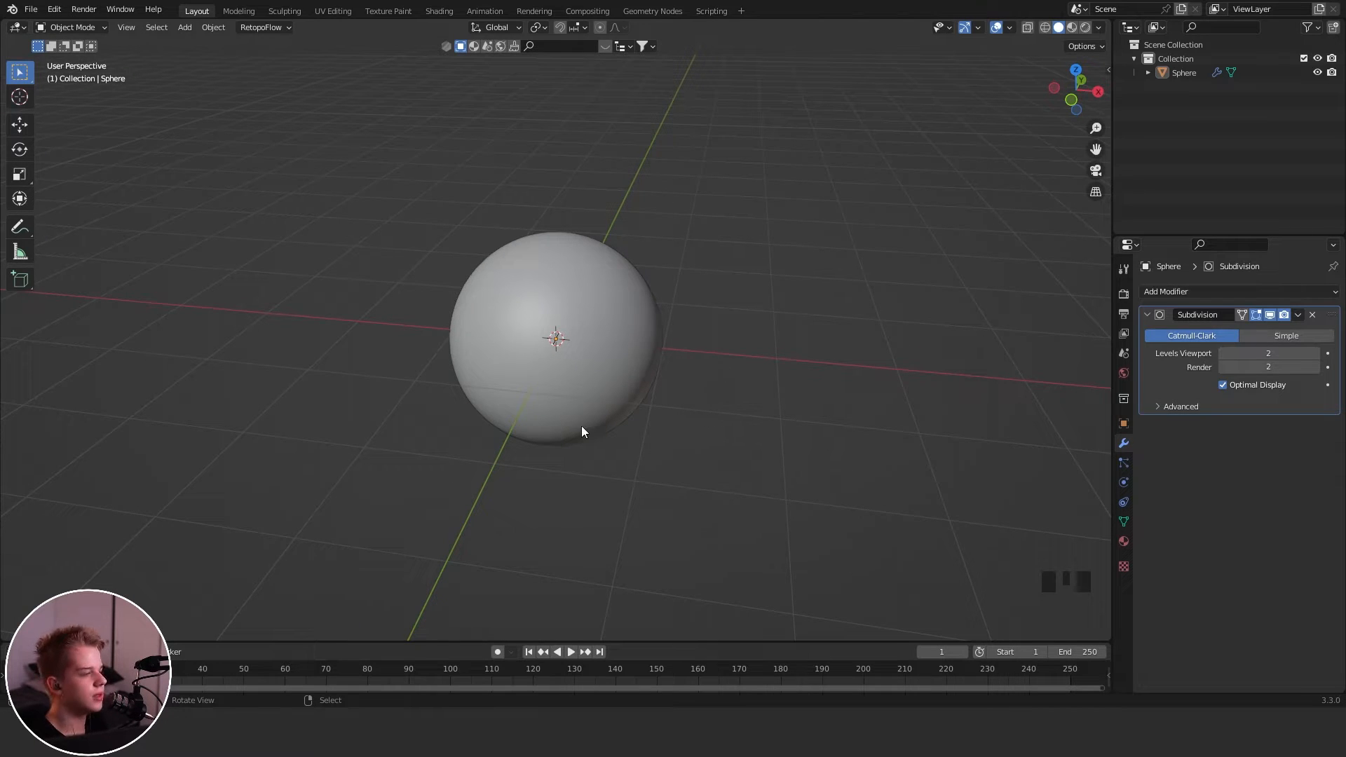
Add a camera aligned to the view and switch its lens to Orthographic.
key(shift+a)
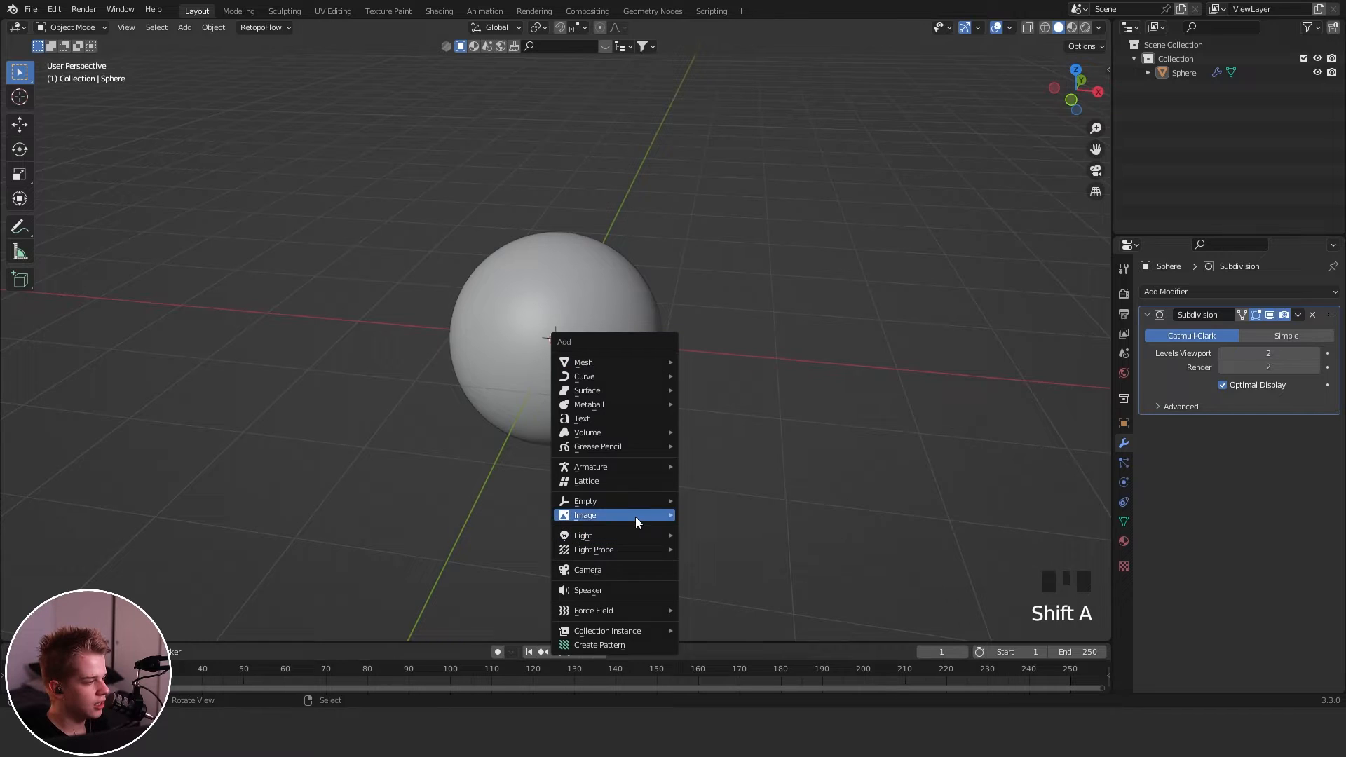
click(588, 569)
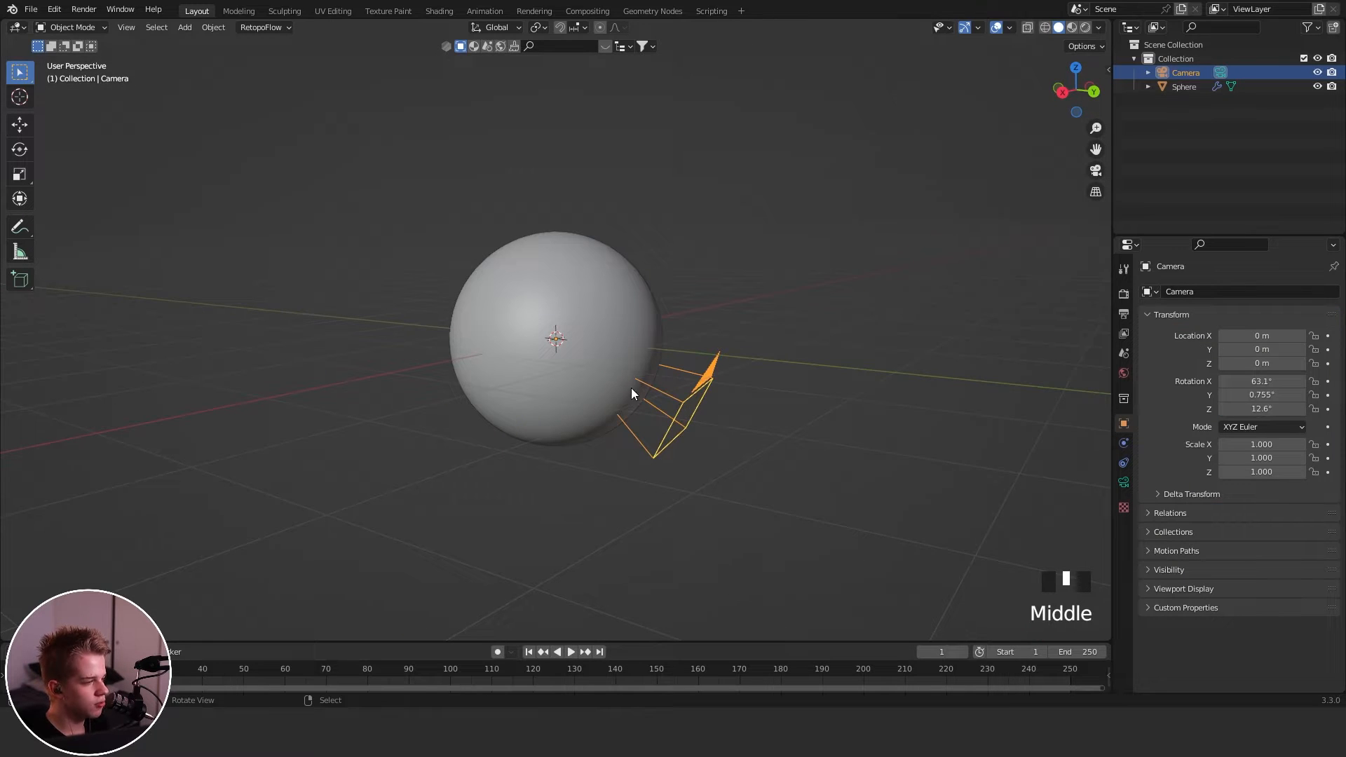
key(alt+r)
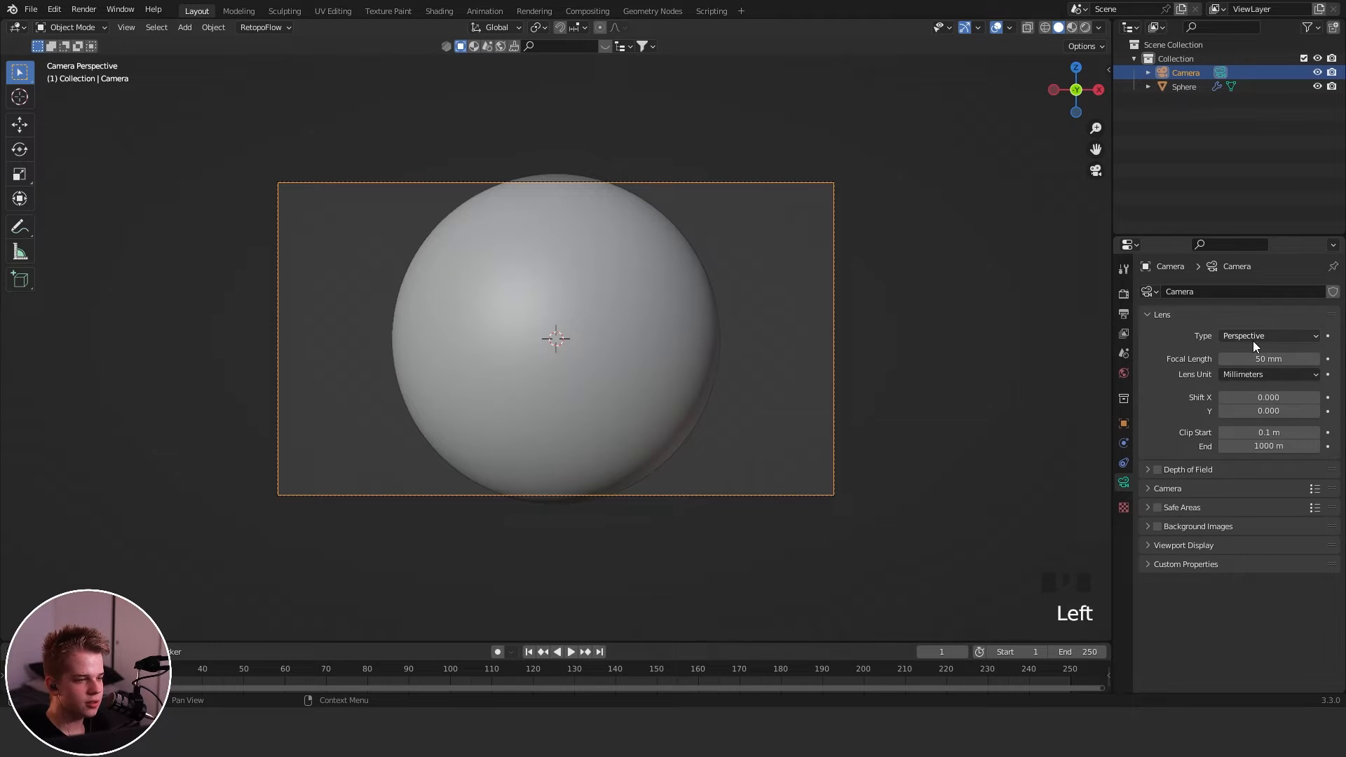
click(1270, 335)
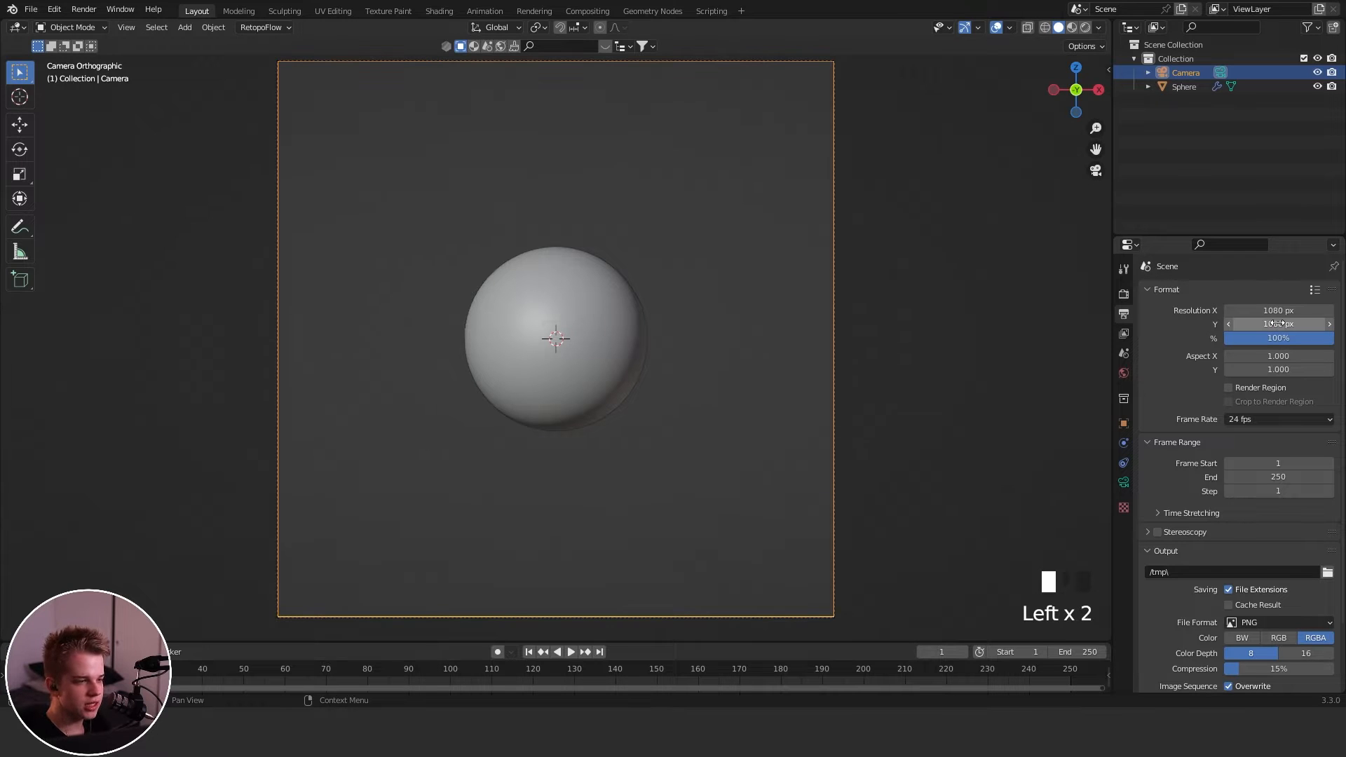
Confirm the 1080 output height and set Orthographic Scale to 1.95.
click(1278, 324)
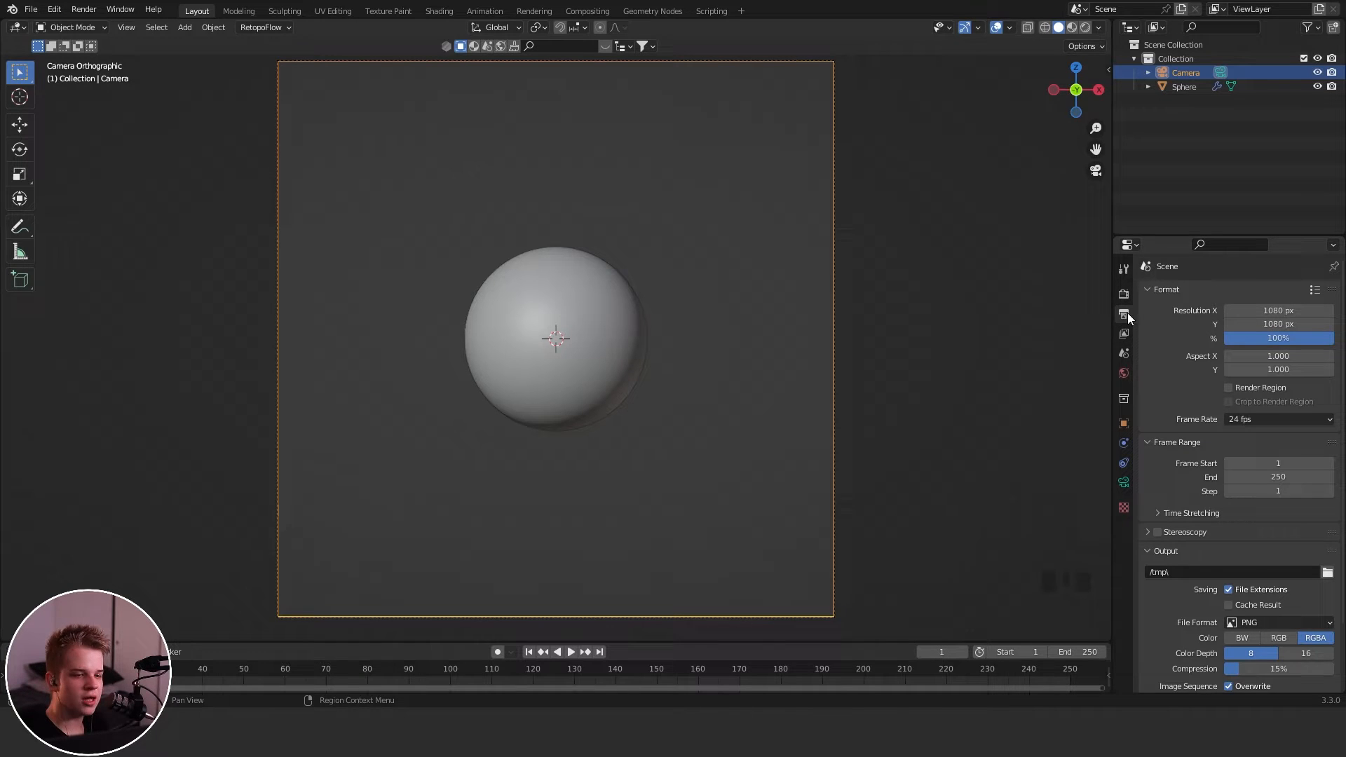
mouse_move(1124, 315)
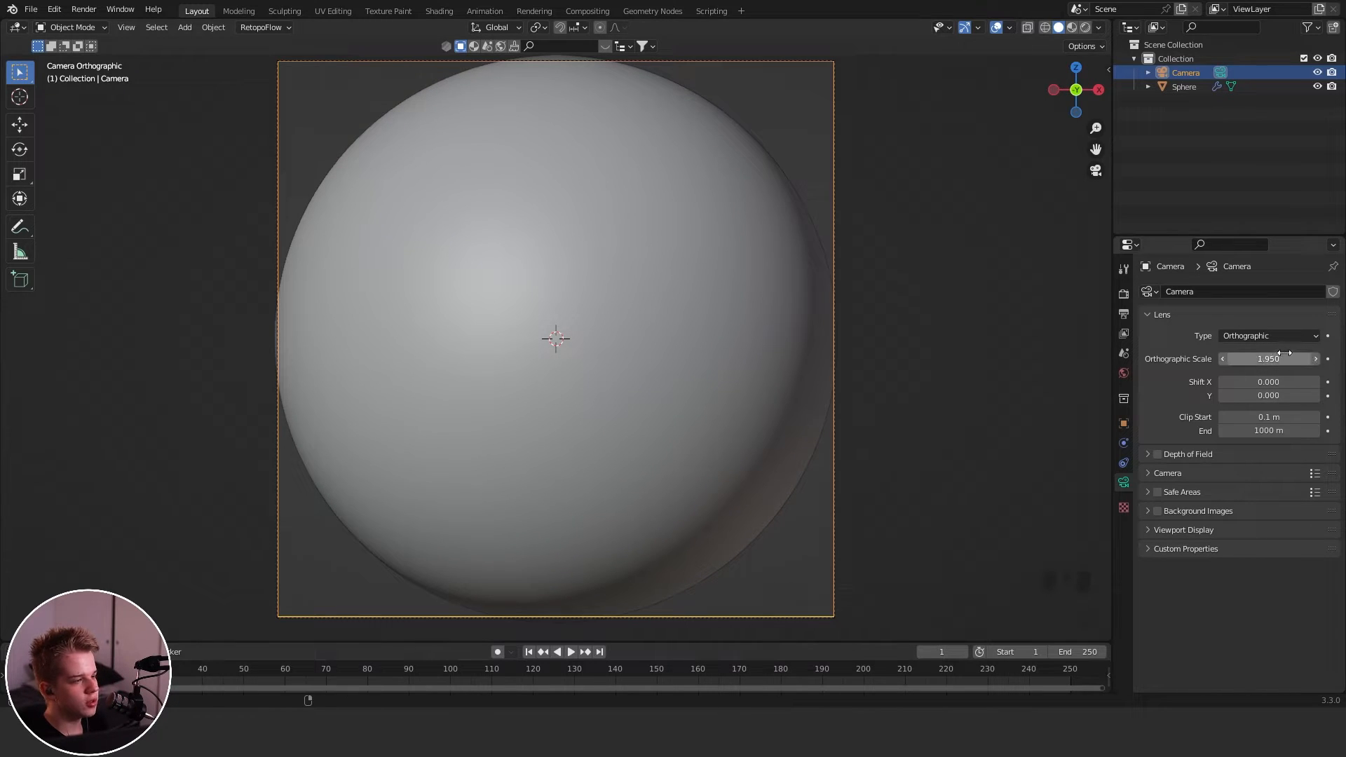
scroll(up, 3)
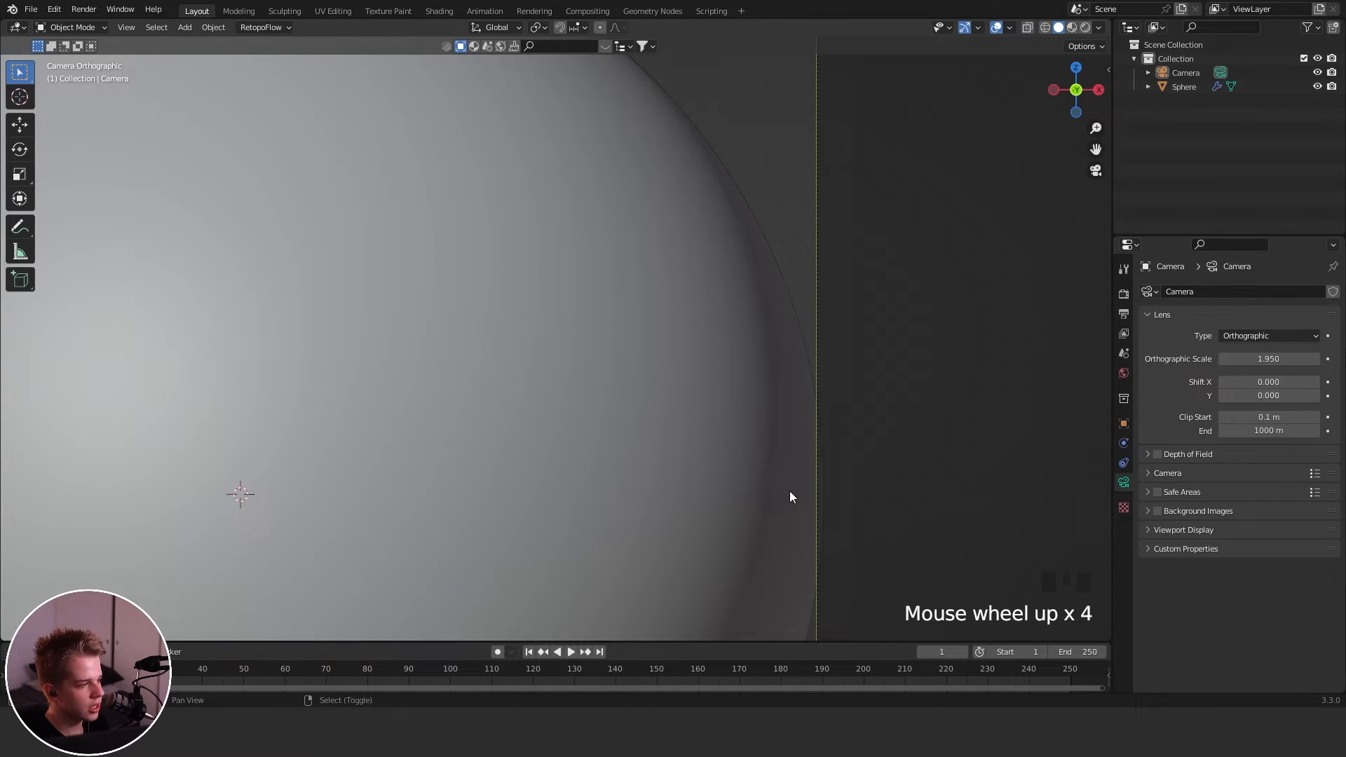
scroll(up, 3)
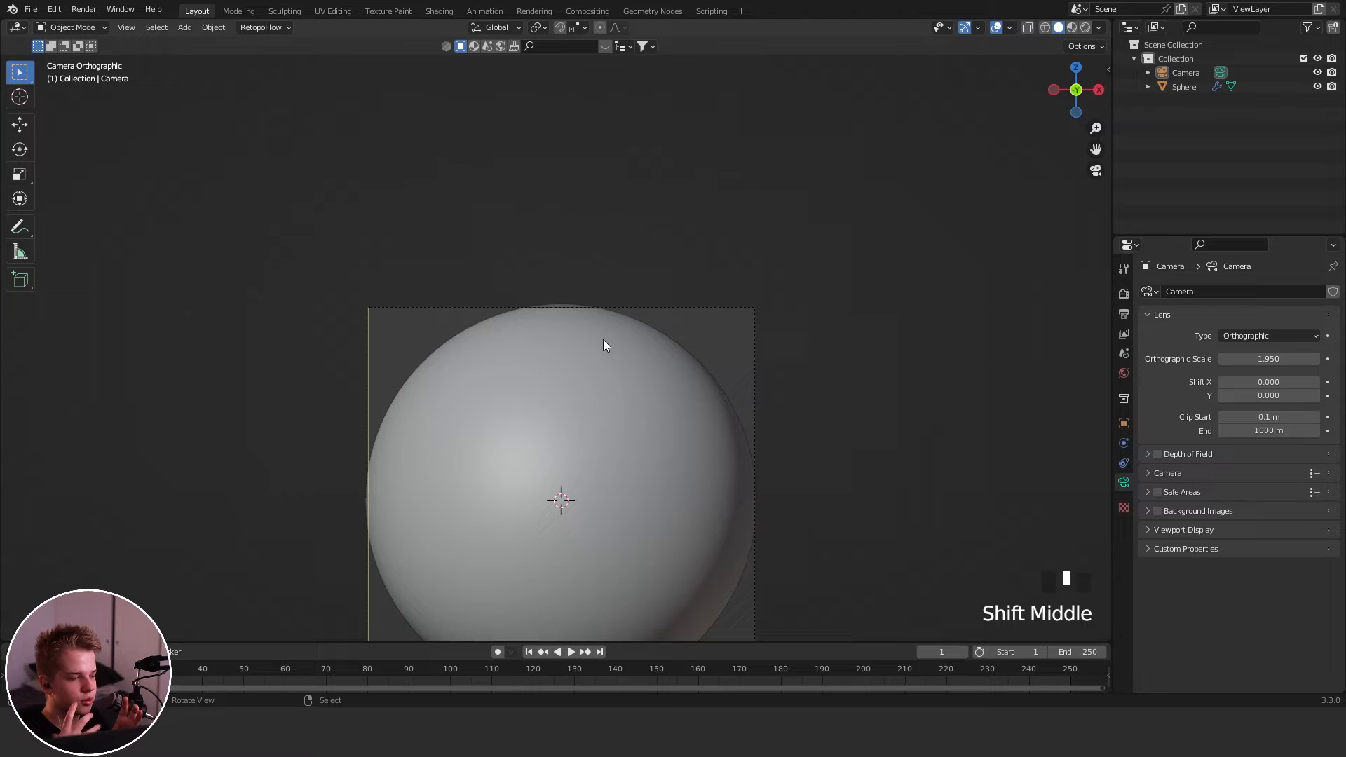
scroll(down, 3)
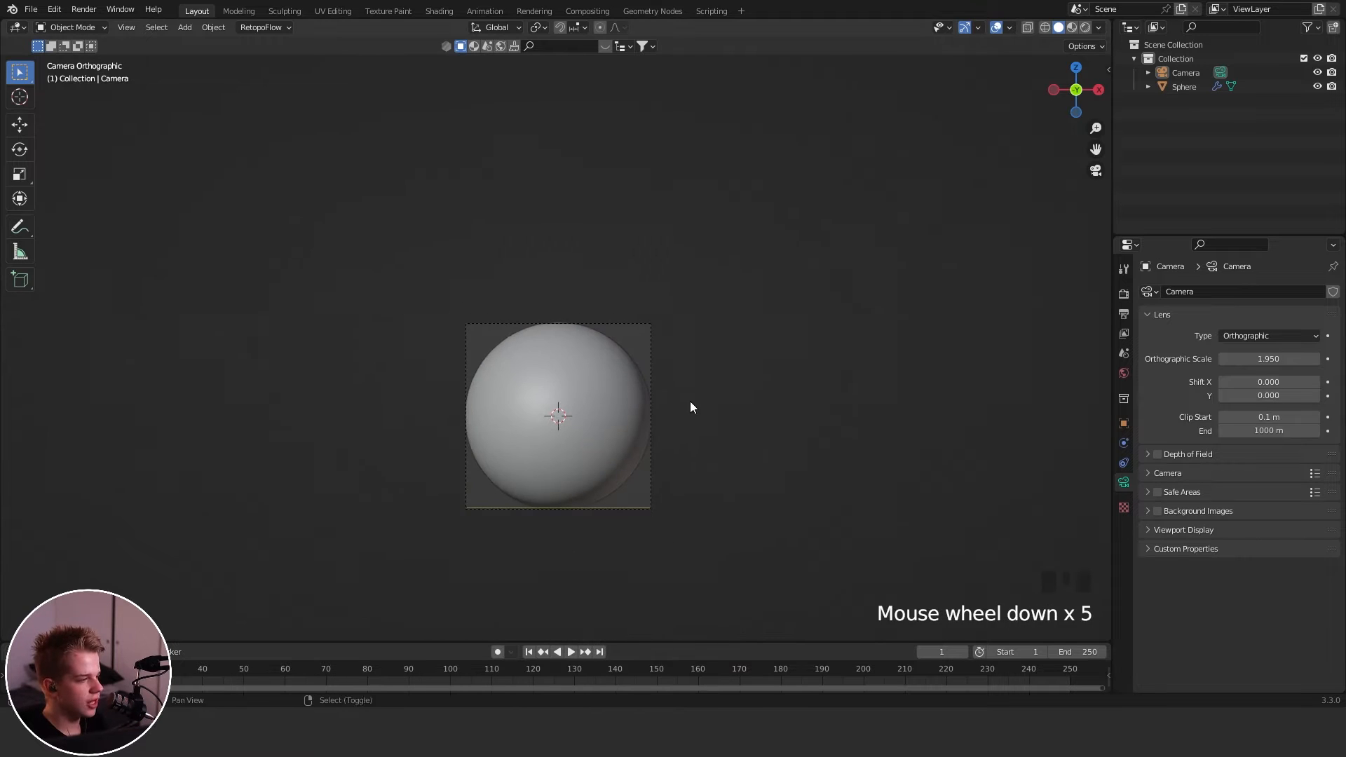
scroll(down, 3)
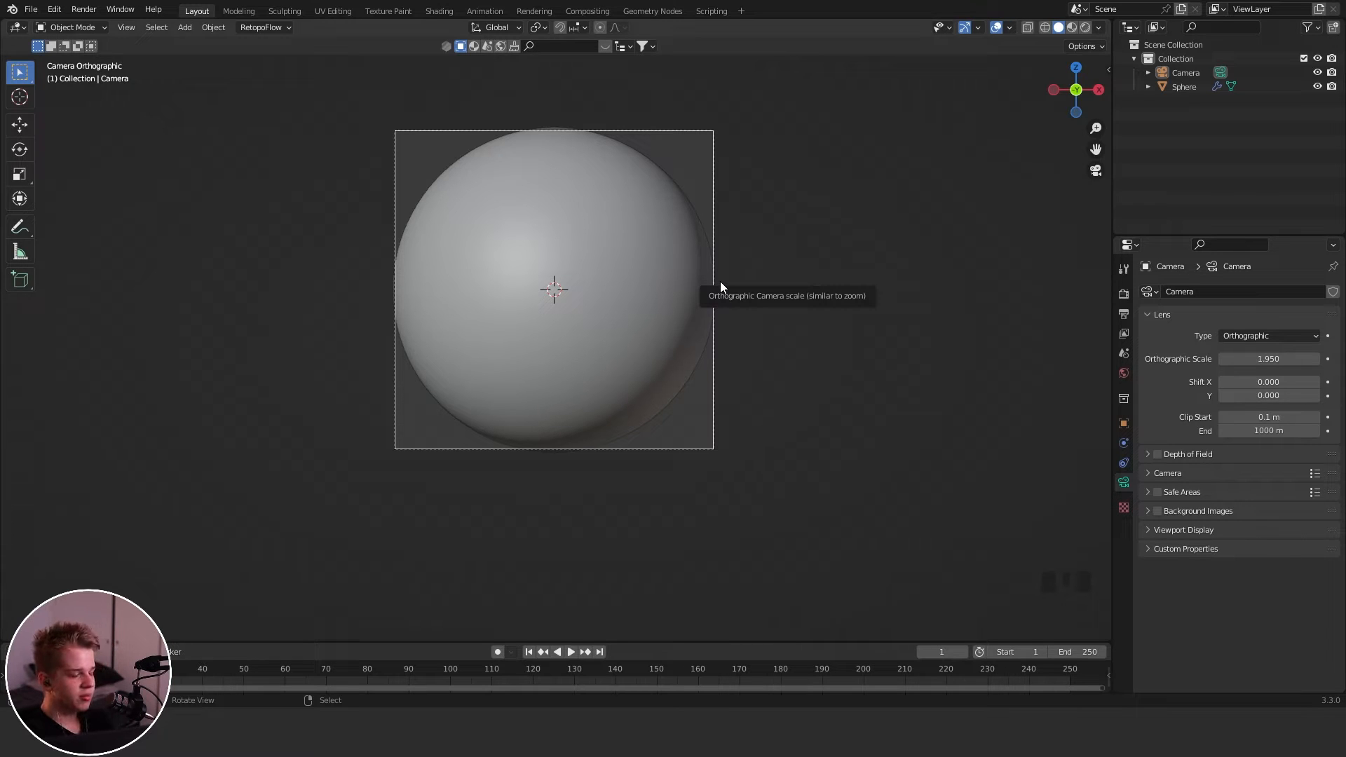
mouse_move(988, 169)
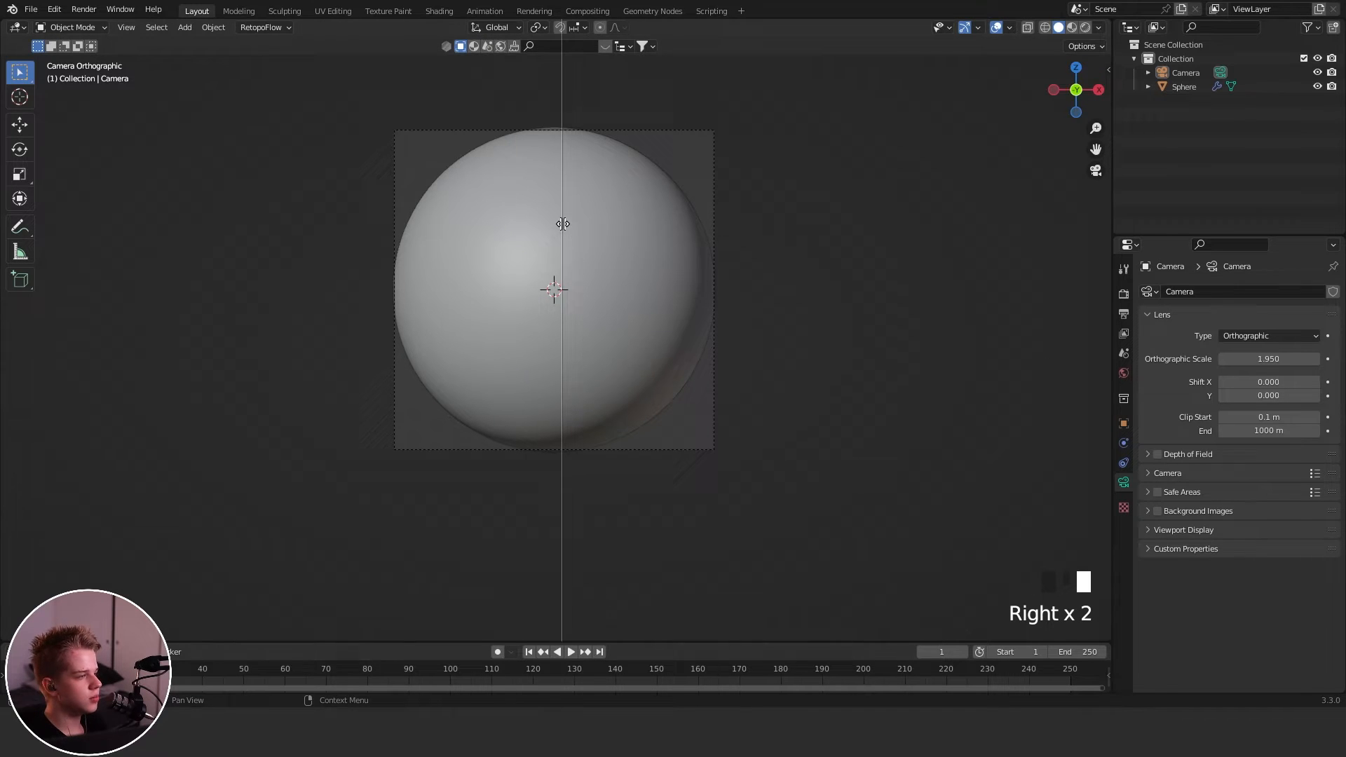
Show a camera view beside a front view and set World Strength to 0.
scroll(up, 3)
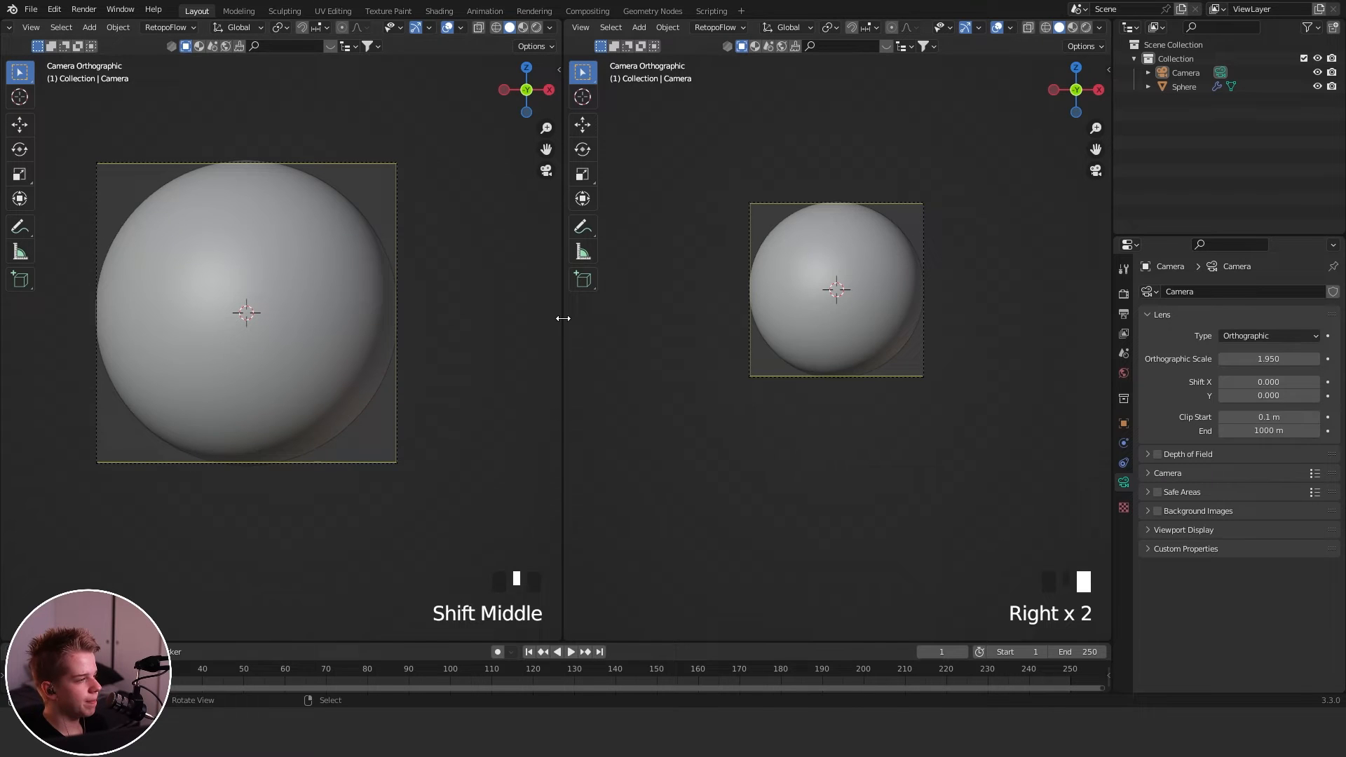
scroll(down, 3)
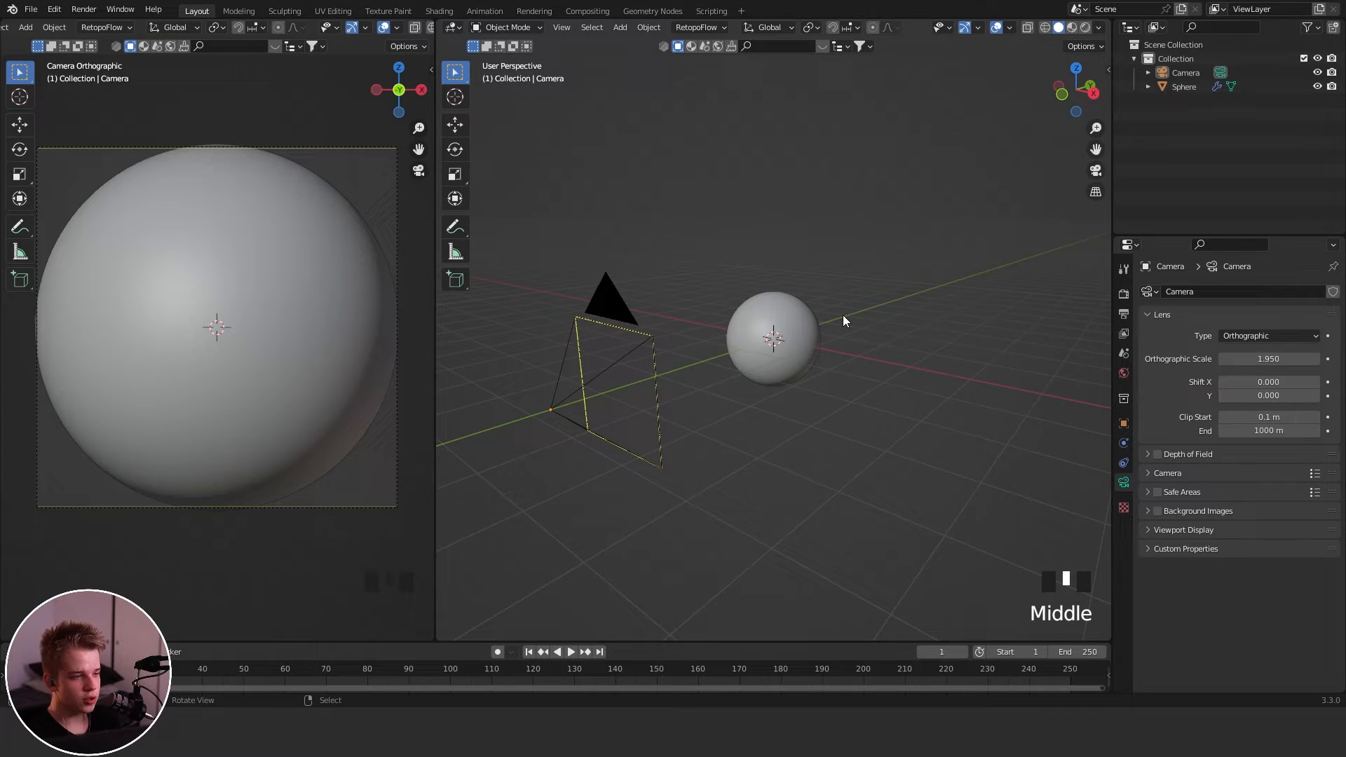
click(1279, 291)
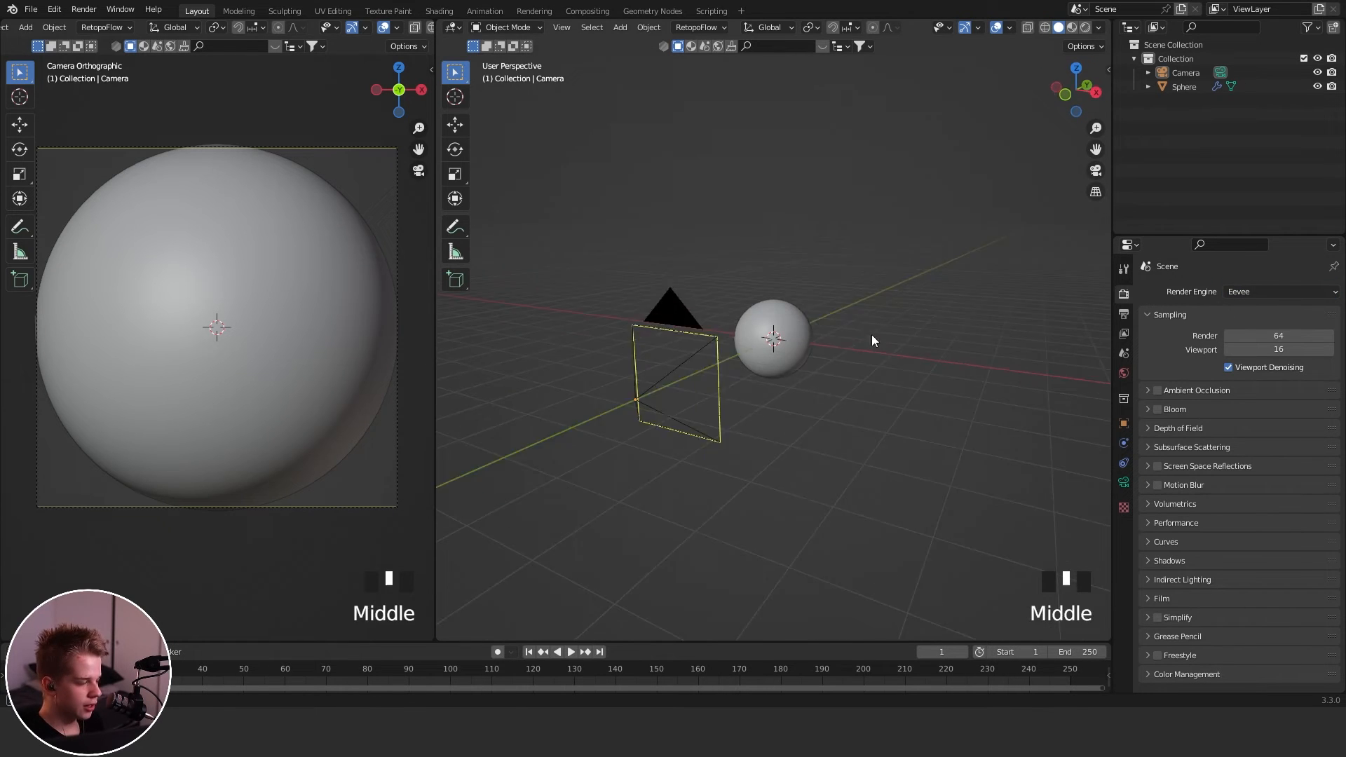
key(z)
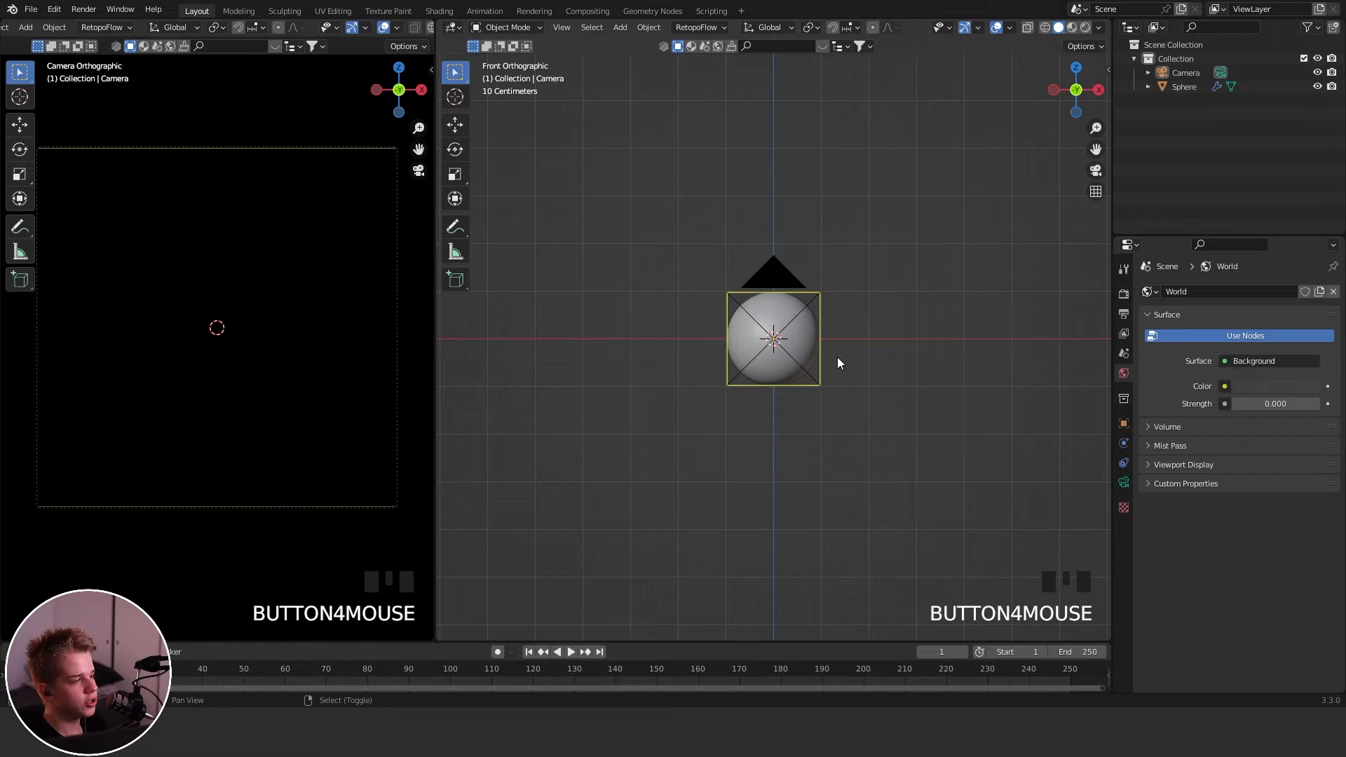
Add an area light to the scene and bring up its light settings.
key(shift+a)
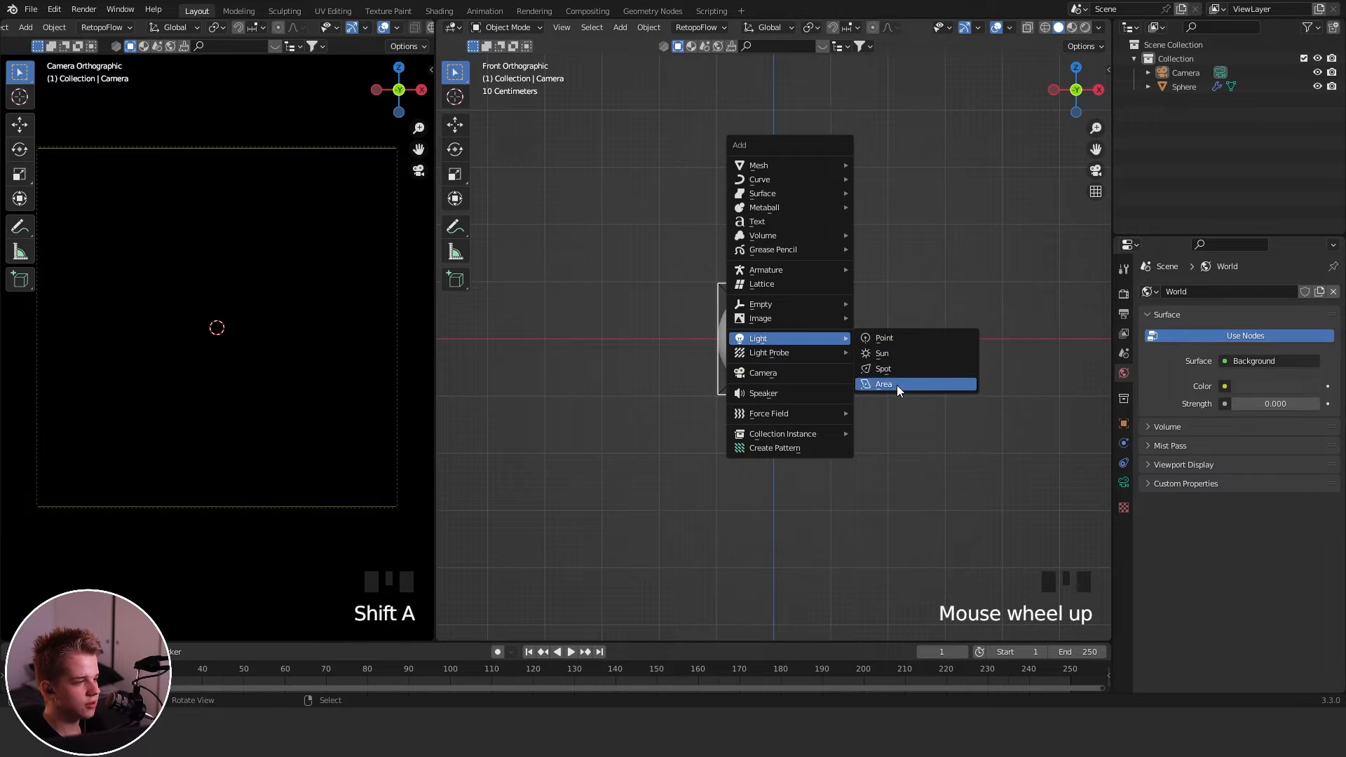
click(884, 383)
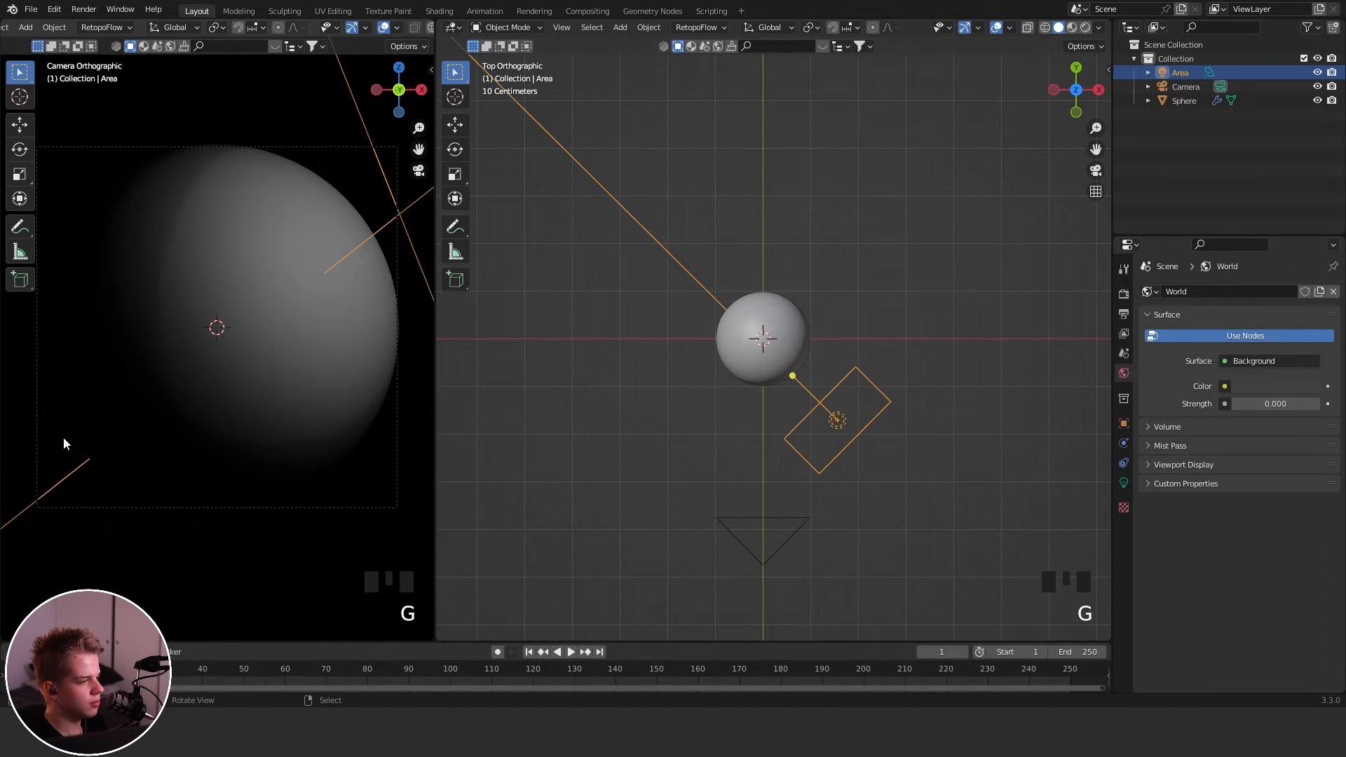
click(1121, 482)
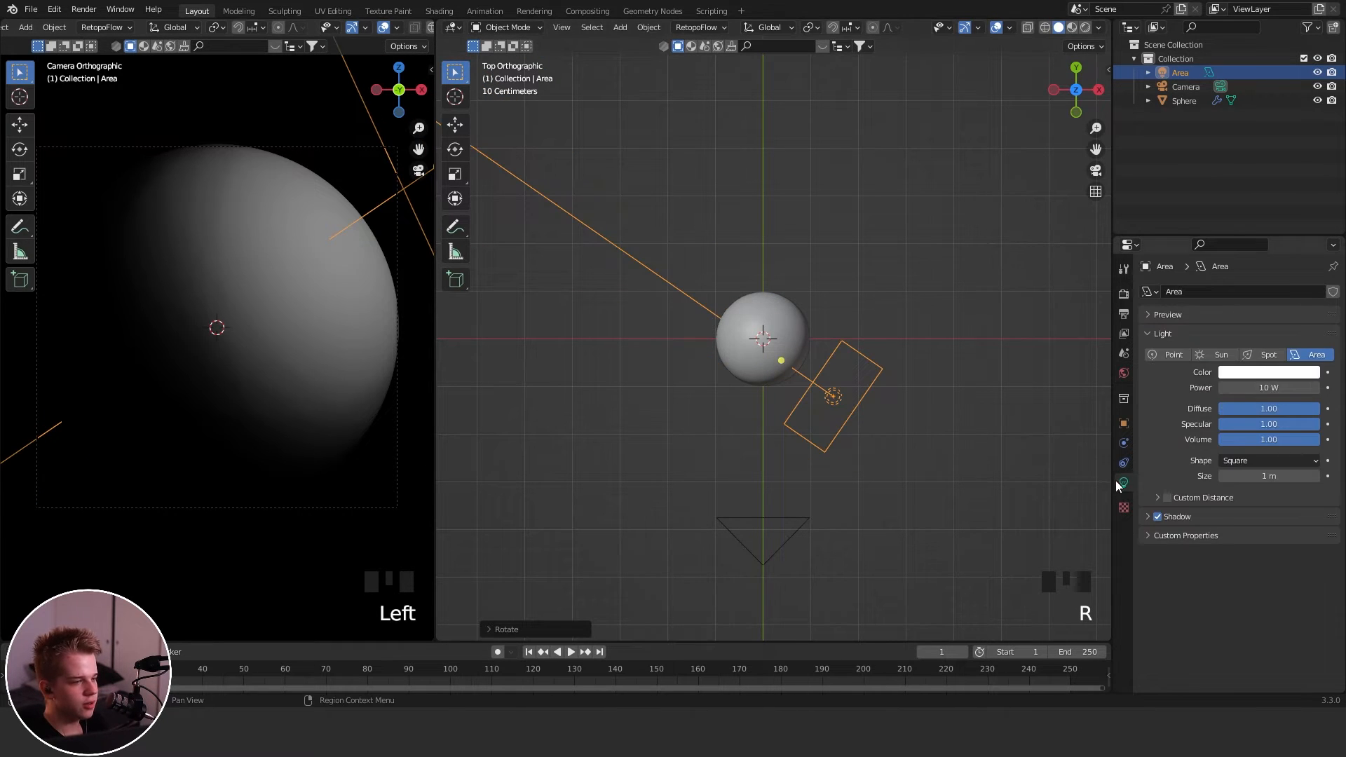
scroll(down, 3)
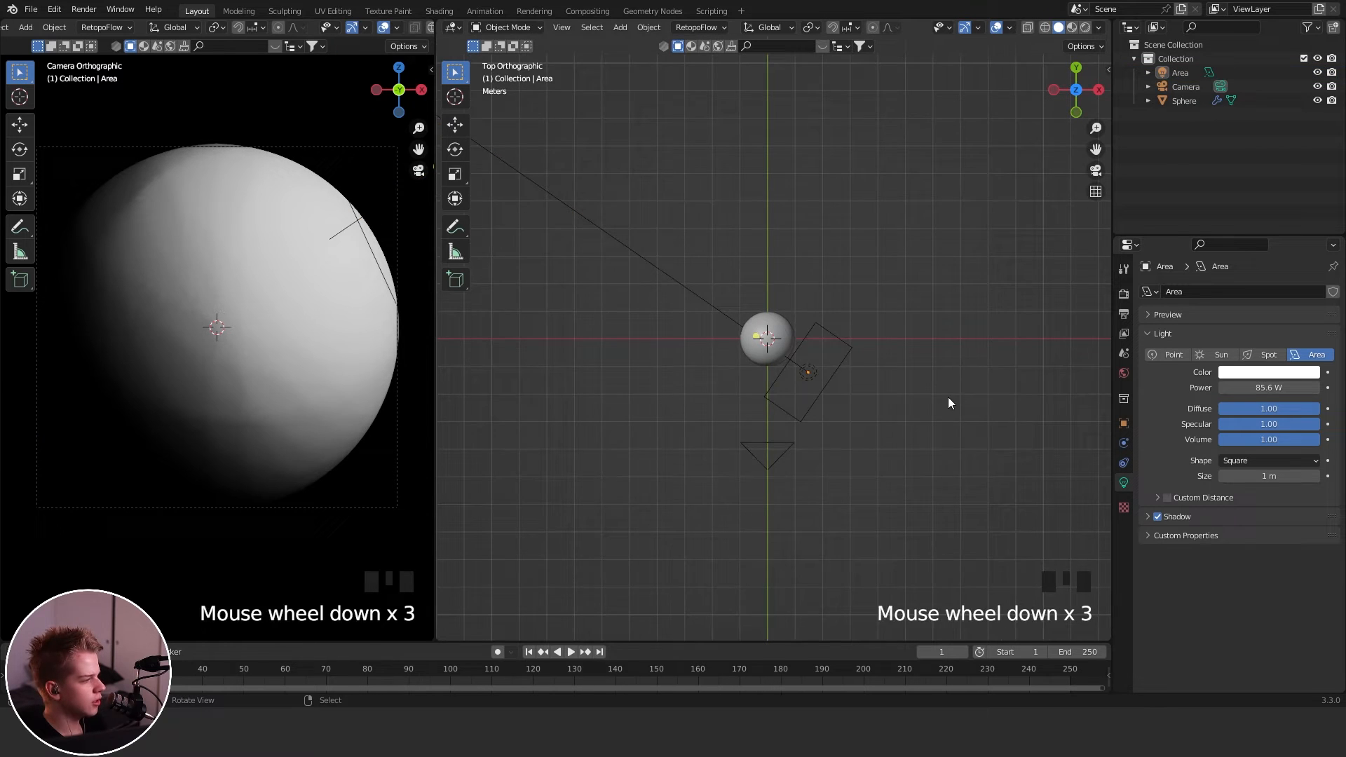
Duplicate the light, rotate the copy toward the sphere, and duplicate a third light.
key(shift+d)
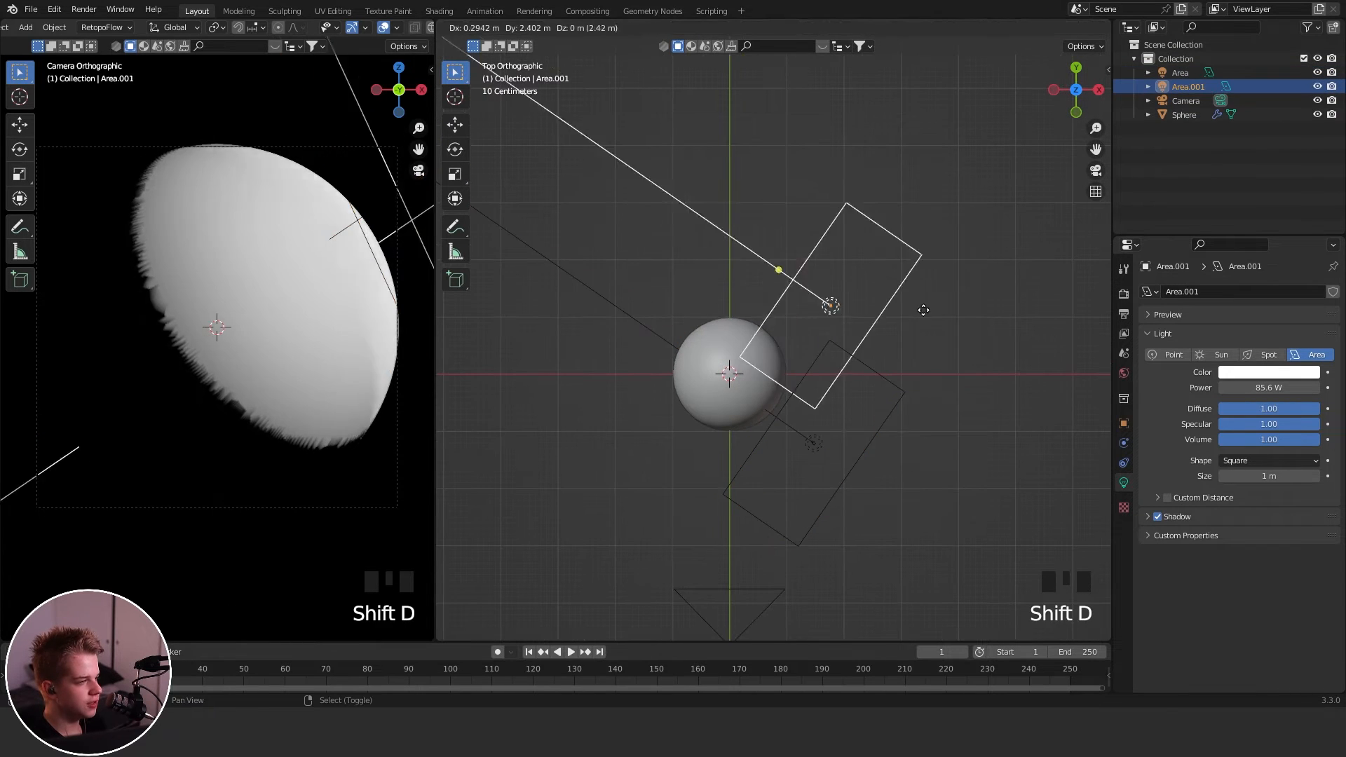
key(r)
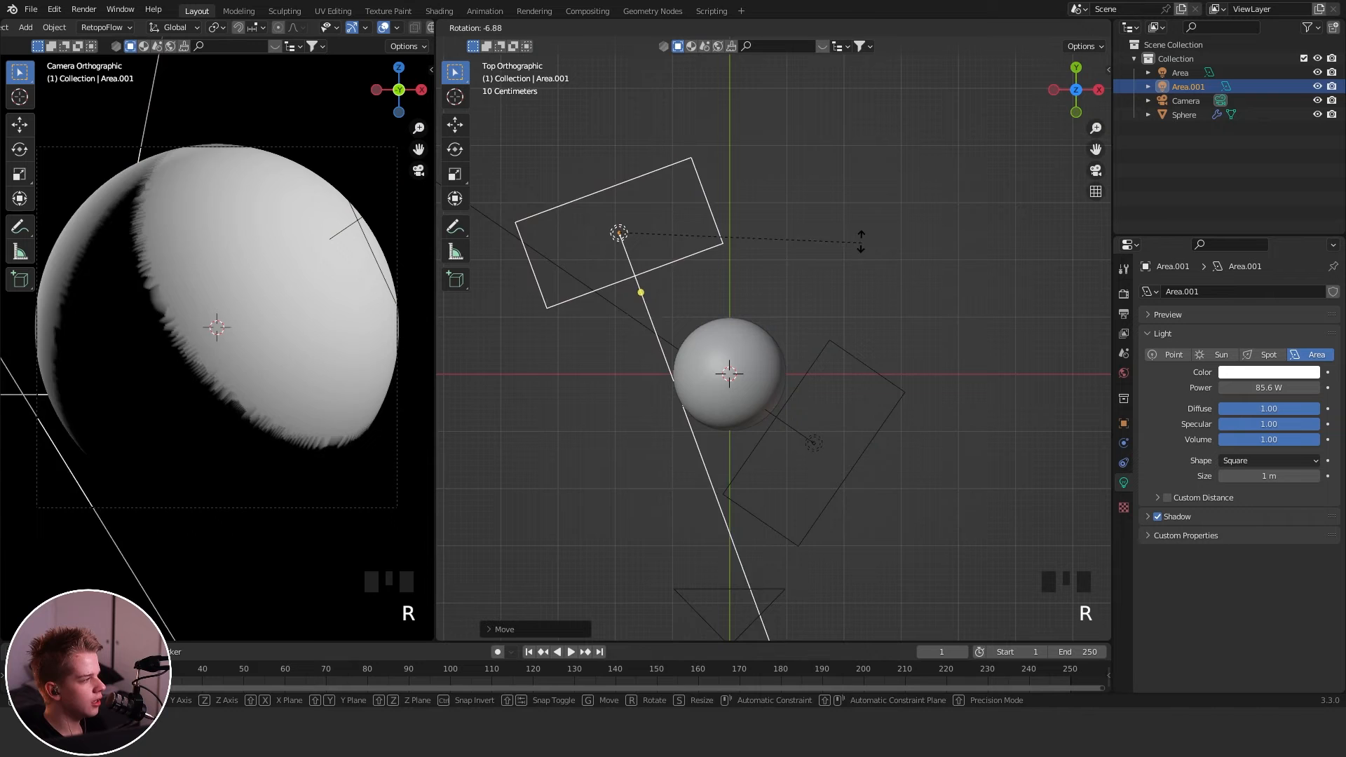
key(alt+a)
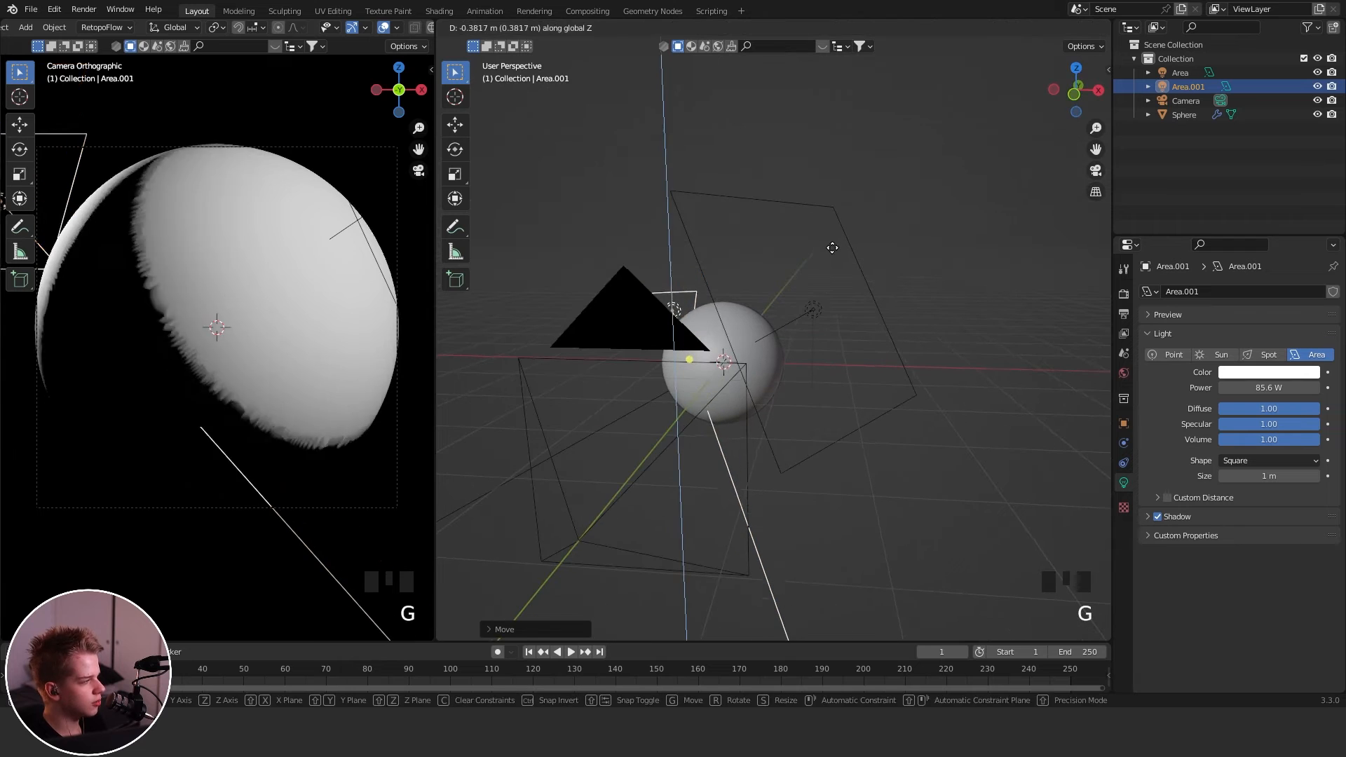
scroll(up, 3)
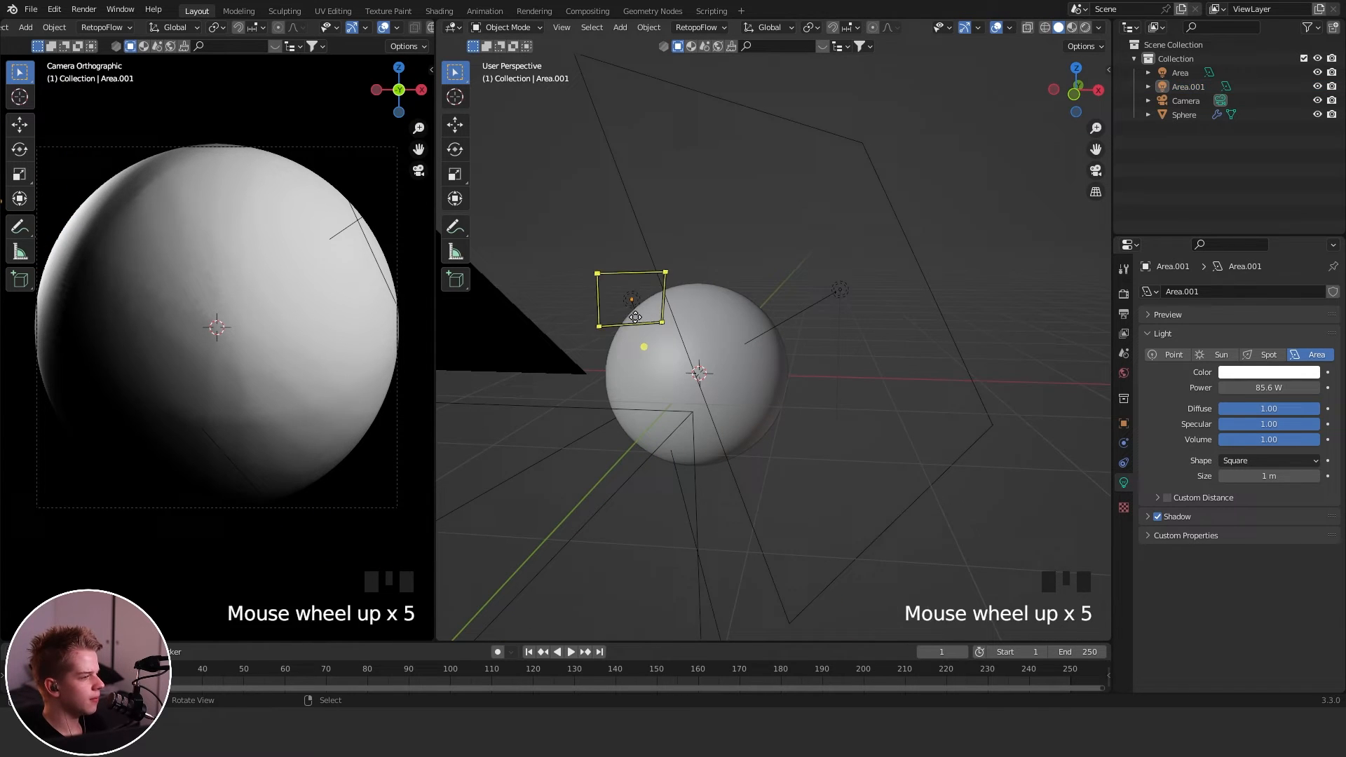
scroll(down, 3)
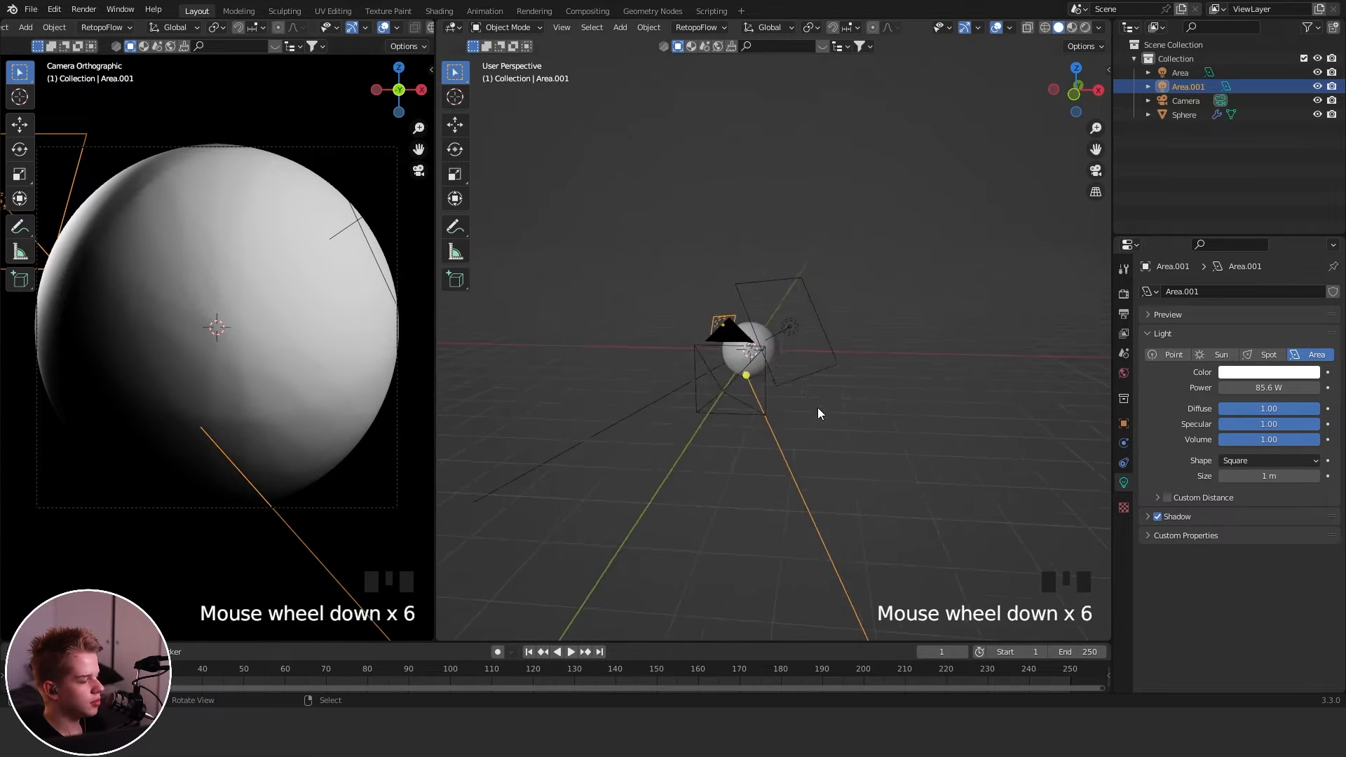
key(shift+d)
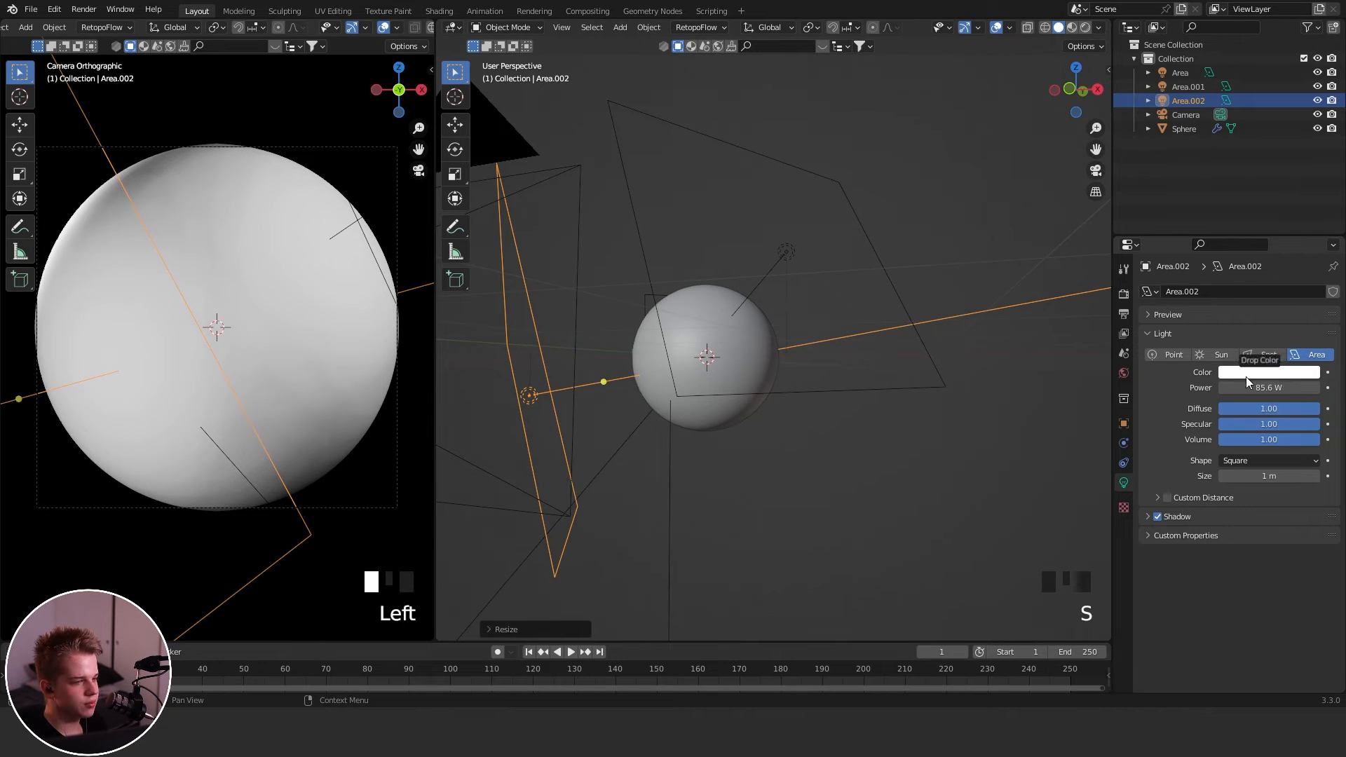
Tint the first area light pale peach and the second area light orange.
scroll(up, 3)
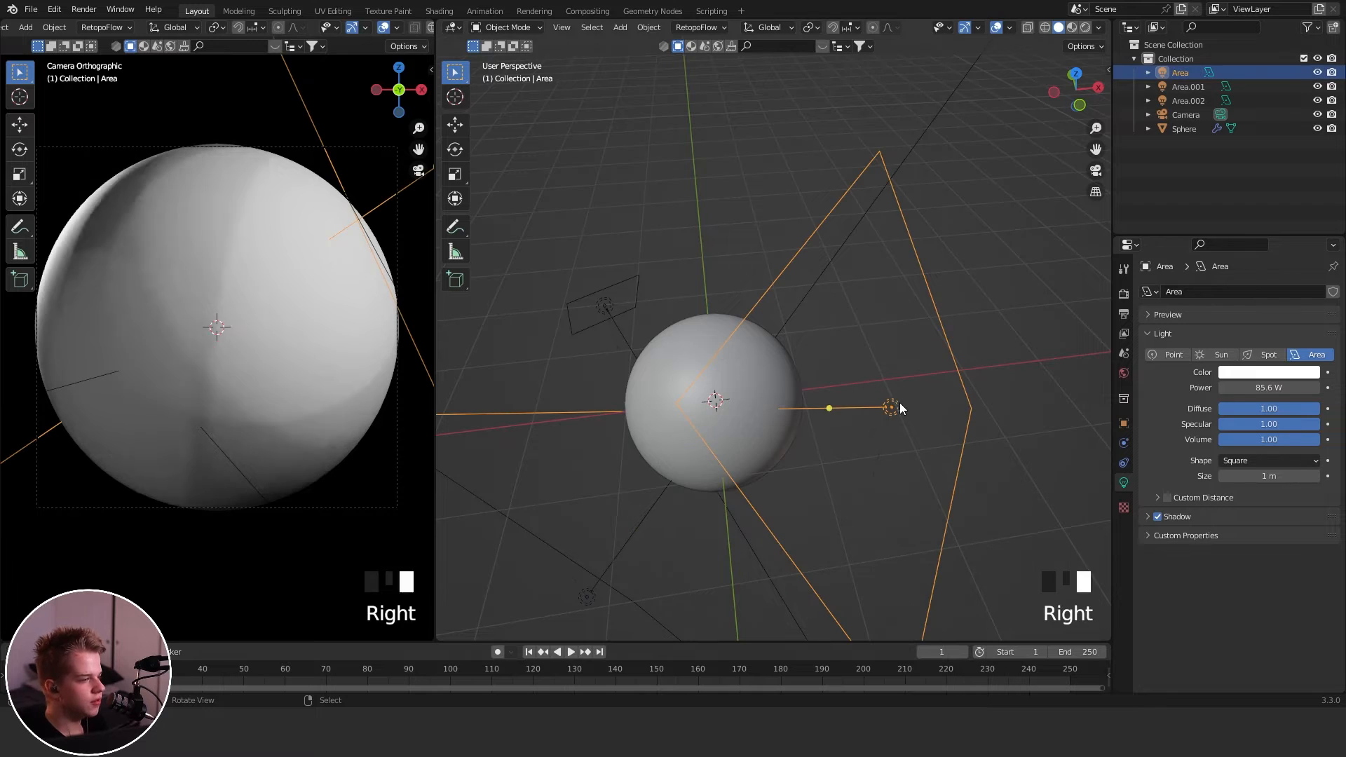
click(1269, 372)
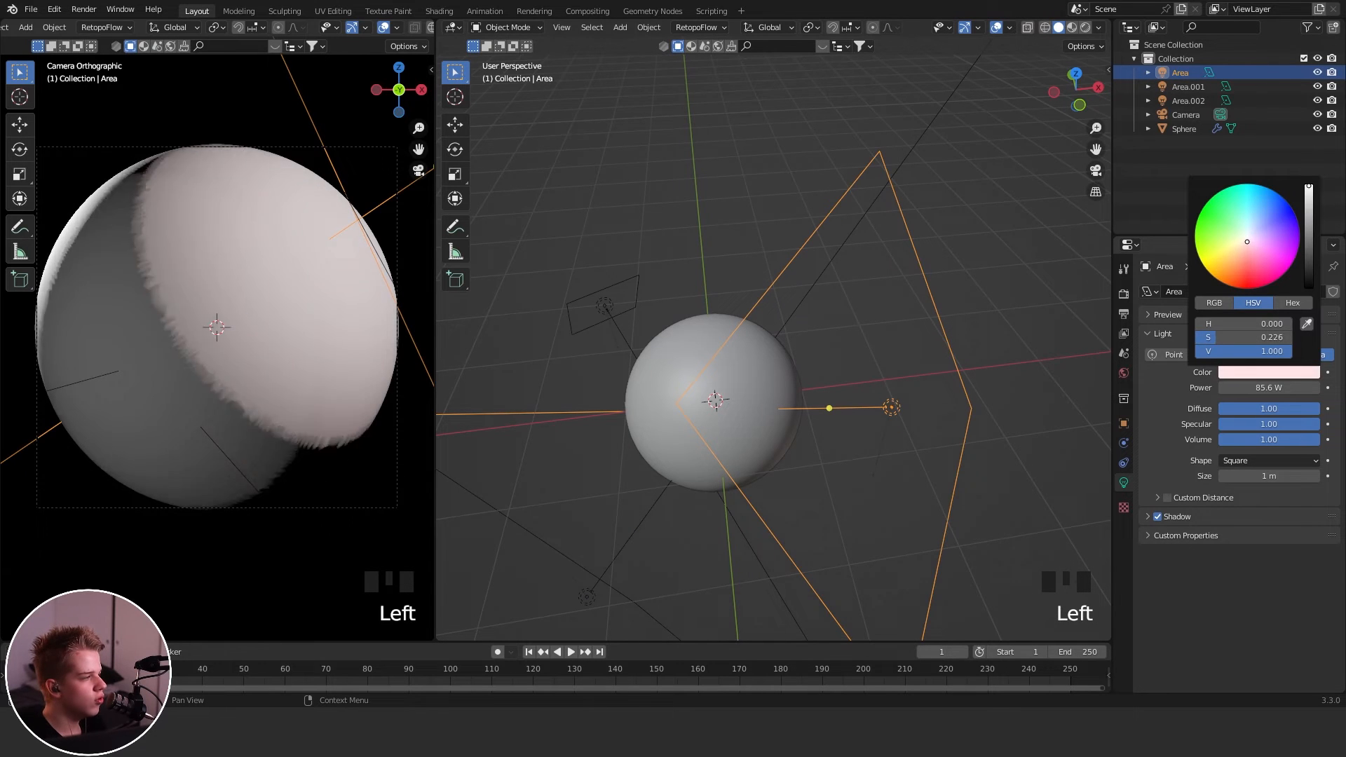
click(627, 305)
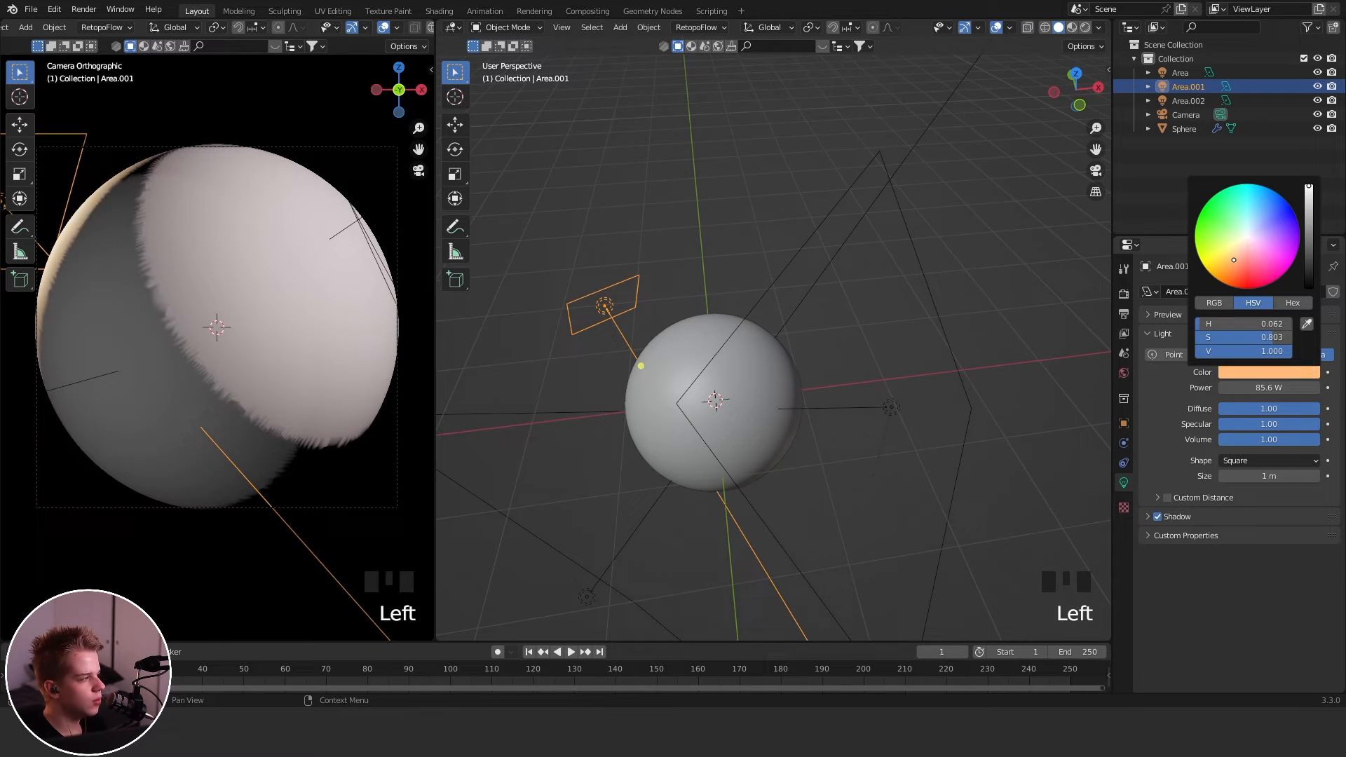
click(1181, 72)
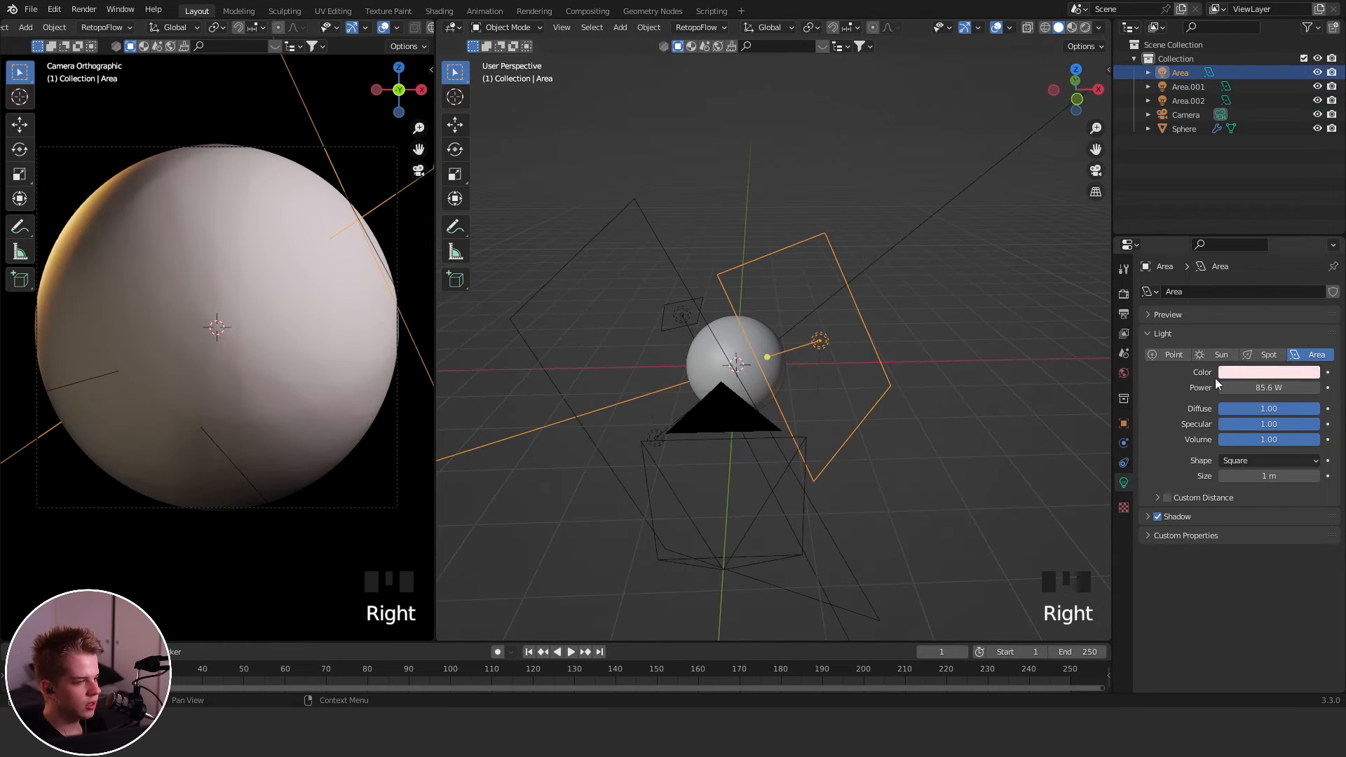
click(1269, 371)
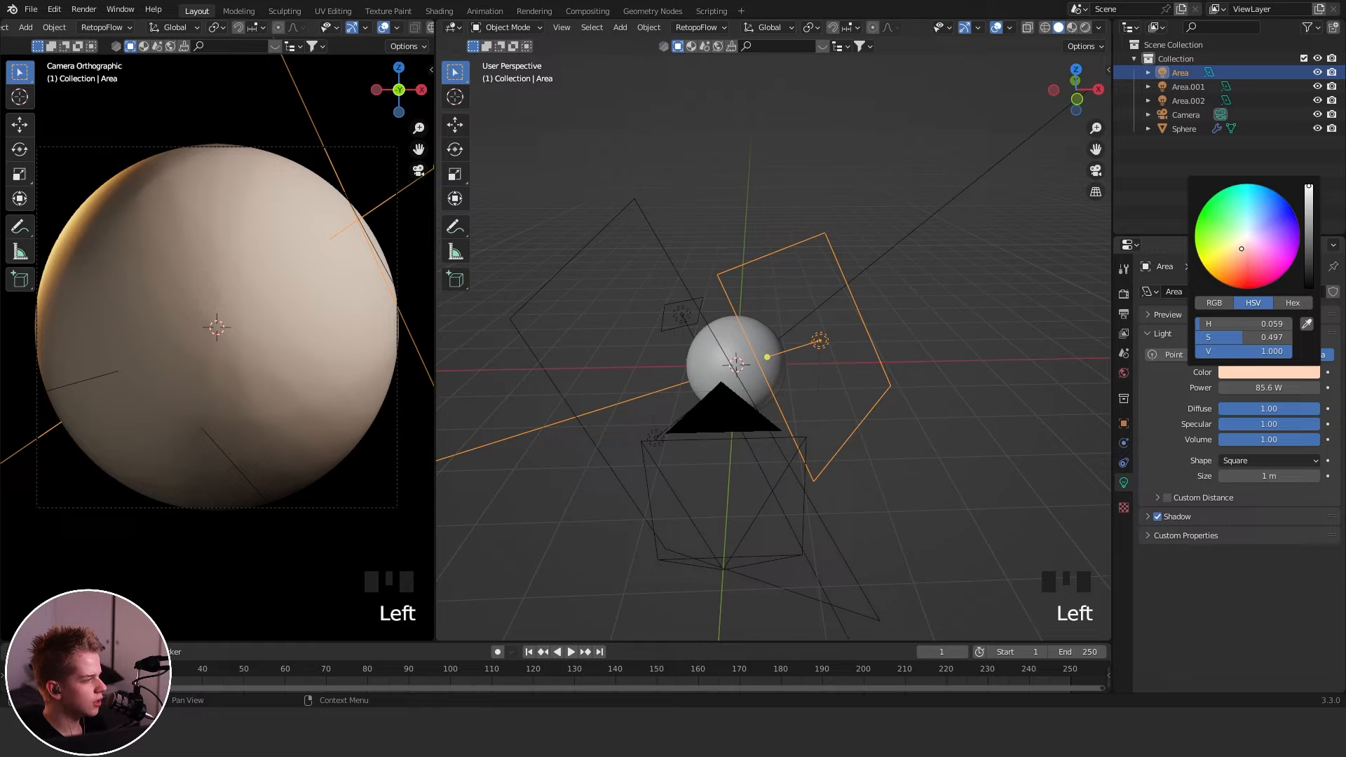
click(734, 360)
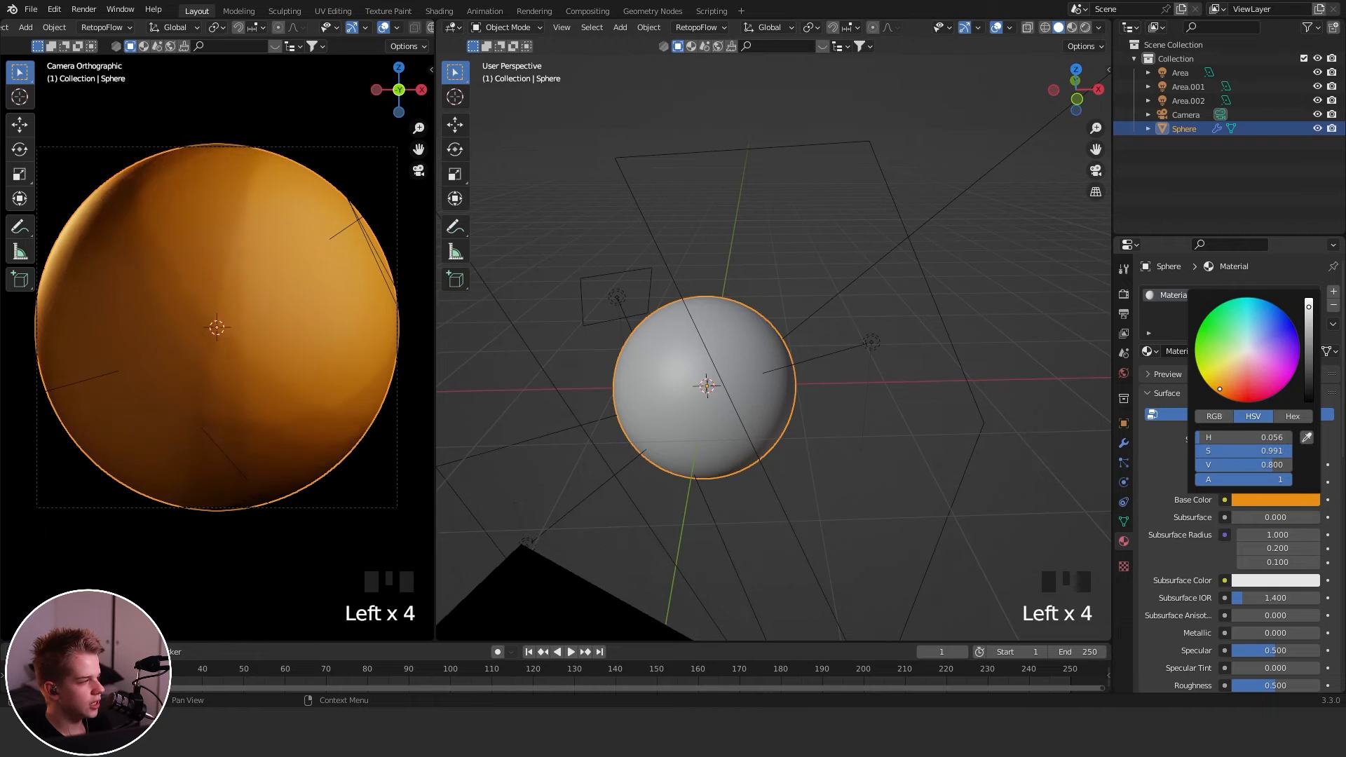
Make the sphere's material matte orange with Roughness 1.000.
key(alt+a)
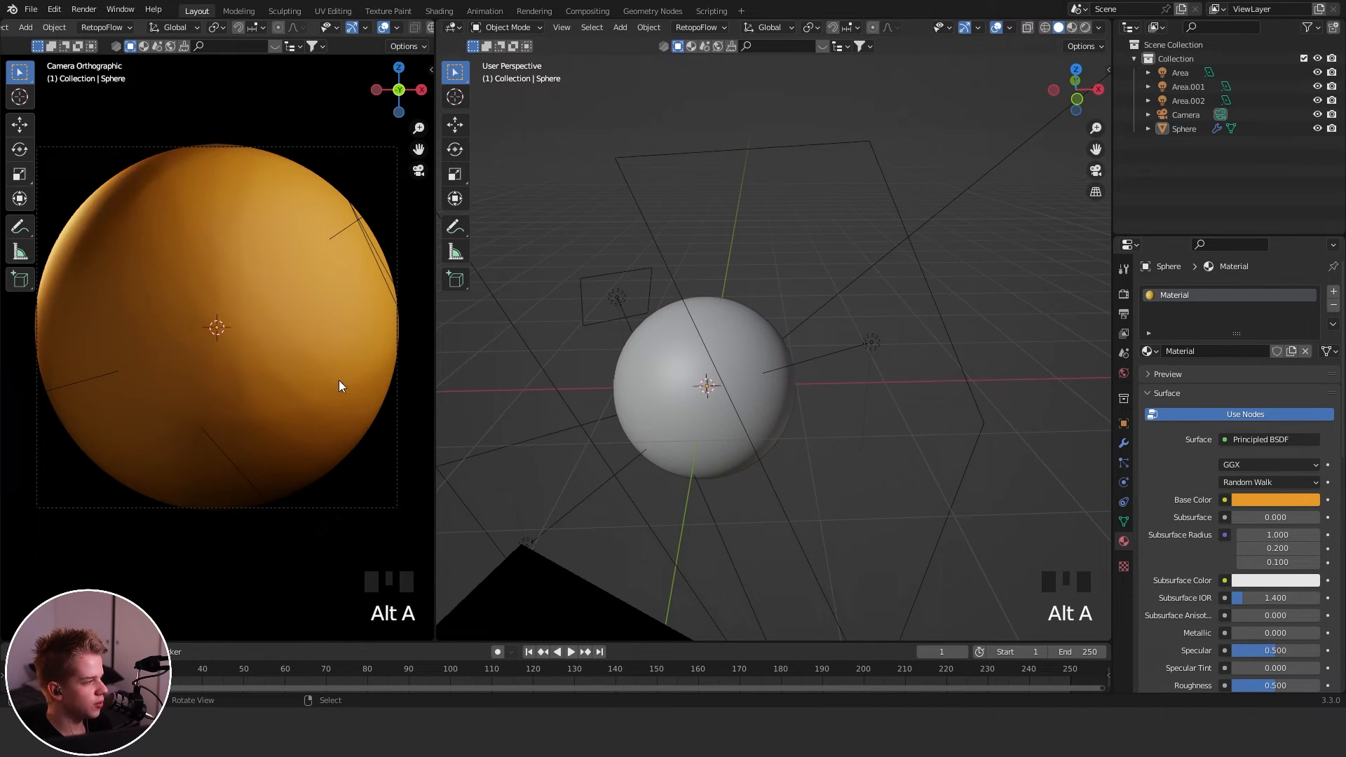
scroll(down, 3)
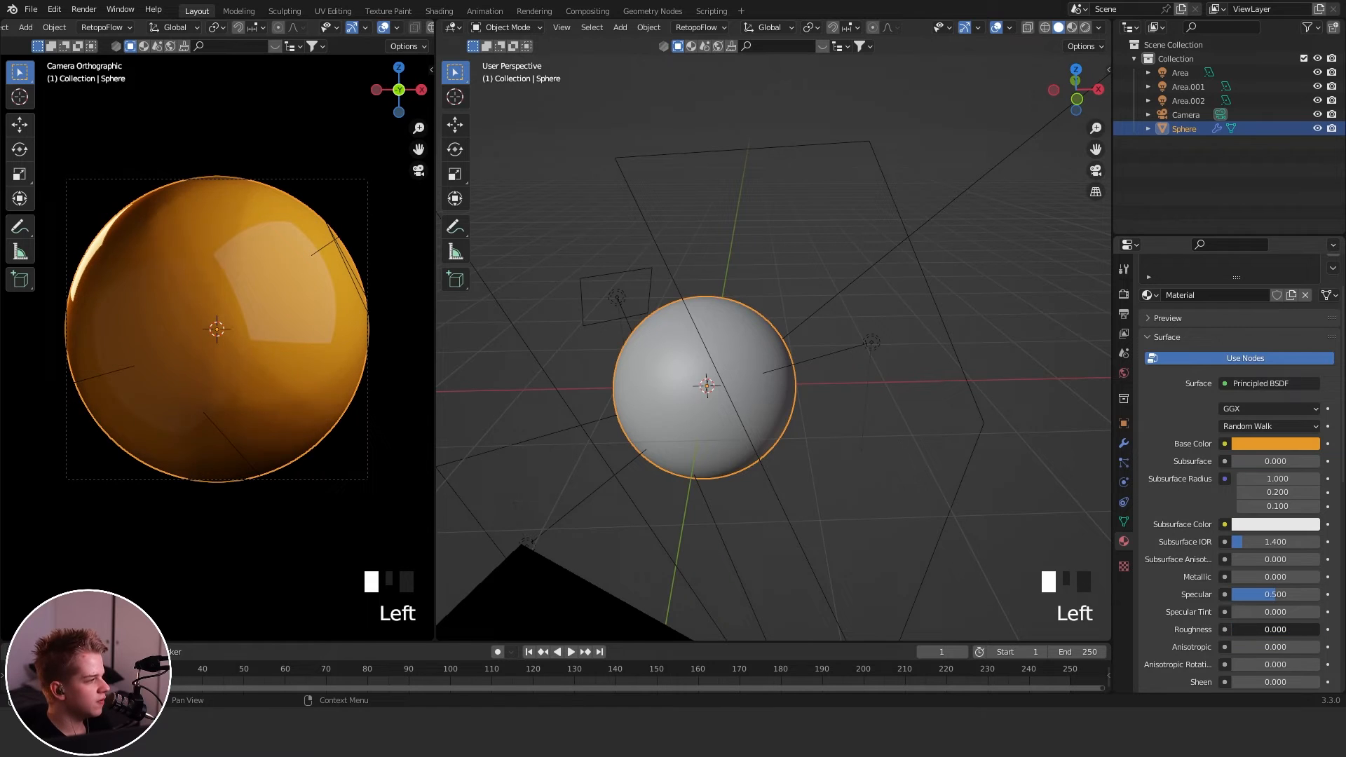
key(alt+a)
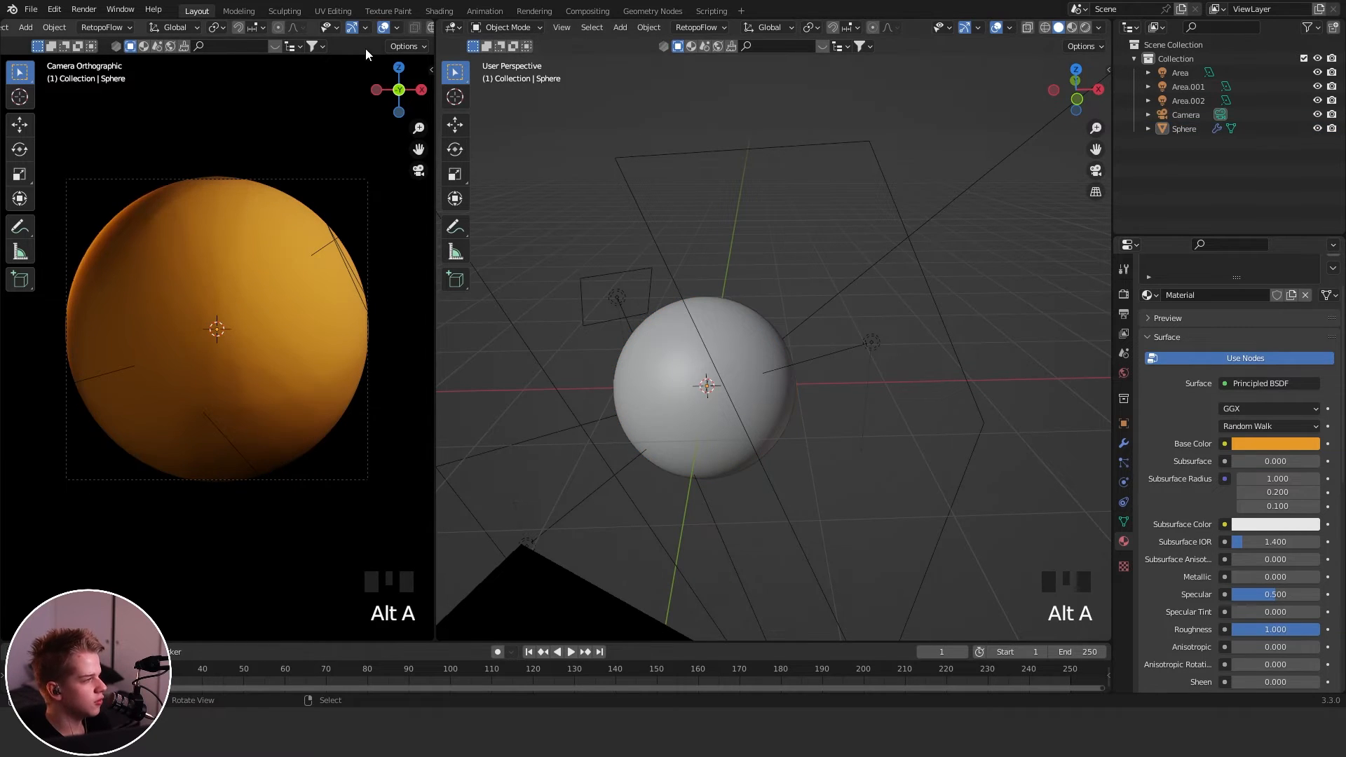
scroll(down, 3)
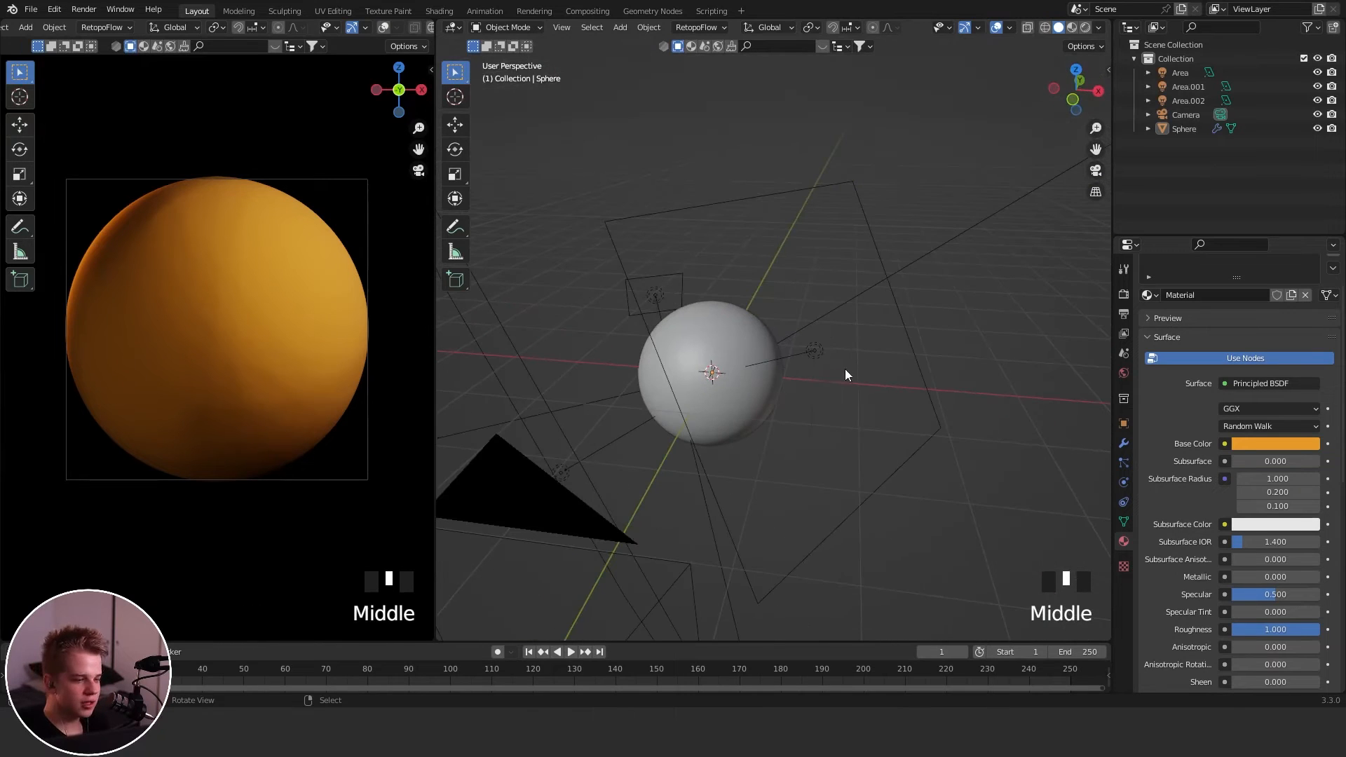
mouse_move(842, 379)
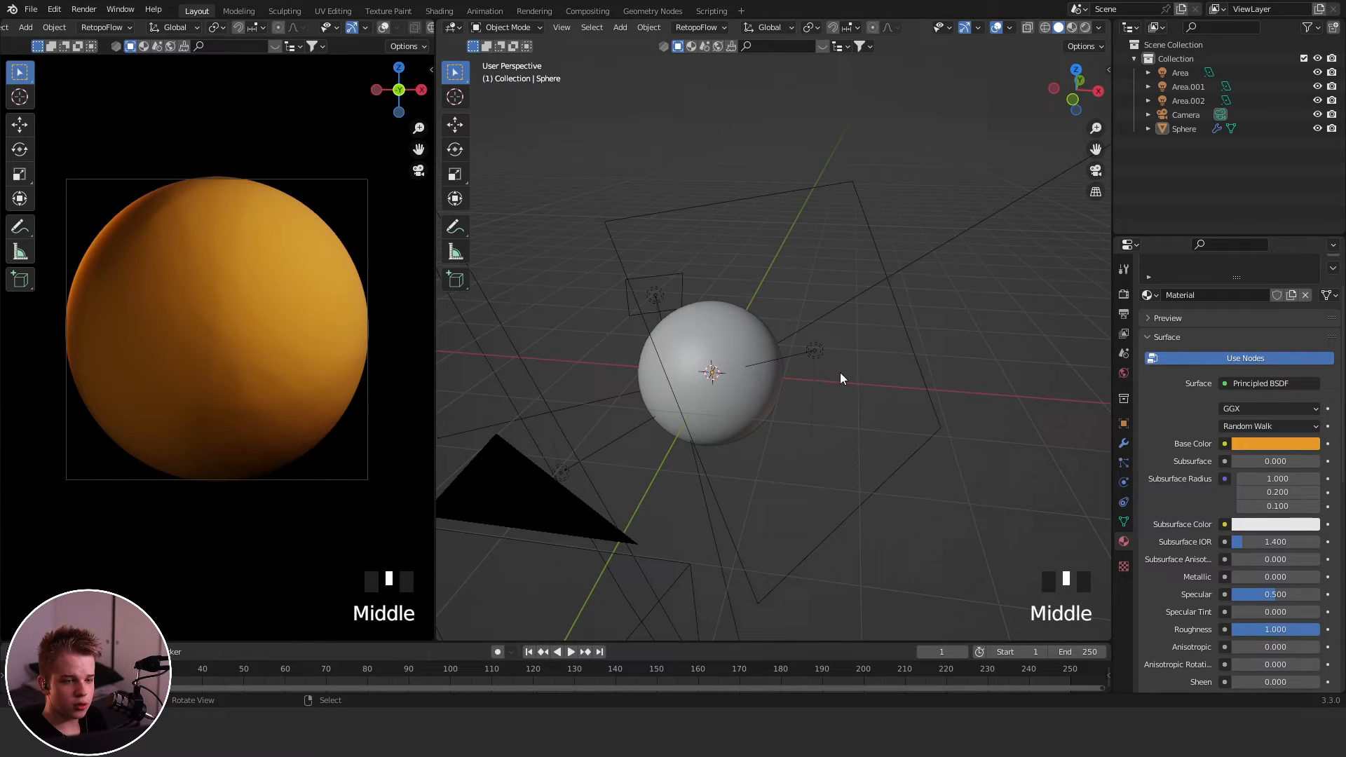
Enable Transparent under Film in Render Properties.
click(1124, 295)
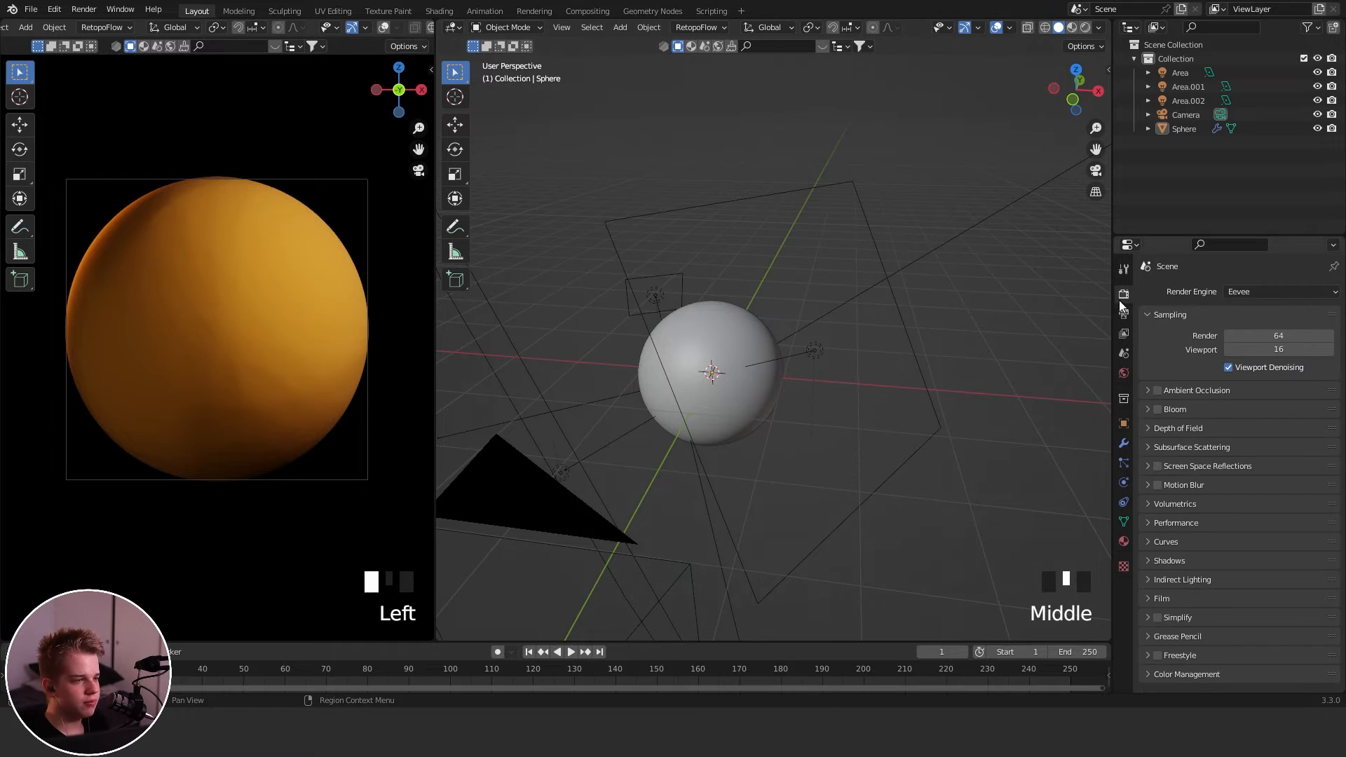
scroll(down, 3)
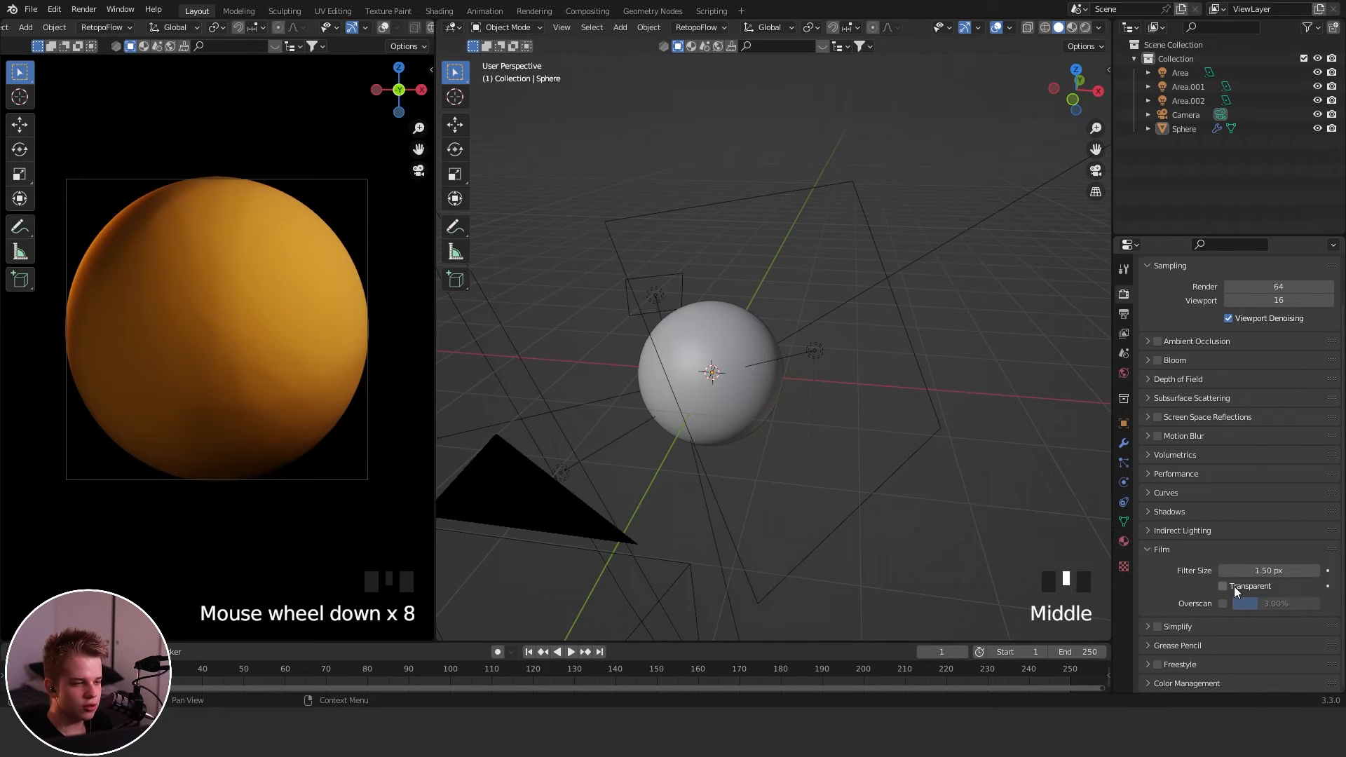
click(1223, 586)
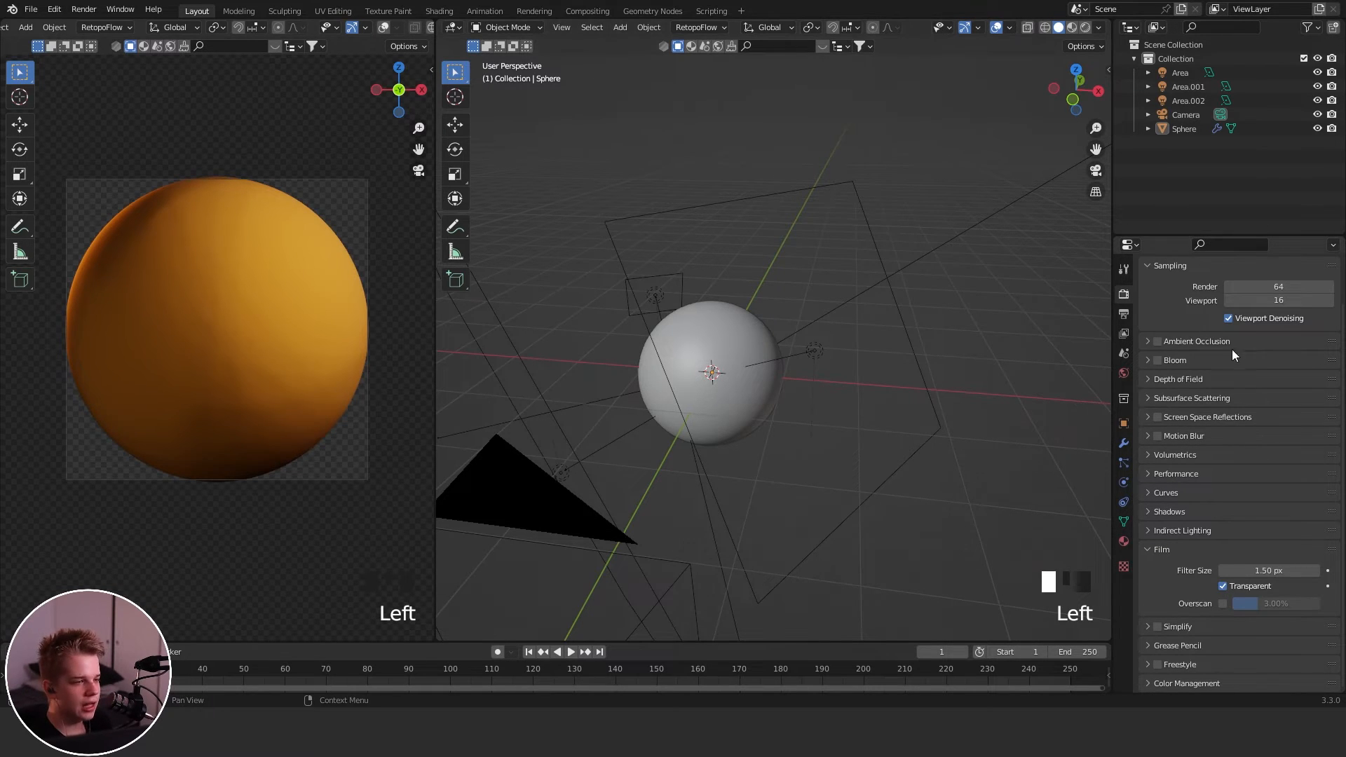
scroll(up, 3)
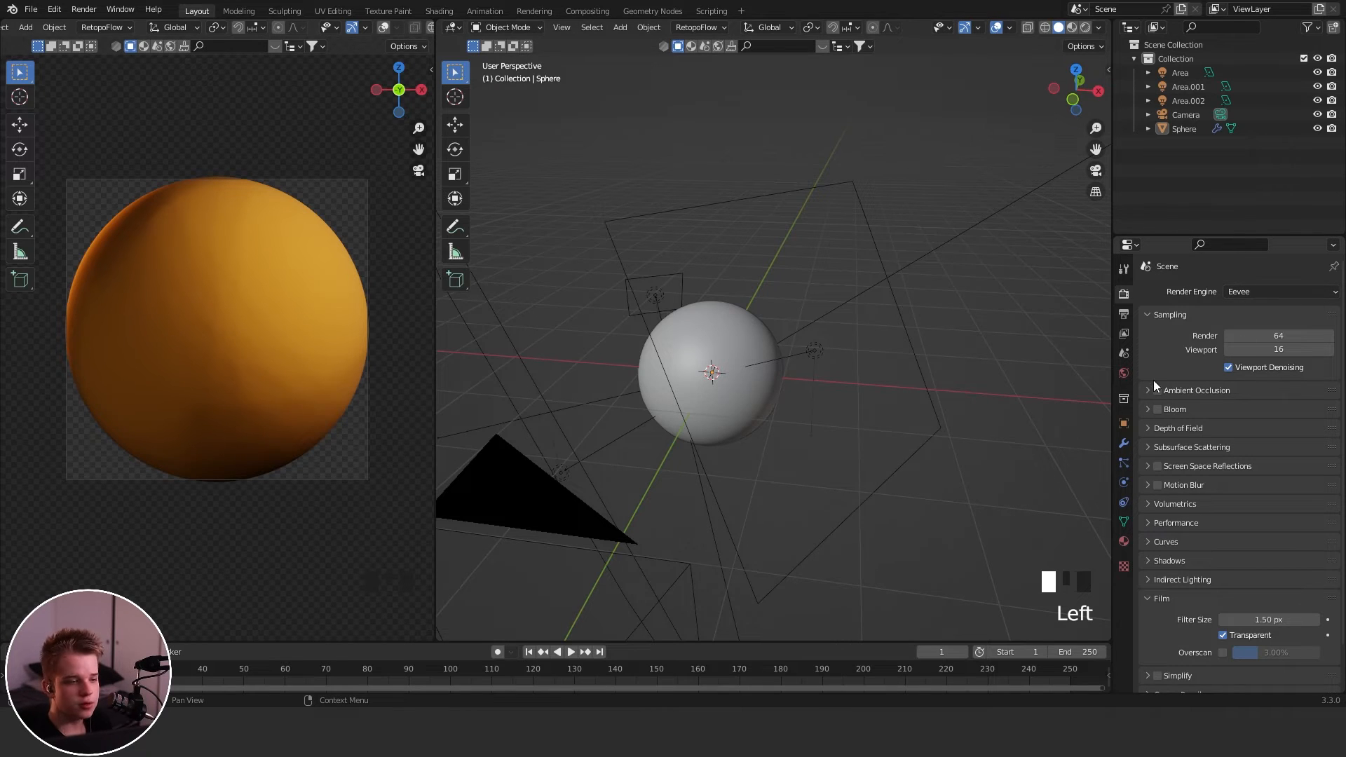
Enable Ambient Occlusion and switch the render engine from Eevee to Cycles.
click(1158, 390)
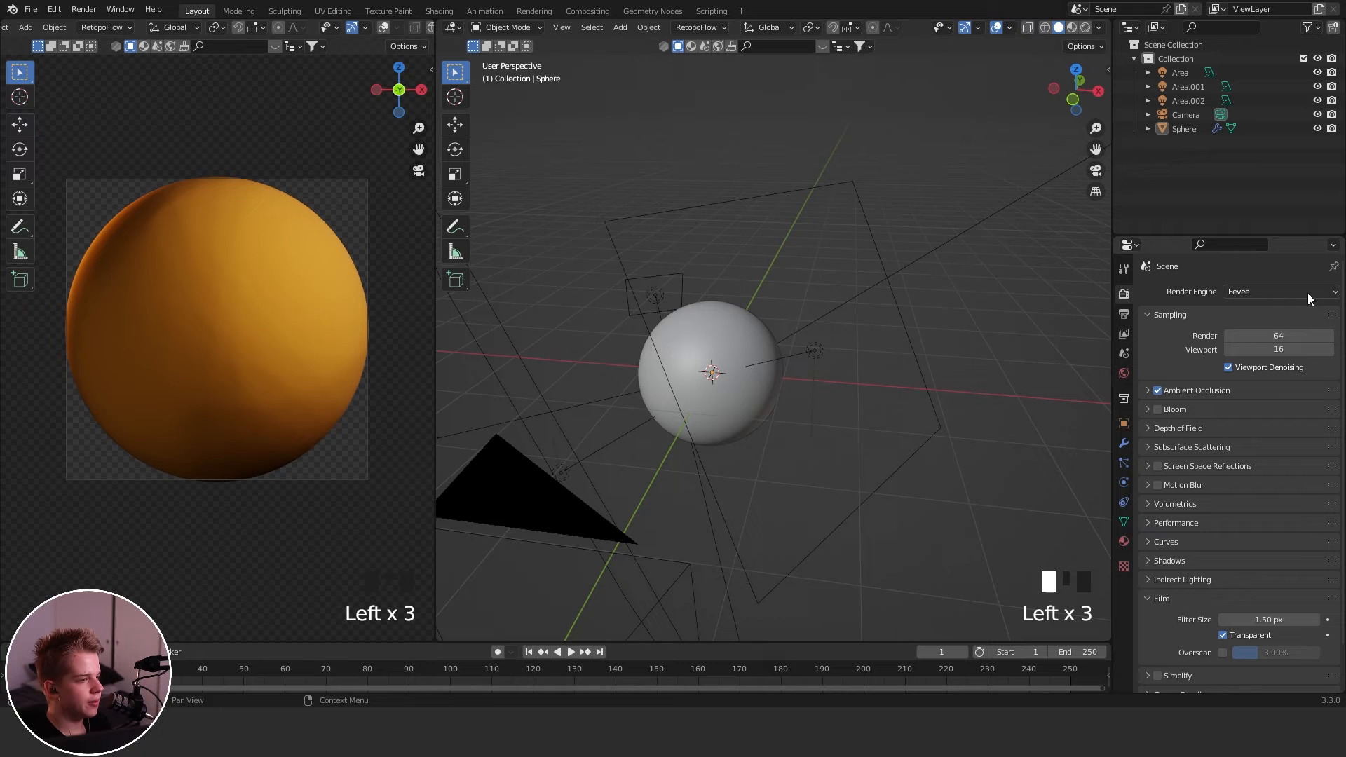
click(1279, 291)
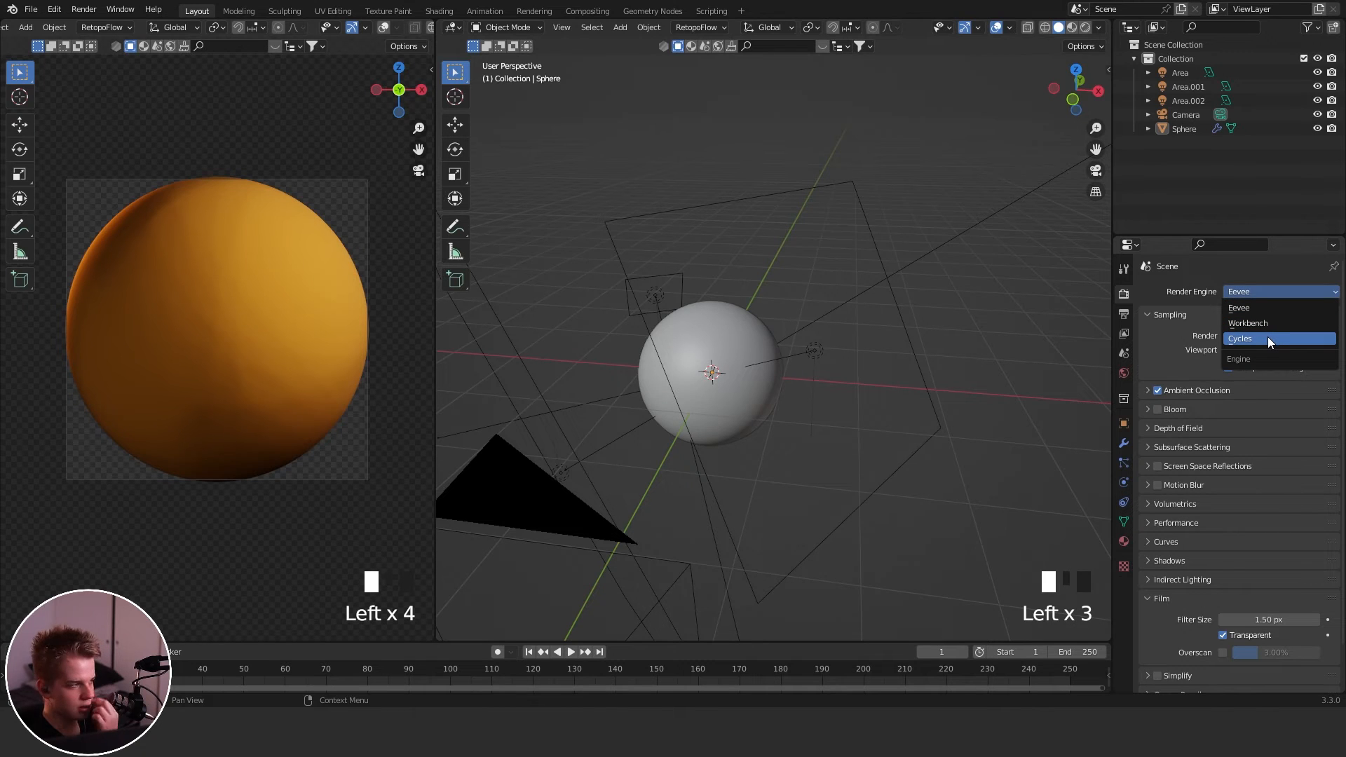
click(1239, 338)
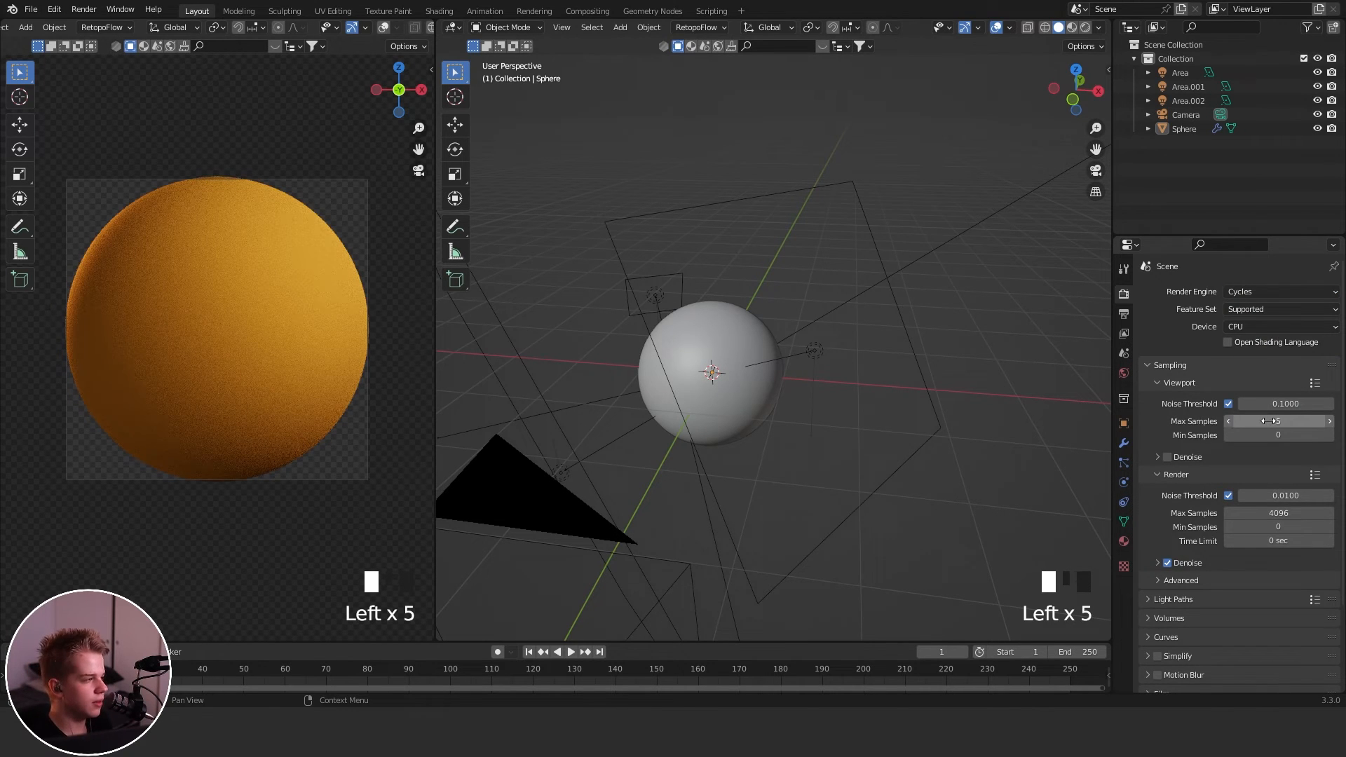
scroll(down, 3)
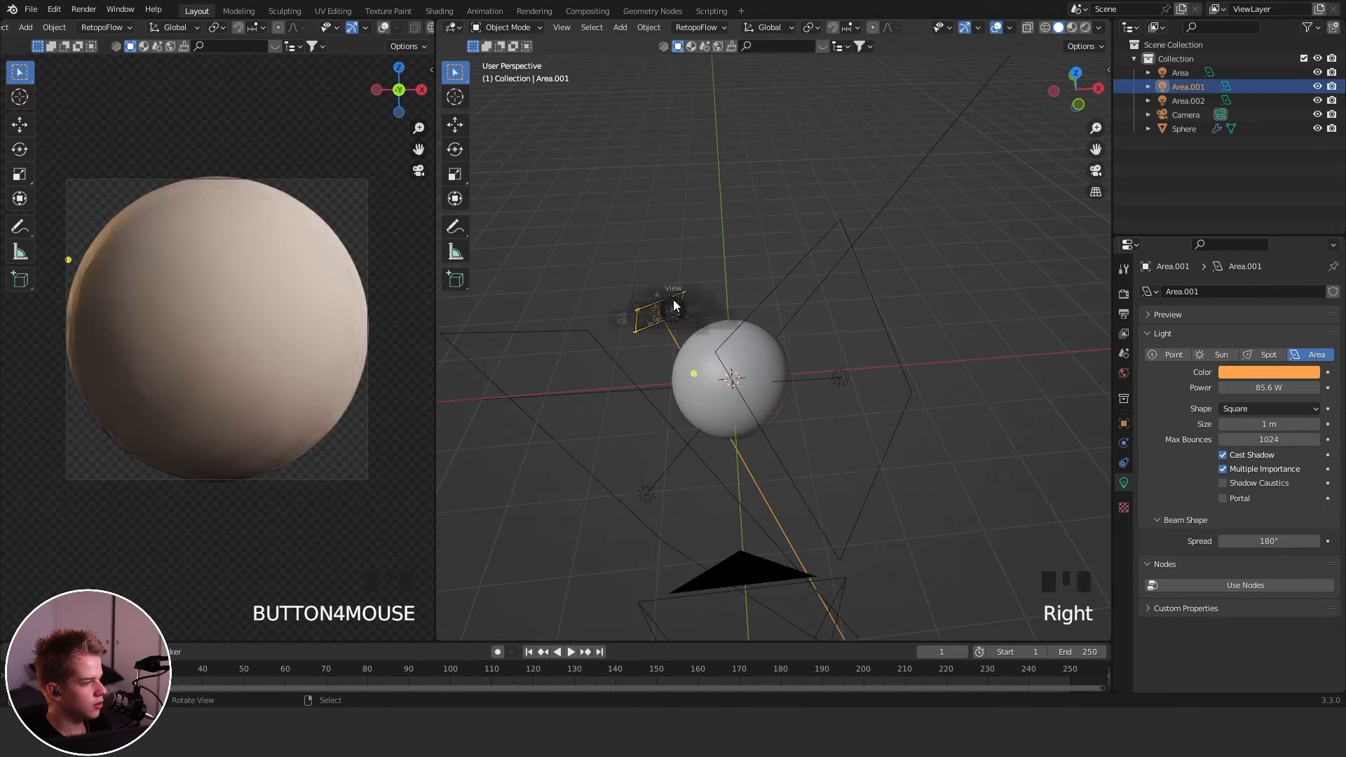
key(g)
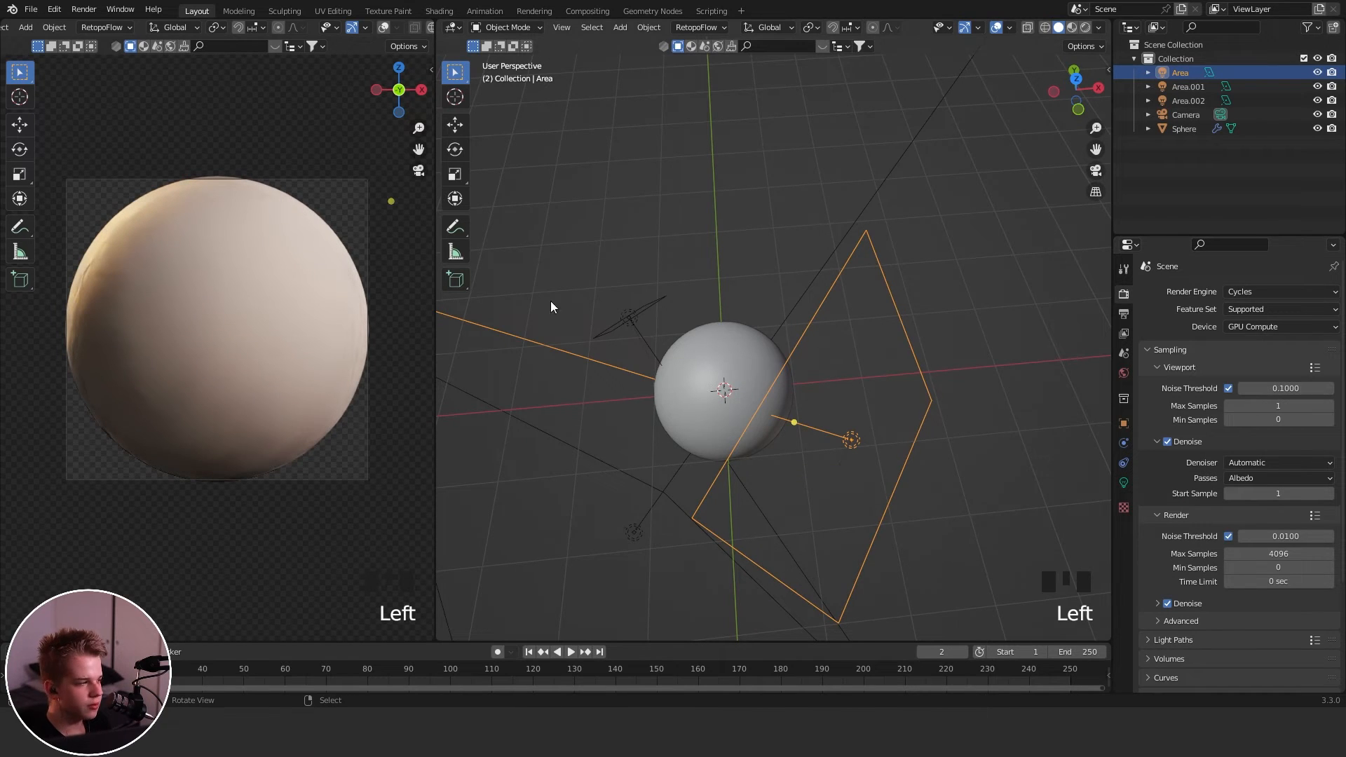
Set Render Max Samples to 10, save, and render an image.
double_click(1278, 553)
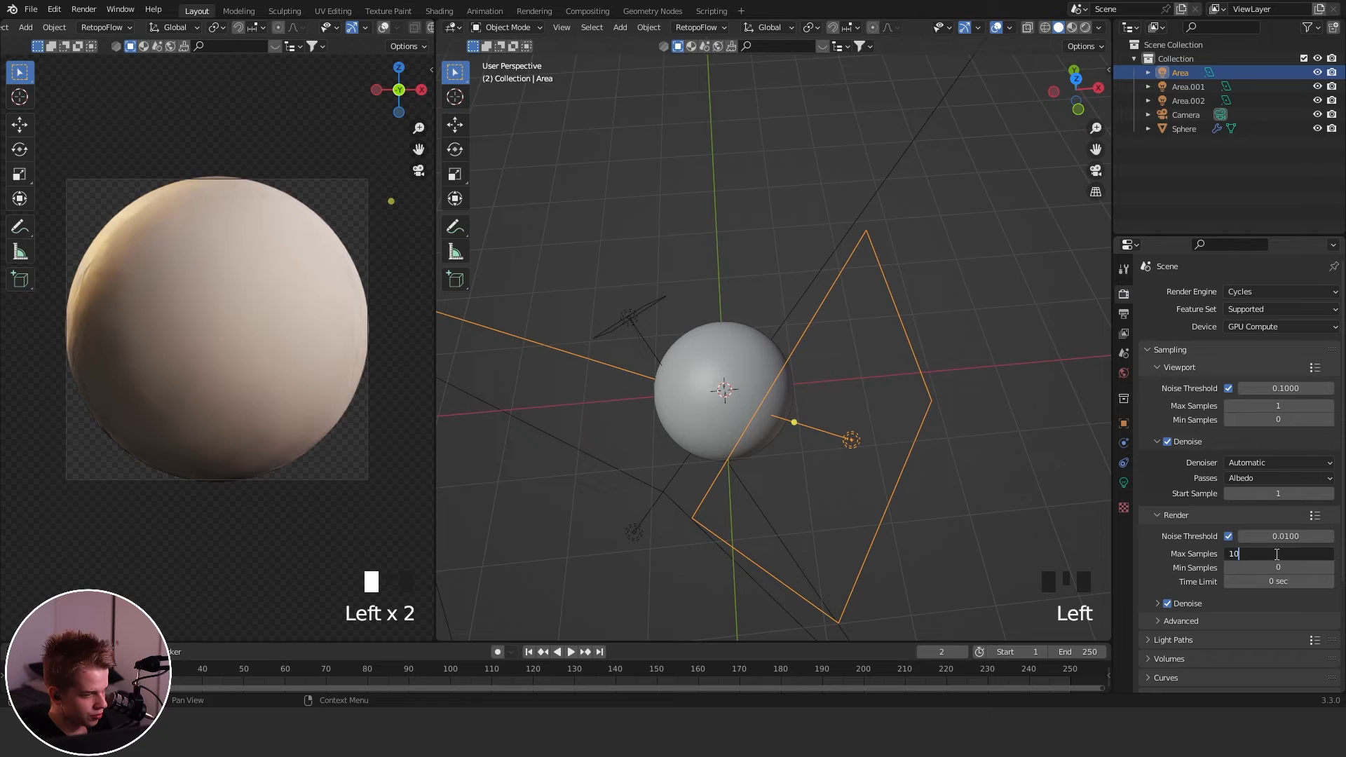
key(ctrl+s)
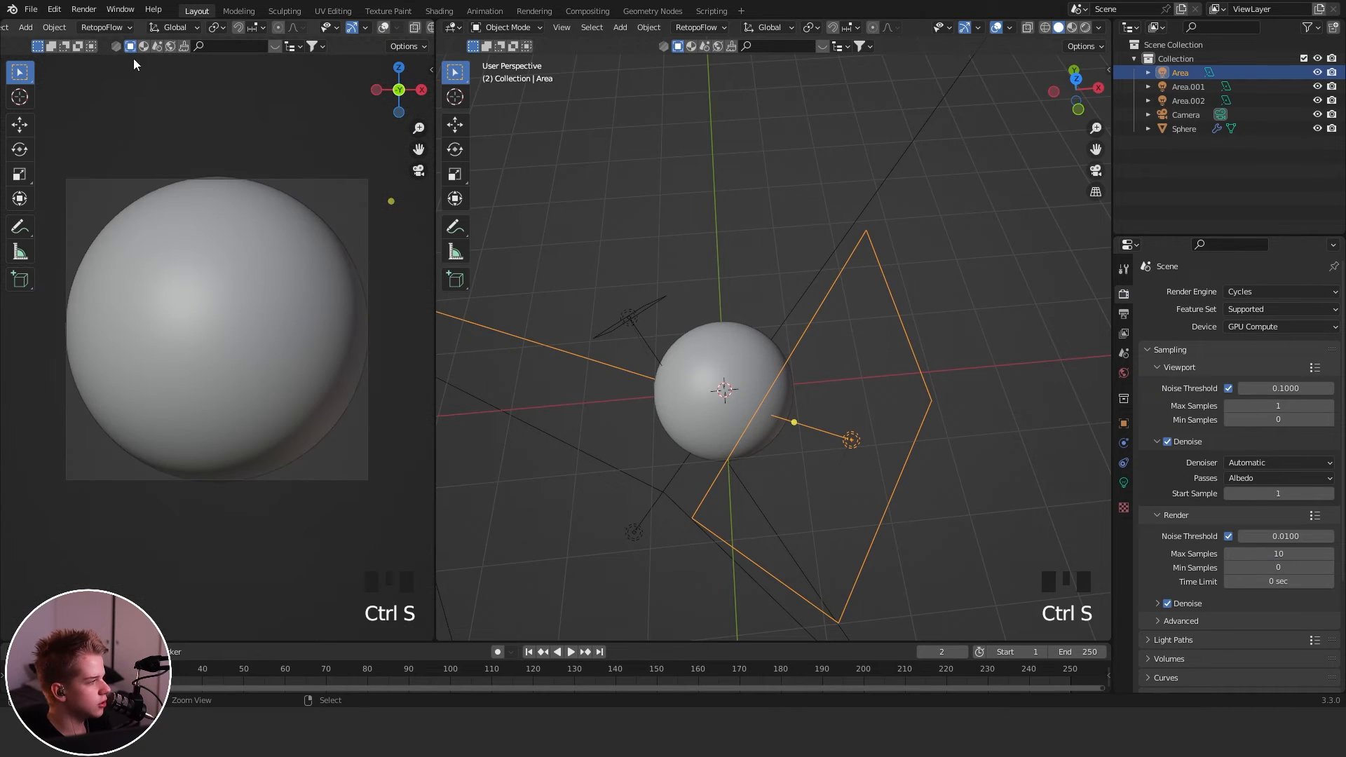
click(83, 9)
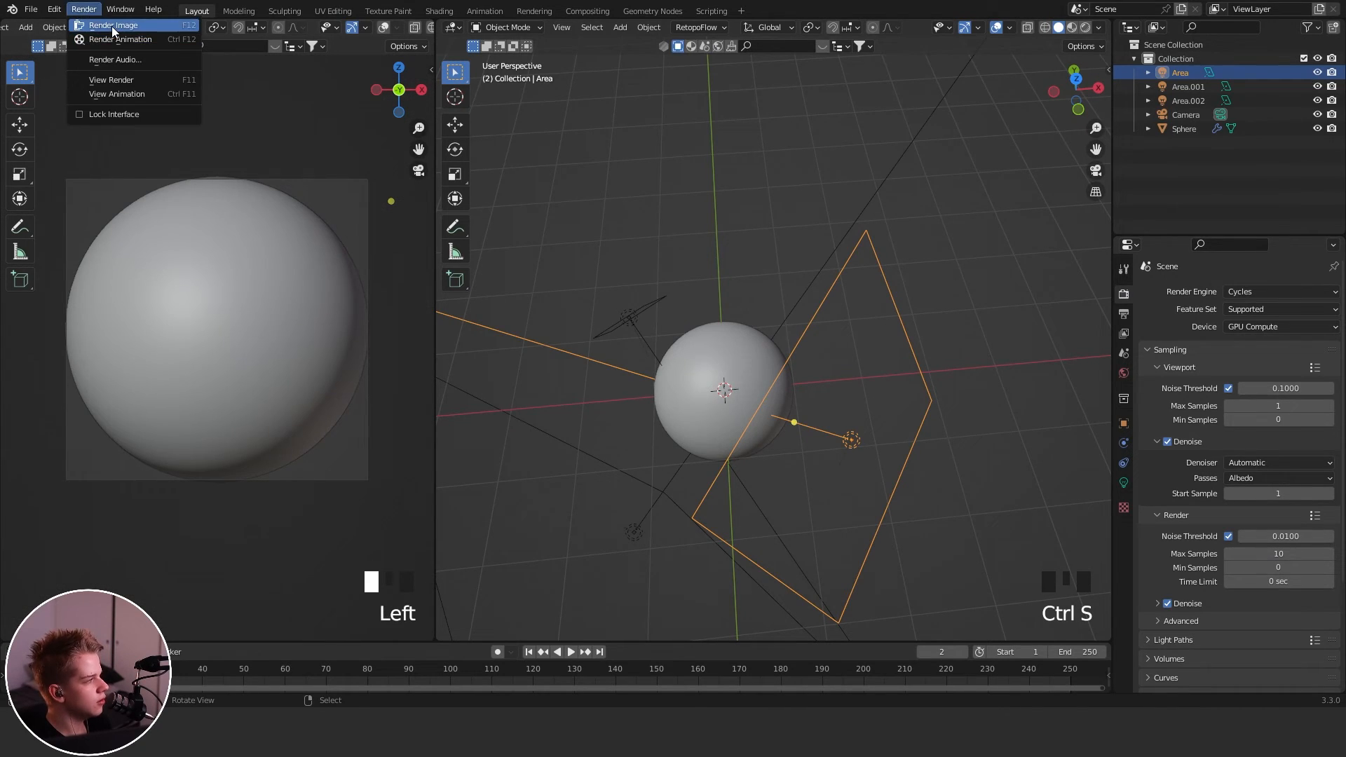
click(112, 25)
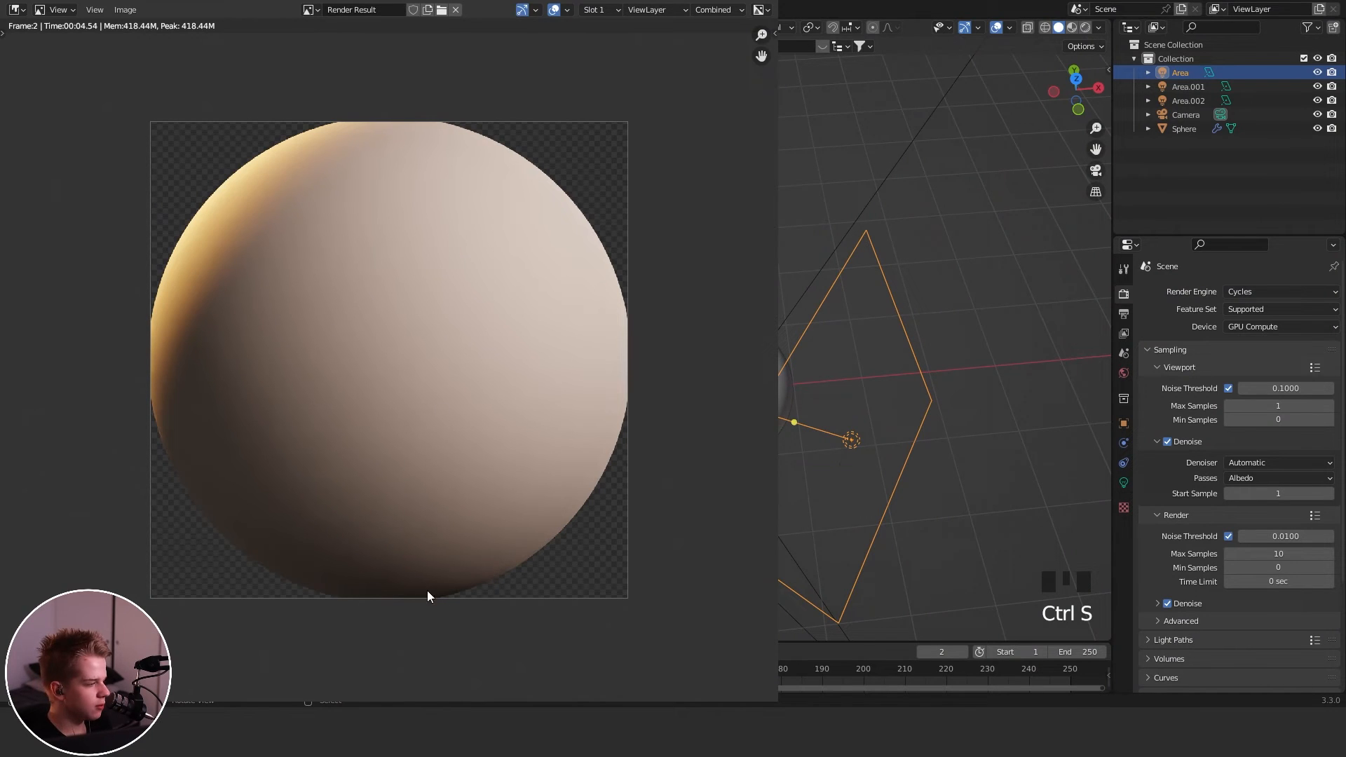
Save the render result as the PNG image 'Custom mattcap.png'.
click(124, 9)
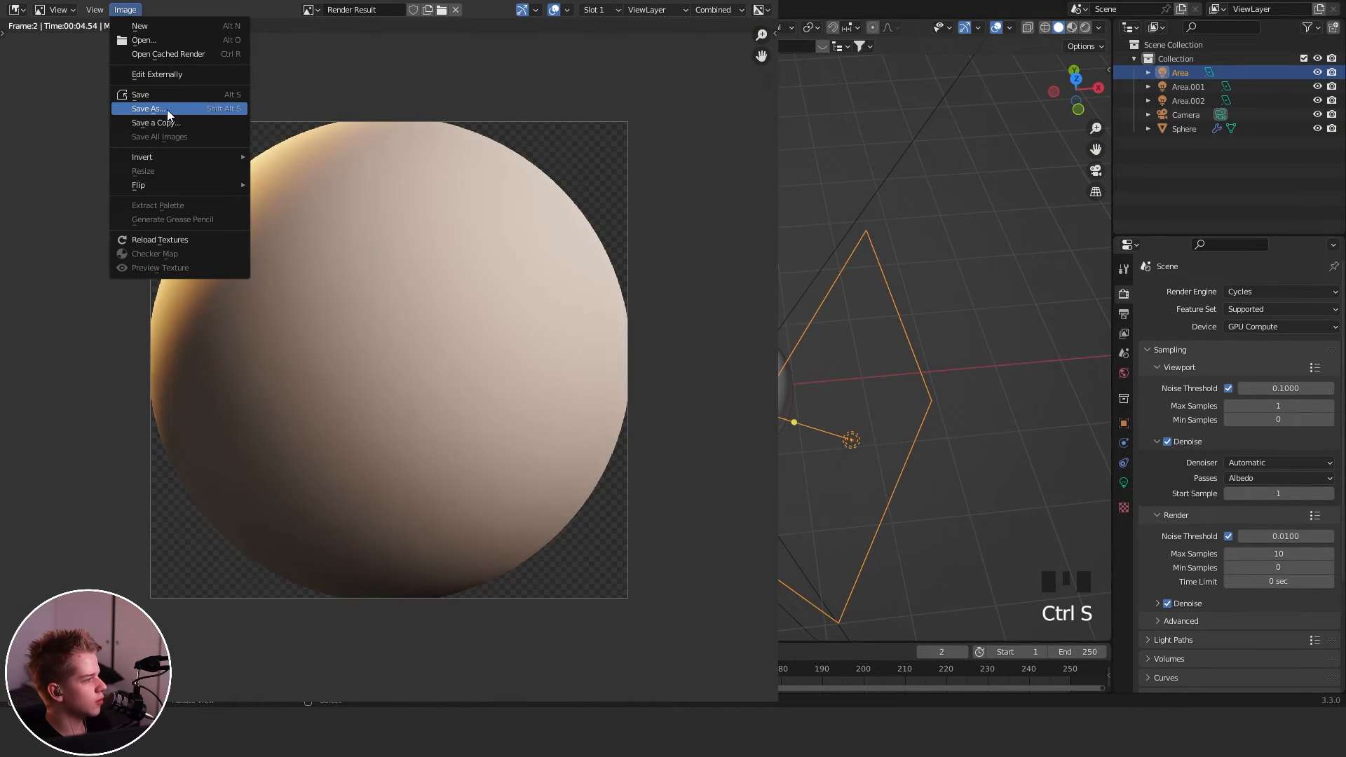
click(148, 108)
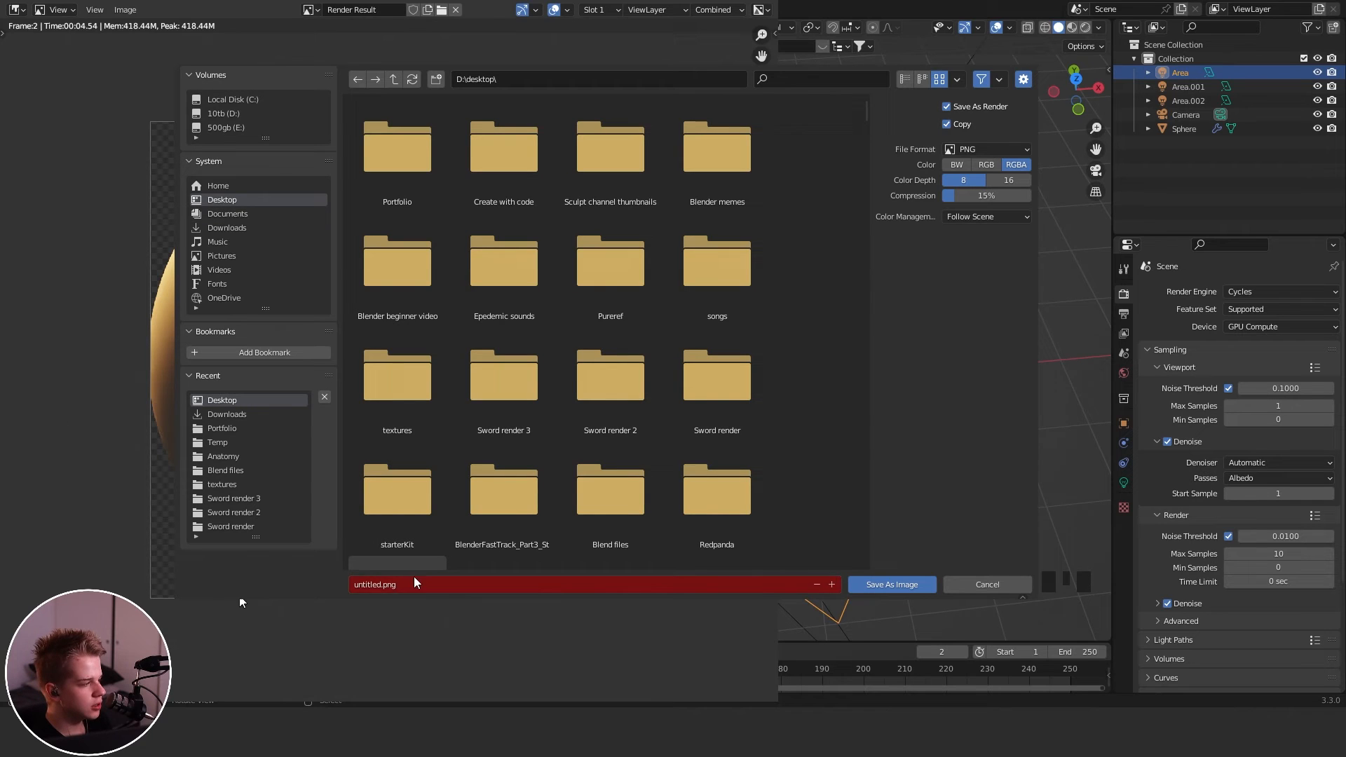
text(Matca)
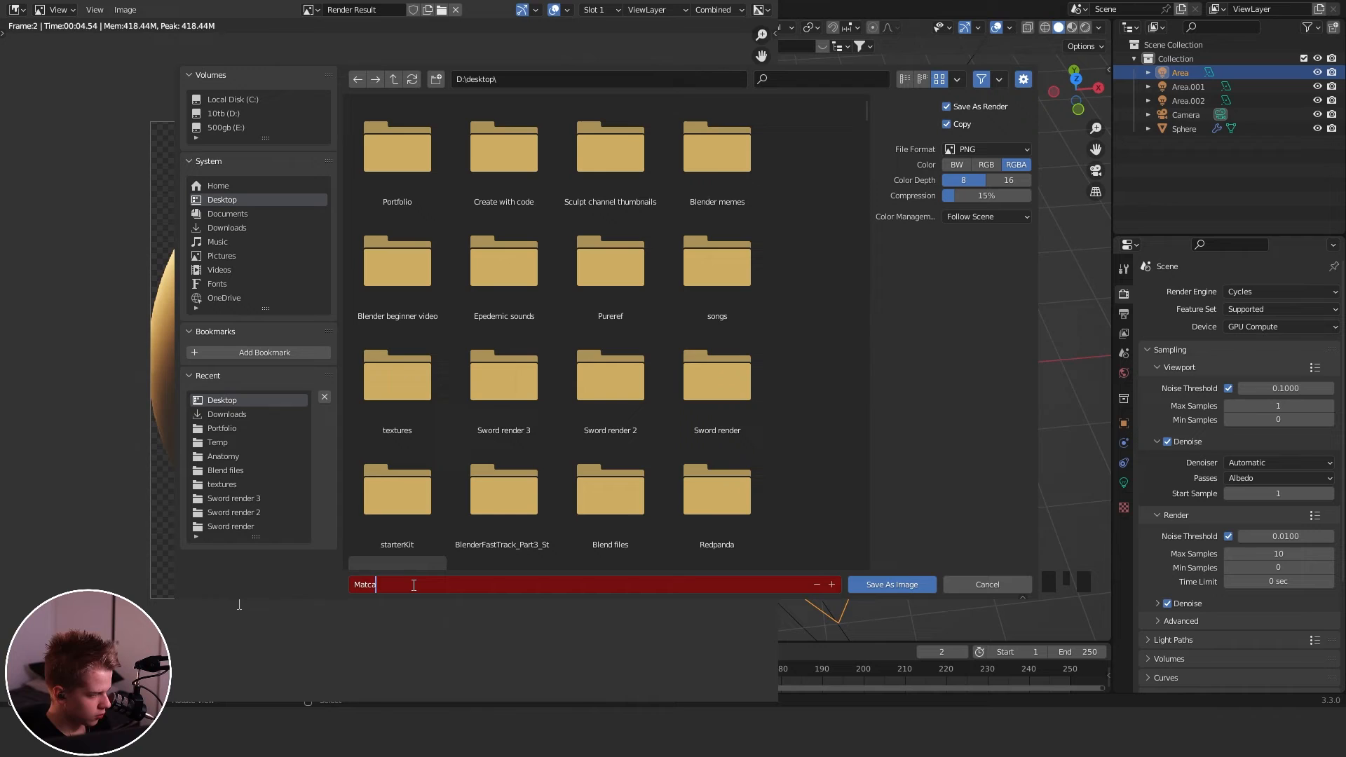
text(Custo)
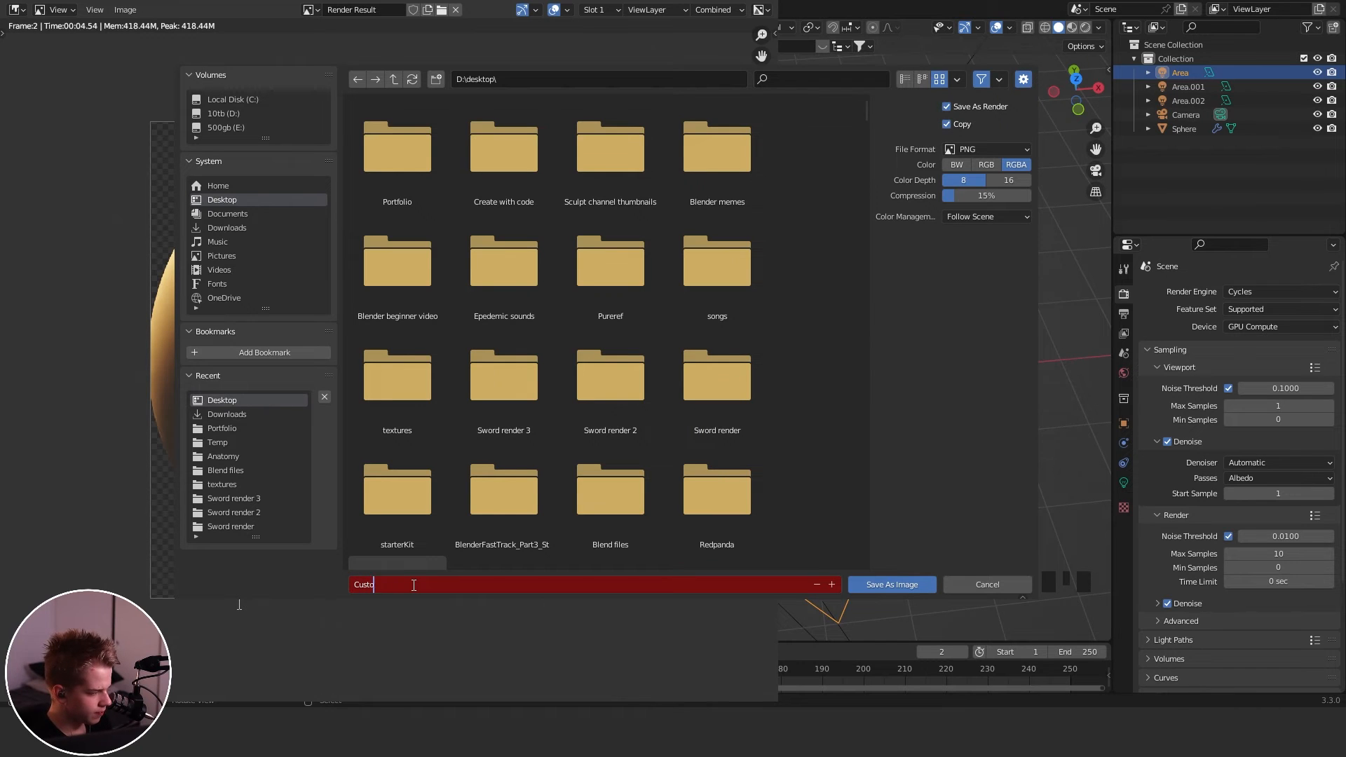
text(m mattcap.png)
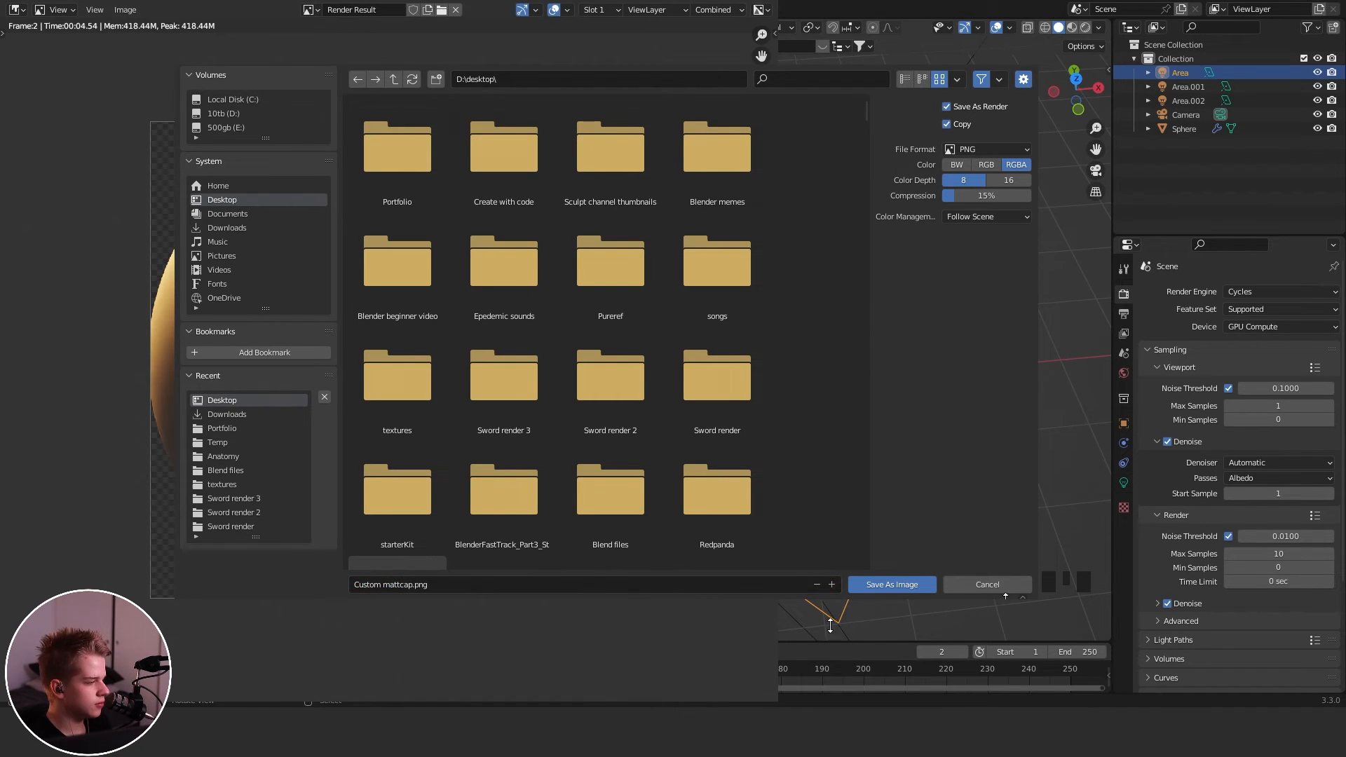
click(985, 584)
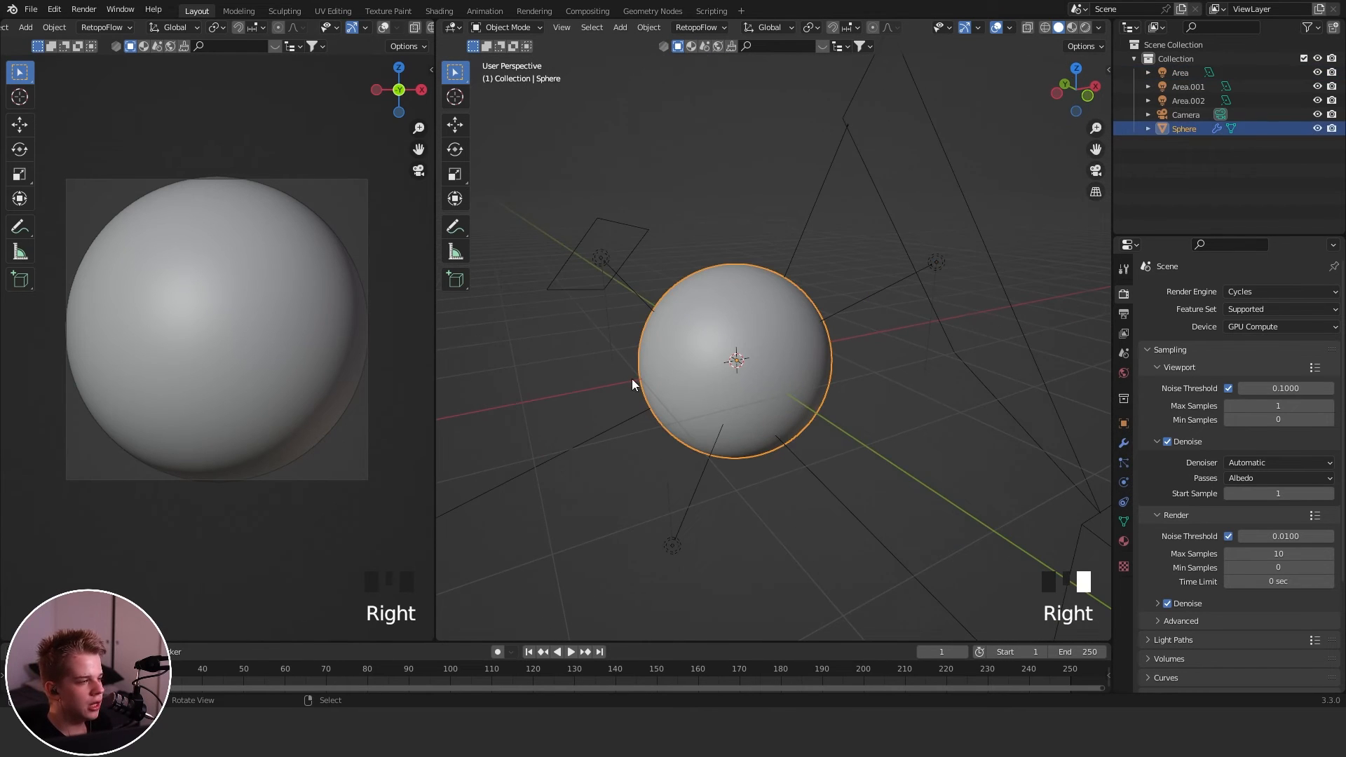
Save the Blender scene with Ctrl+S as 'Mattcap template.blend'.
key(ctrl+s)
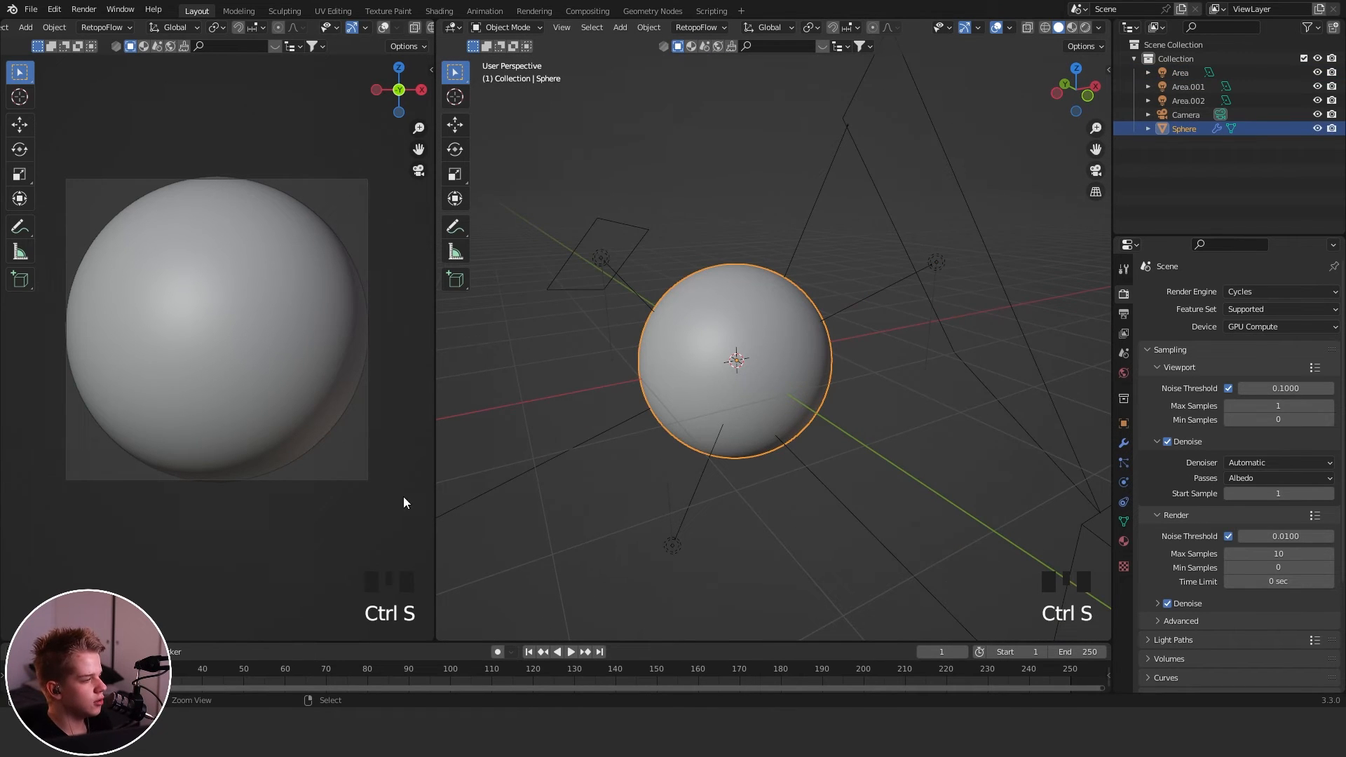
key(ctrl+s)
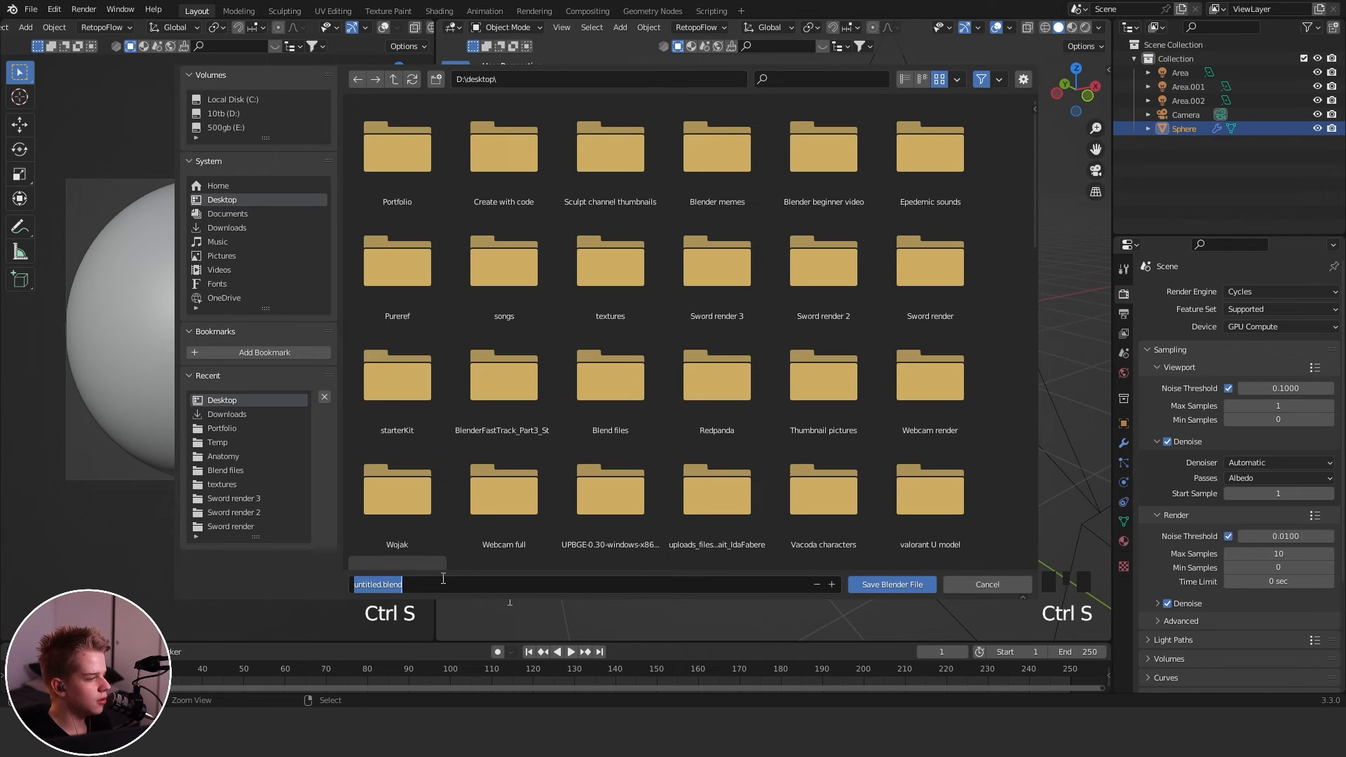
text(Mattcap)
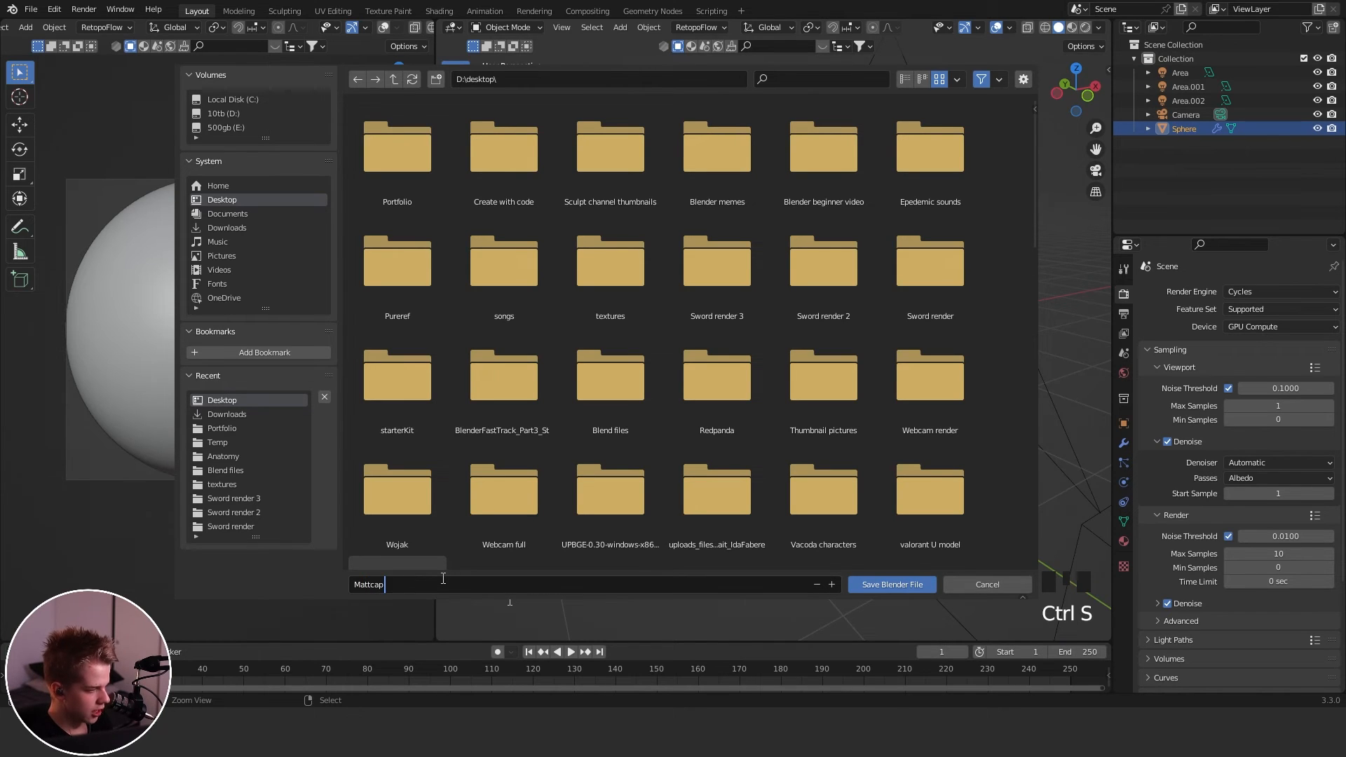
text(template.blend)
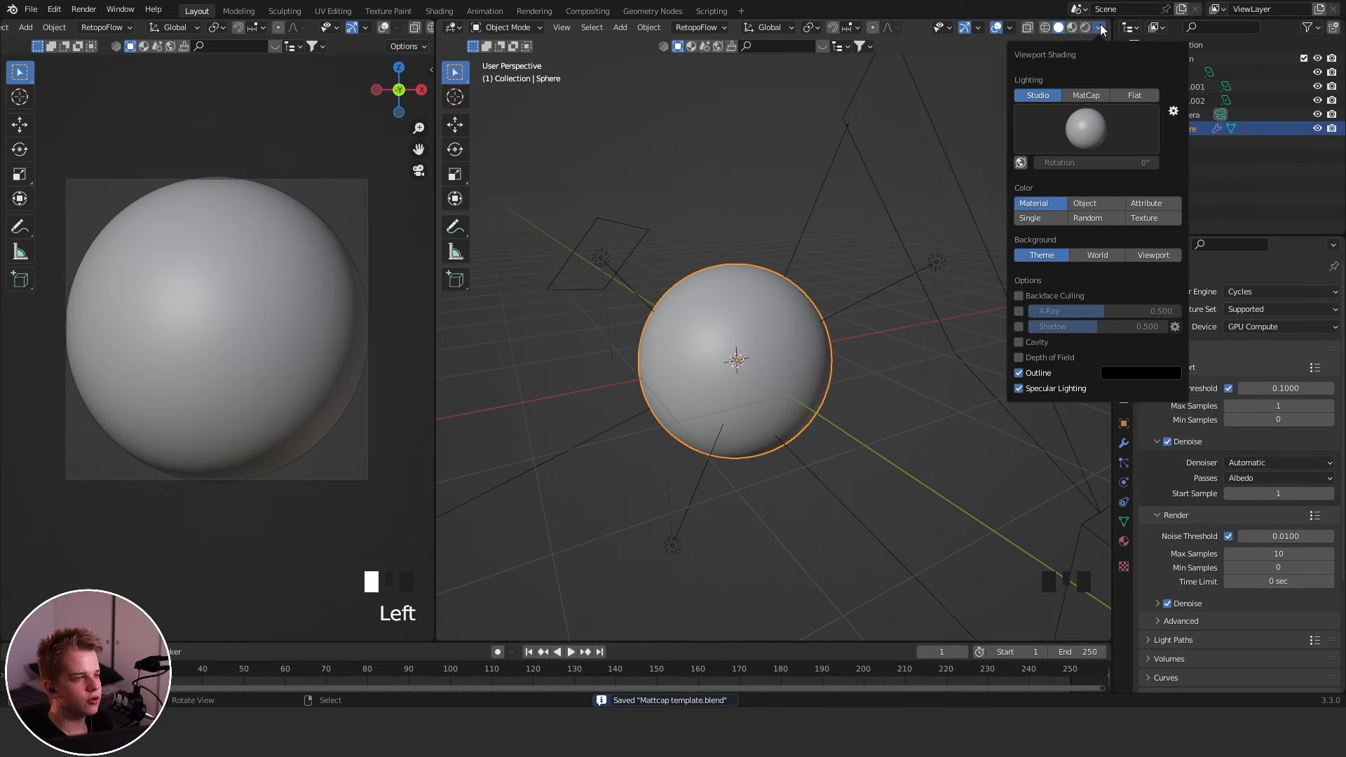
mouse_move(1109, 130)
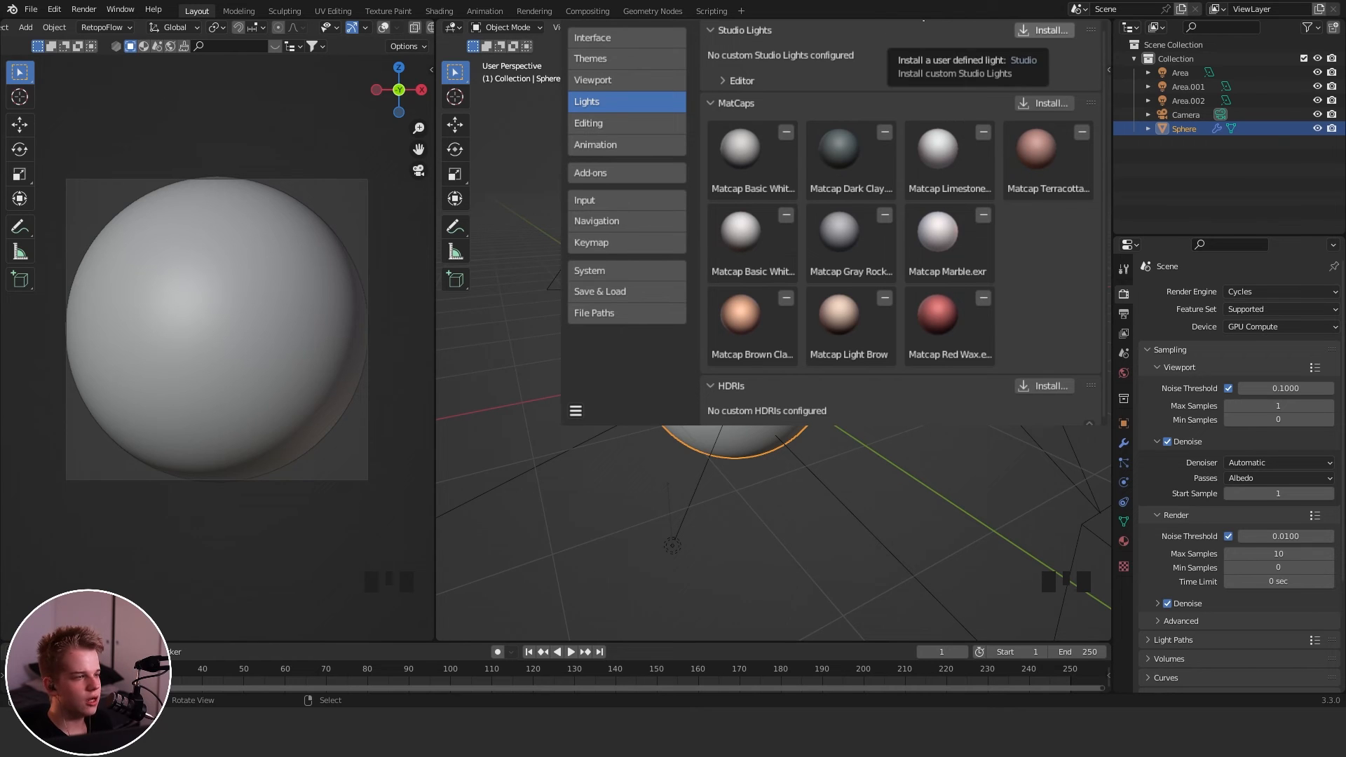
mouse_move(826, 144)
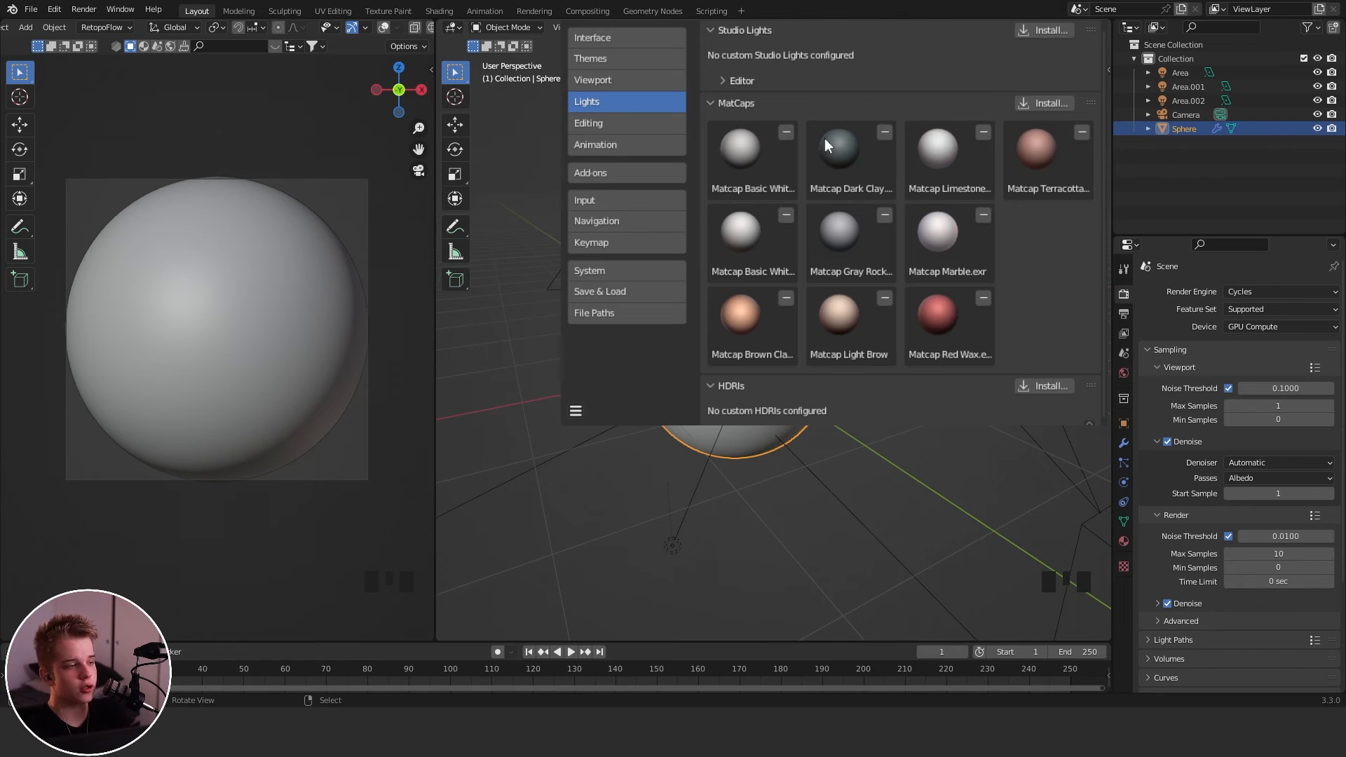
mouse_move(1046, 103)
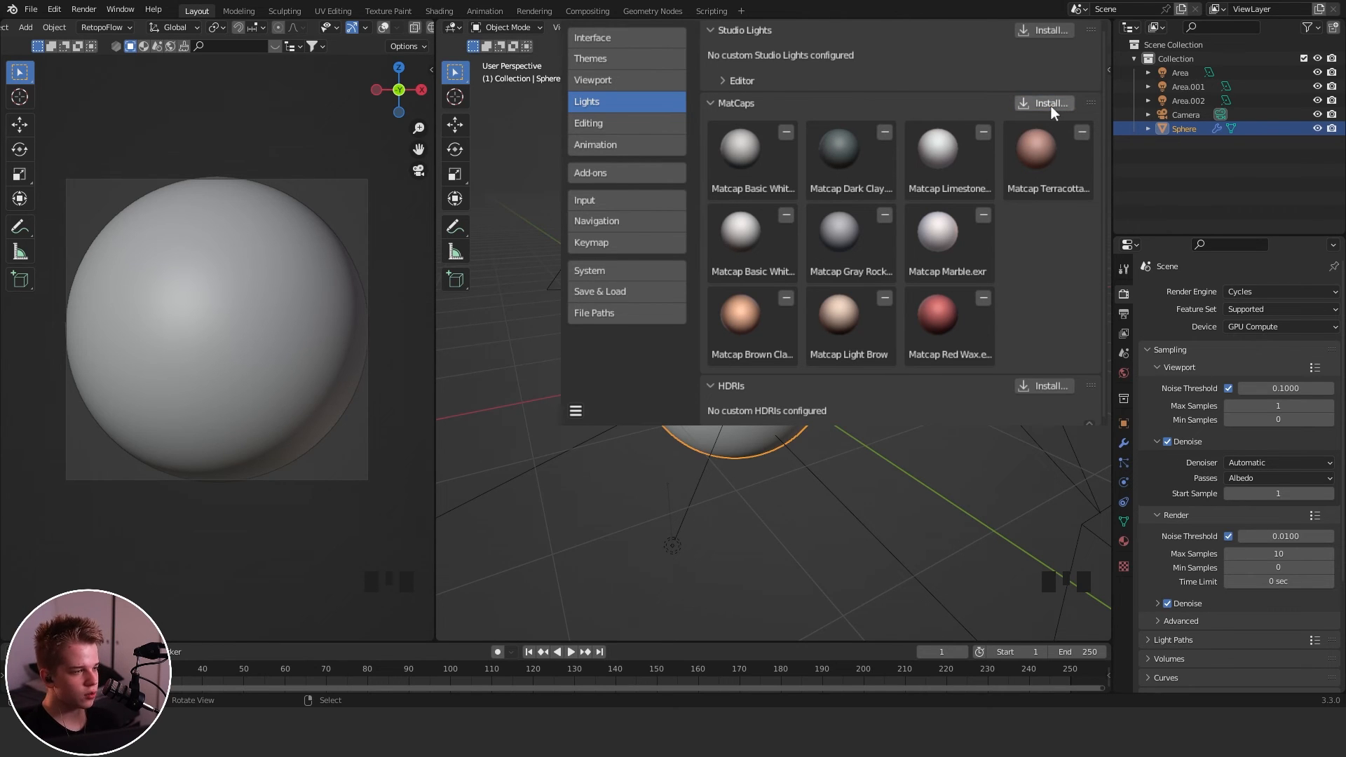
Install Custom mattcap.png as a new MatCap in the Lights preferences.
click(1045, 103)
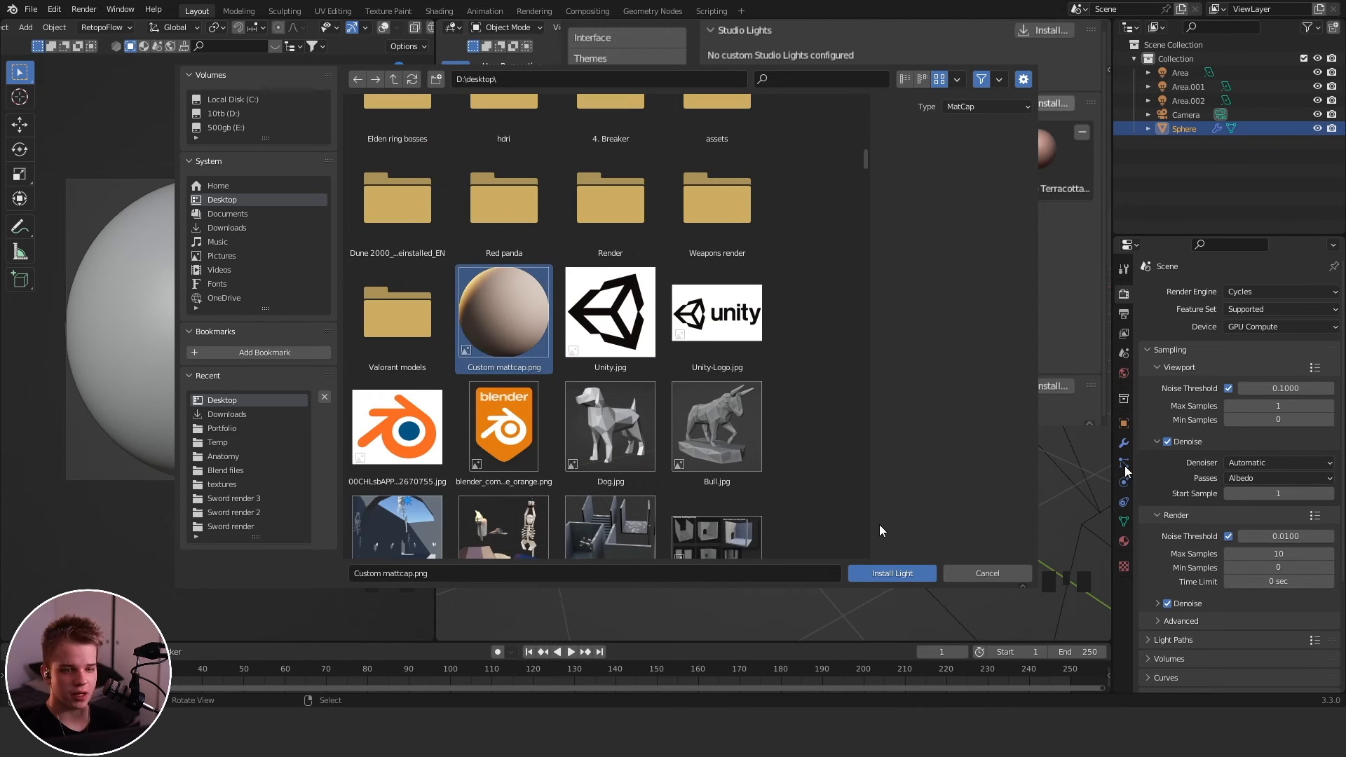
click(892, 574)
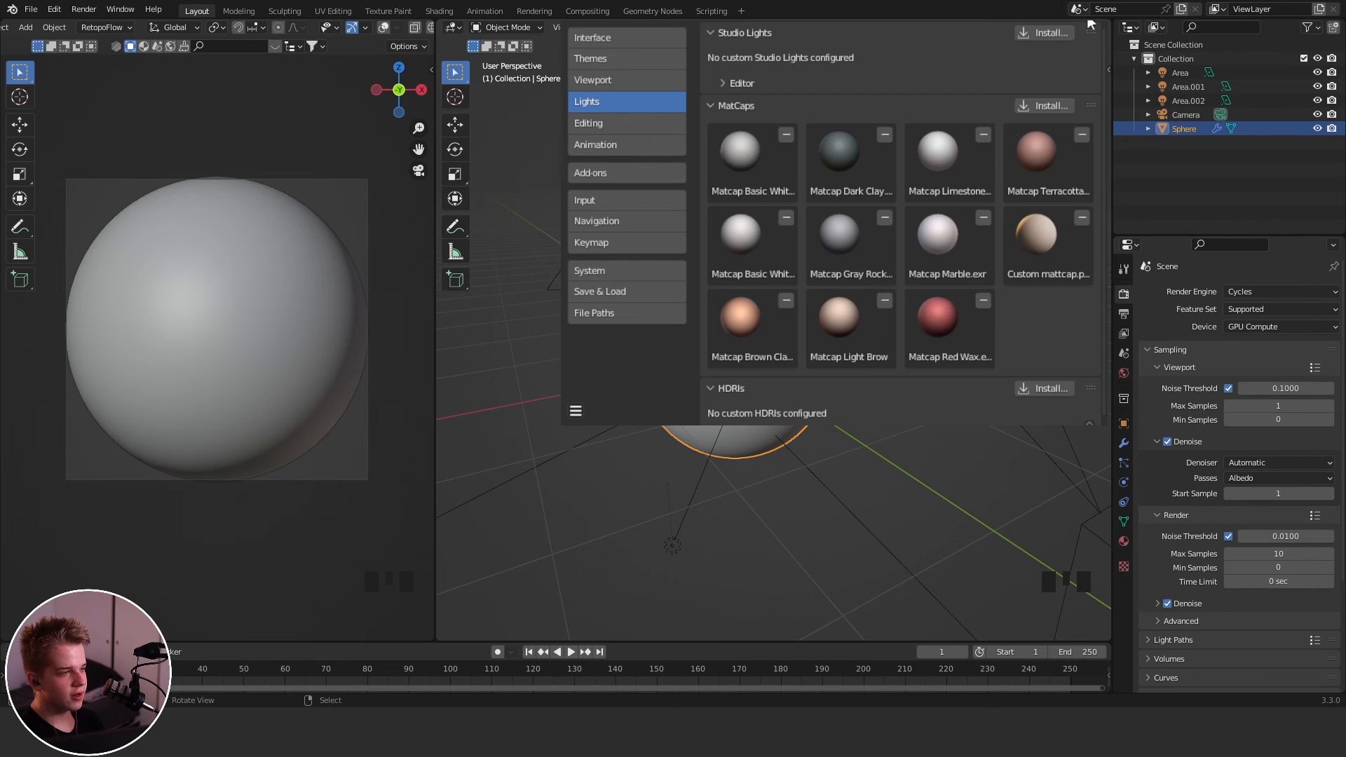
Switch viewport shading lighting to the custom MatCap and select the sphere.
click(1099, 28)
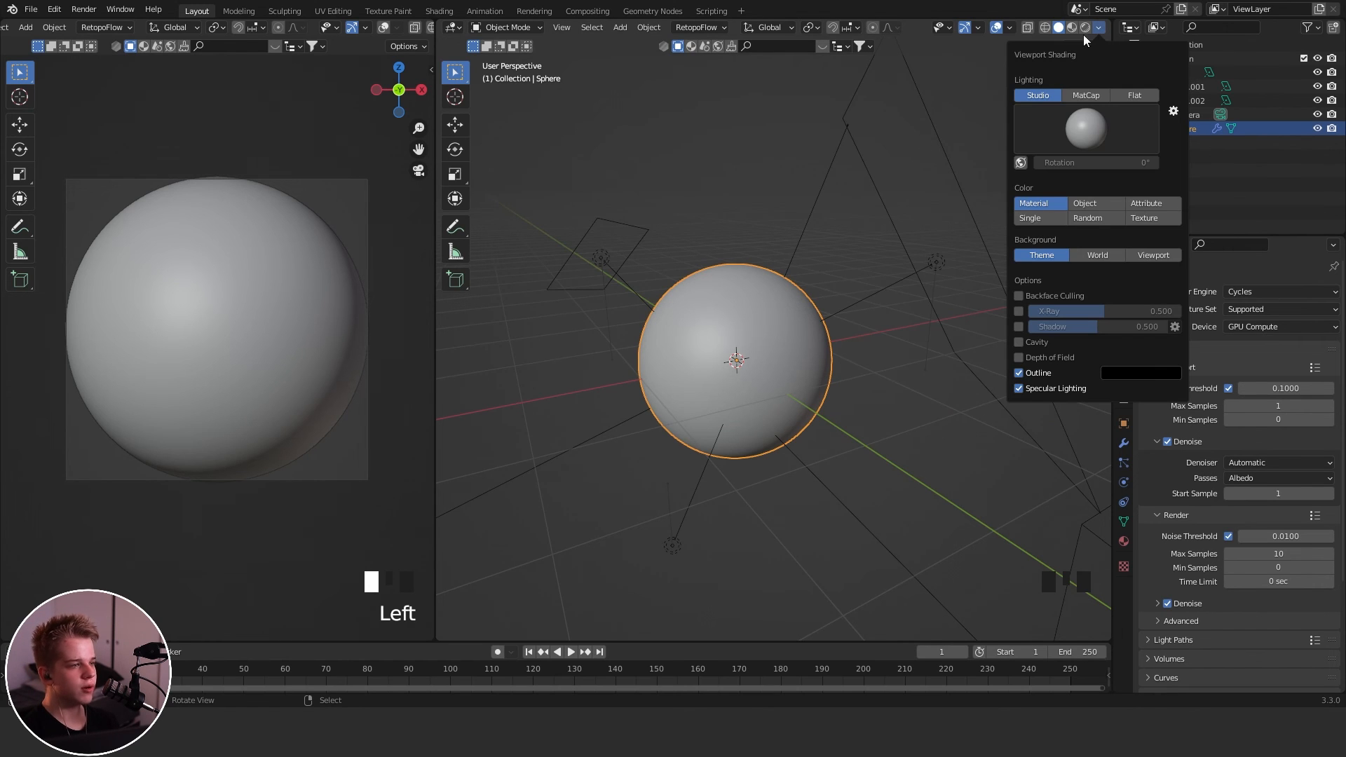
click(1086, 95)
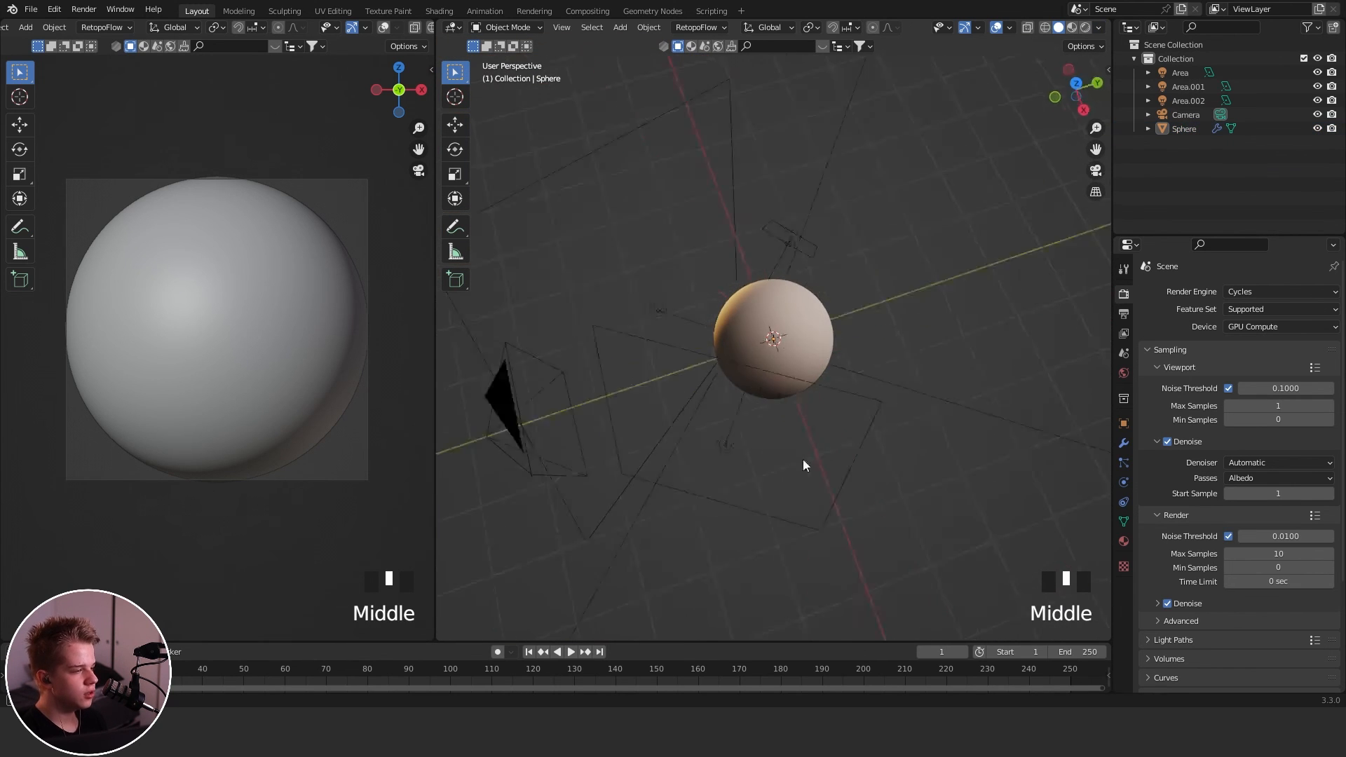
click(507, 27)
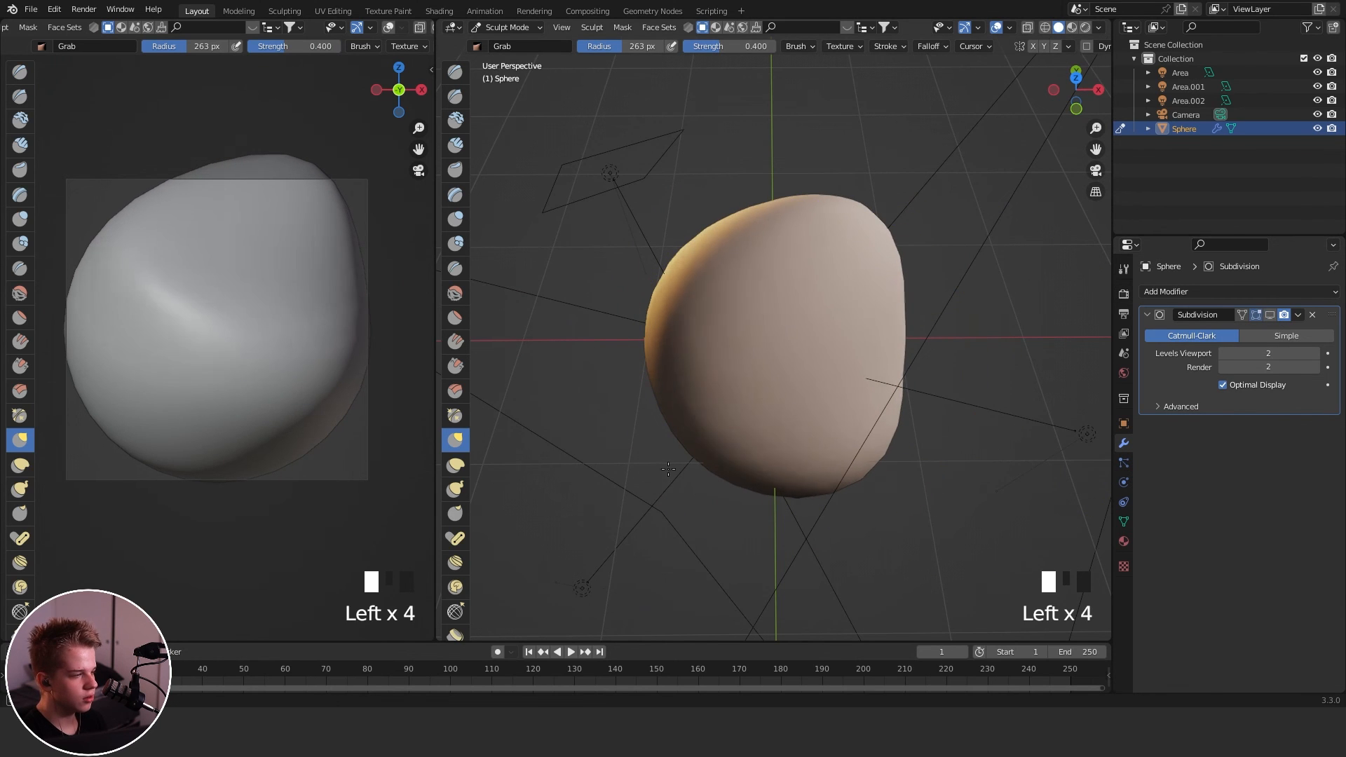
Zoom the viewport in on the lumpy sculpted sphere.
scroll(up, 3)
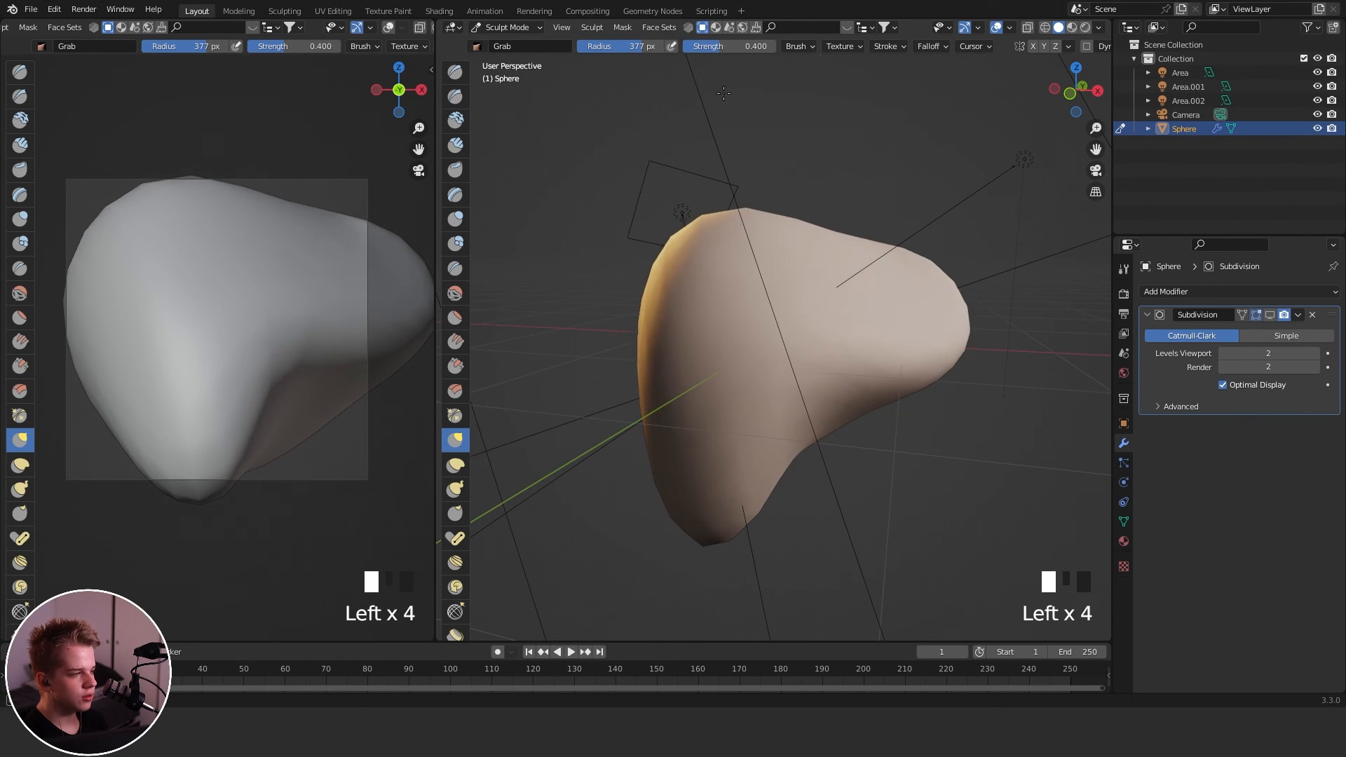
scroll(up, 3)
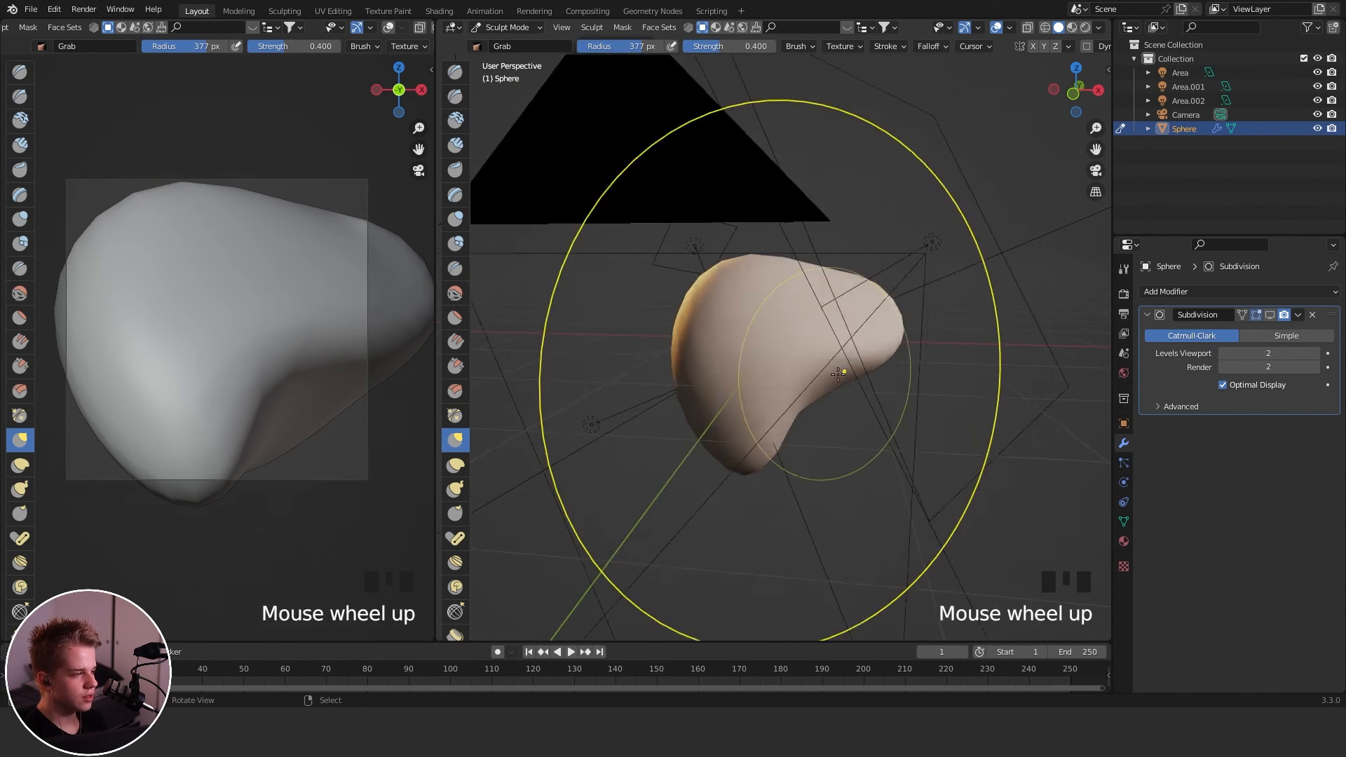